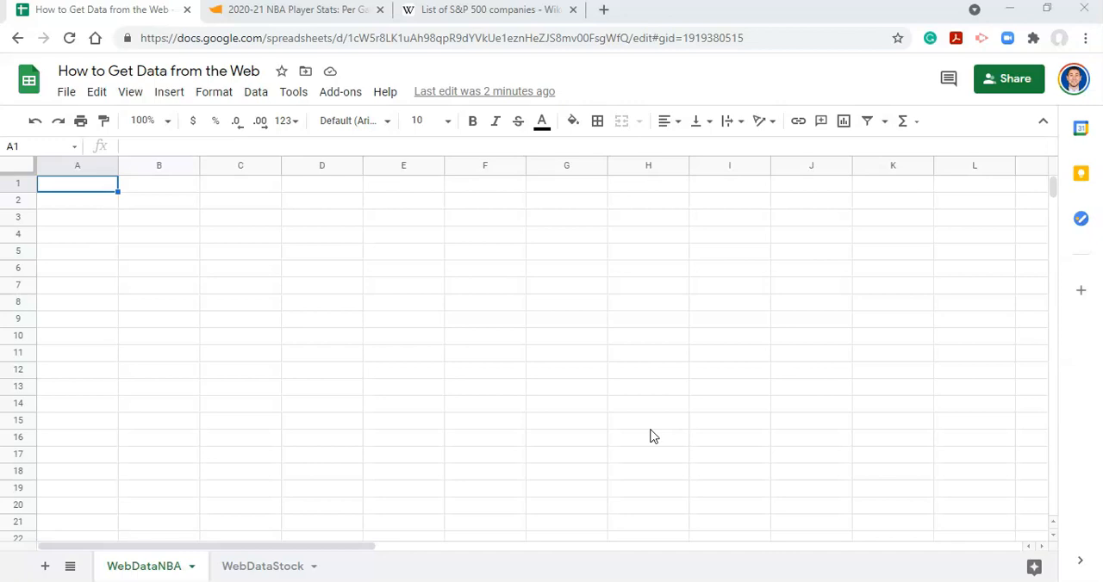
{"action": "mouse_move", "coordinate": [477, 405]}
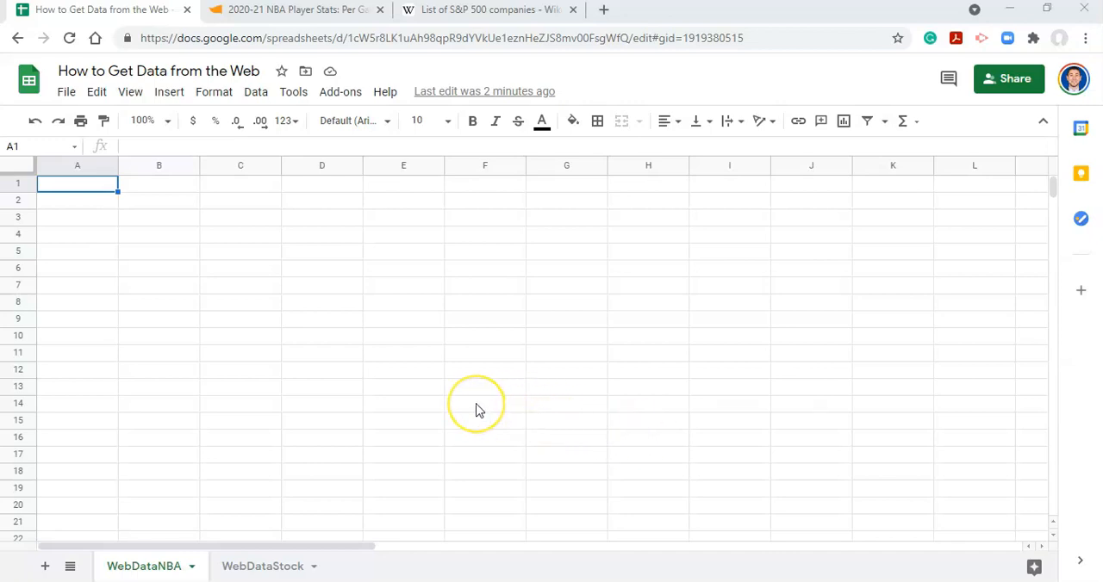
{"action": "mouse_move", "coordinate": [527, 389]}
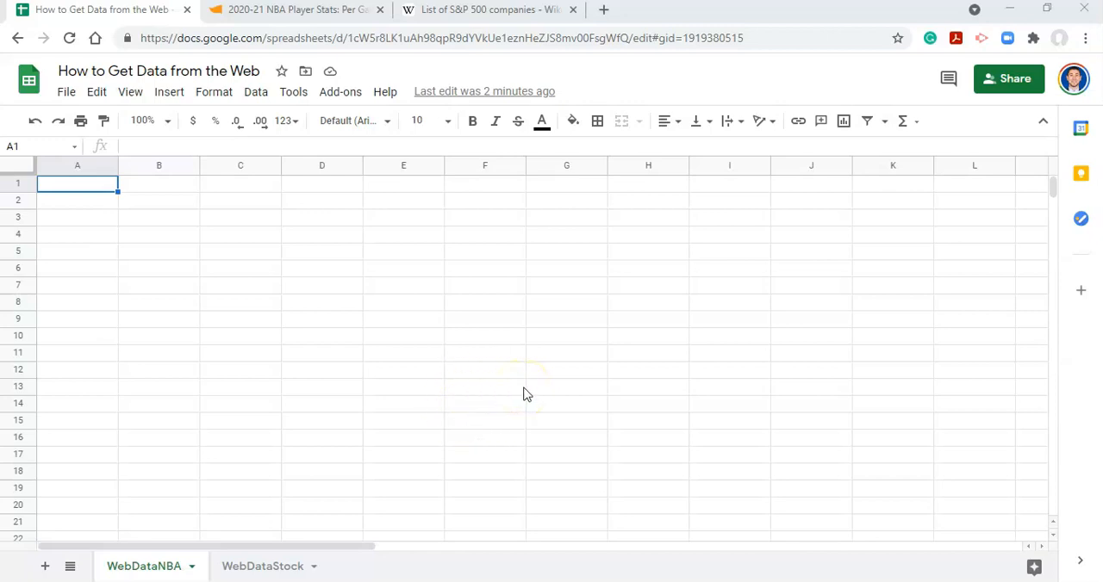
{"action": "mouse_move", "coordinate": [577, 392]}
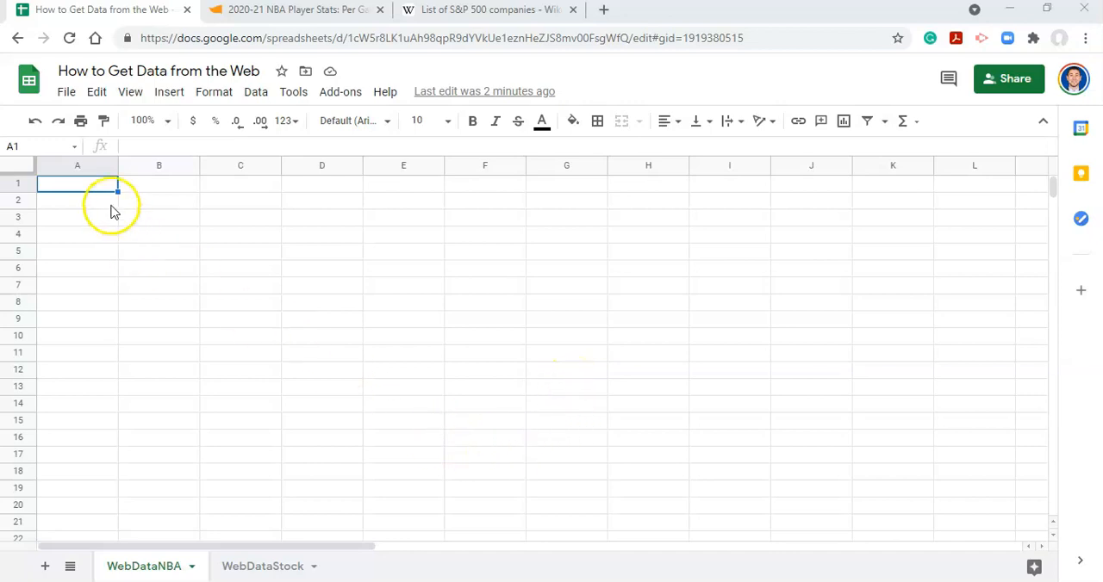
{"action": "mouse_move", "coordinate": [110, 191]}
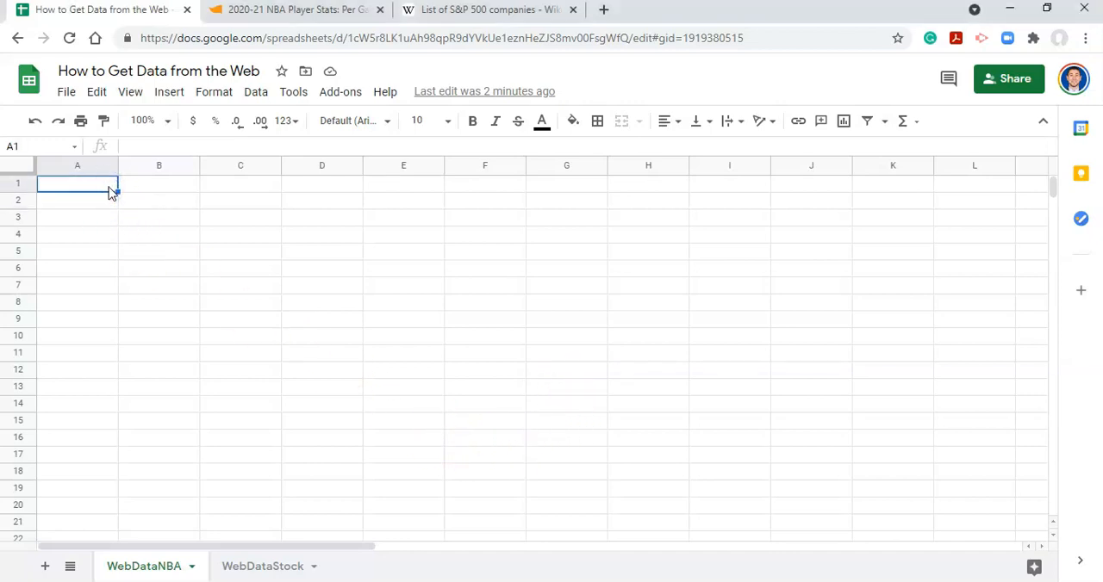
{"action": "mouse_move", "coordinate": [105, 189]}
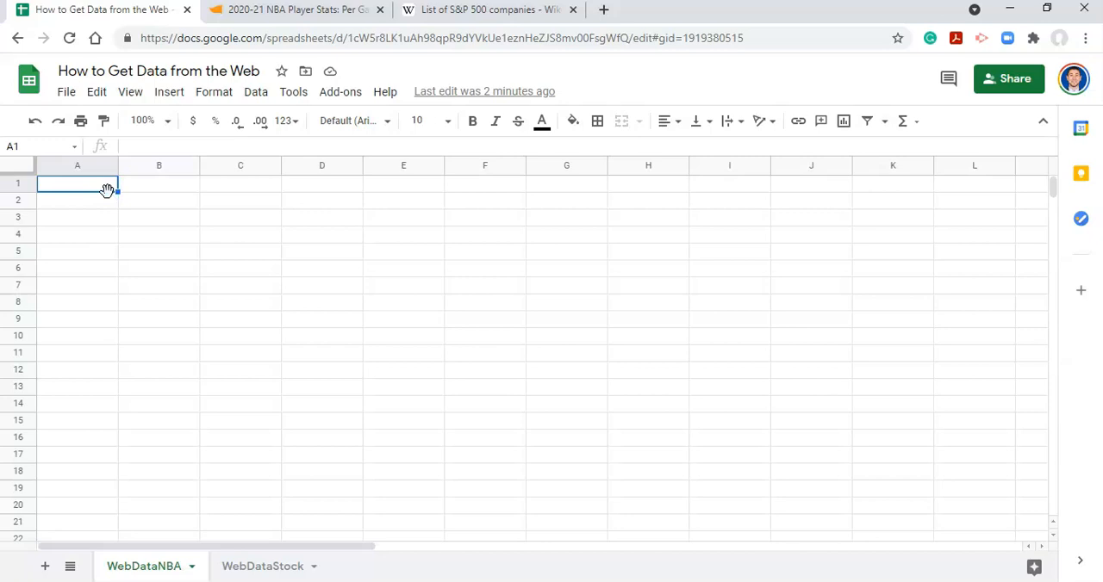
Begin an =IMPORTHTML( formula in cell A1 of the WebDataNBA sheet.
{"action": "type", "text": "=IMPORTHTML("}
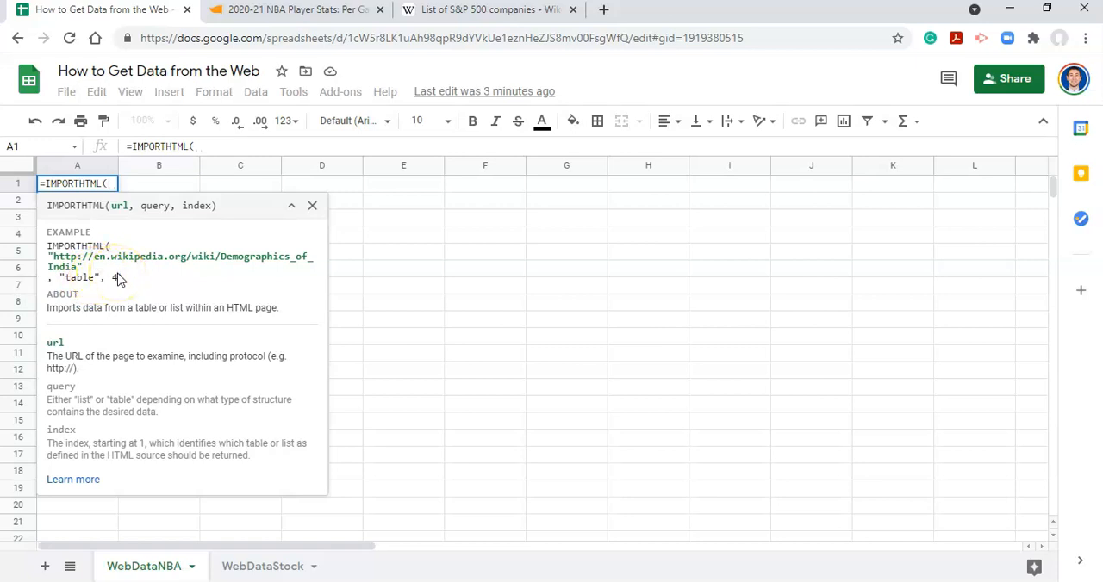
{"action": "mouse_move", "coordinate": [121, 280]}
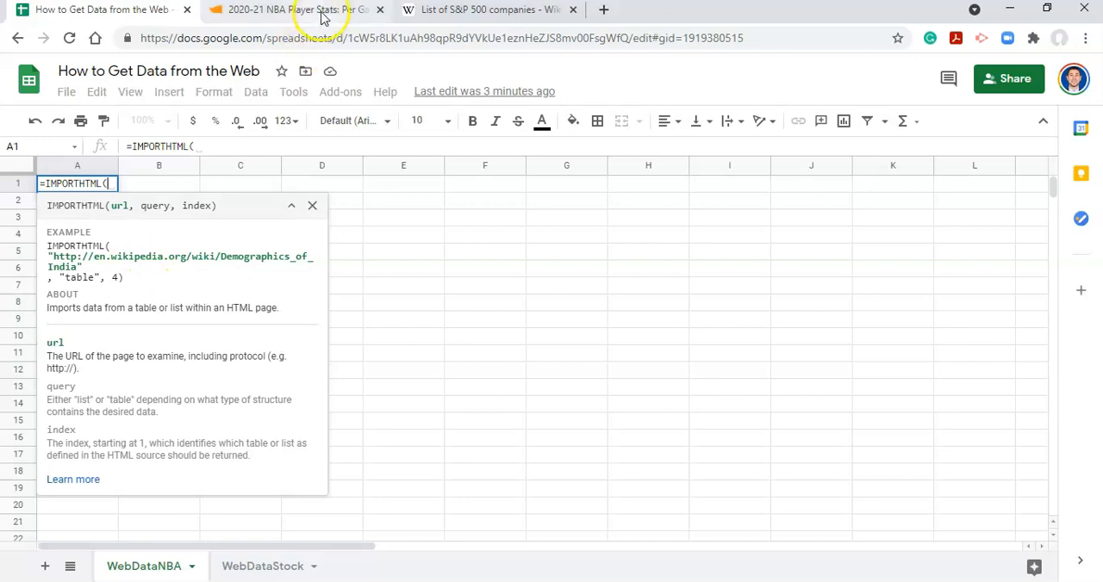
{"action": "mouse_move", "coordinate": [297, 10]}
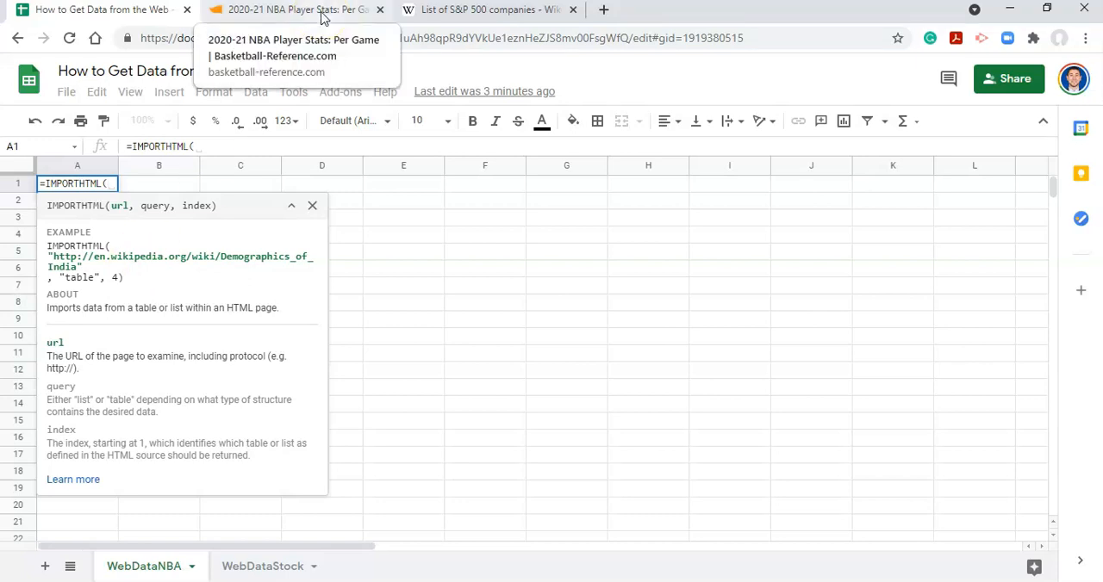
Bring up the Basketball-Reference 2020-21 per-game stats page and scroll through its player table.
{"action": "left_click", "coordinate": [297, 9]}
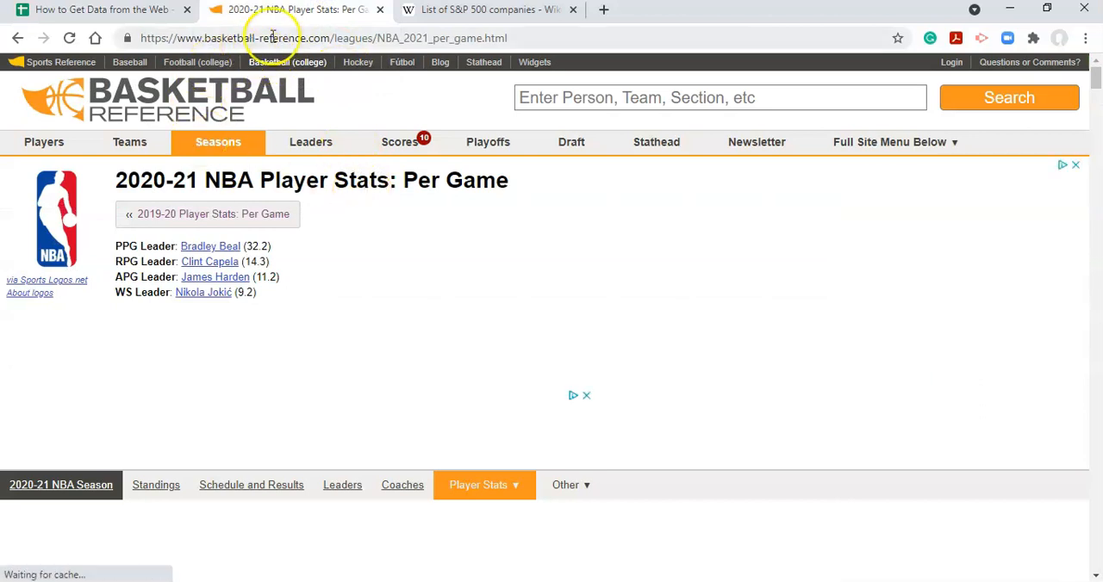
{"action": "left_click", "coordinate": [310, 142]}
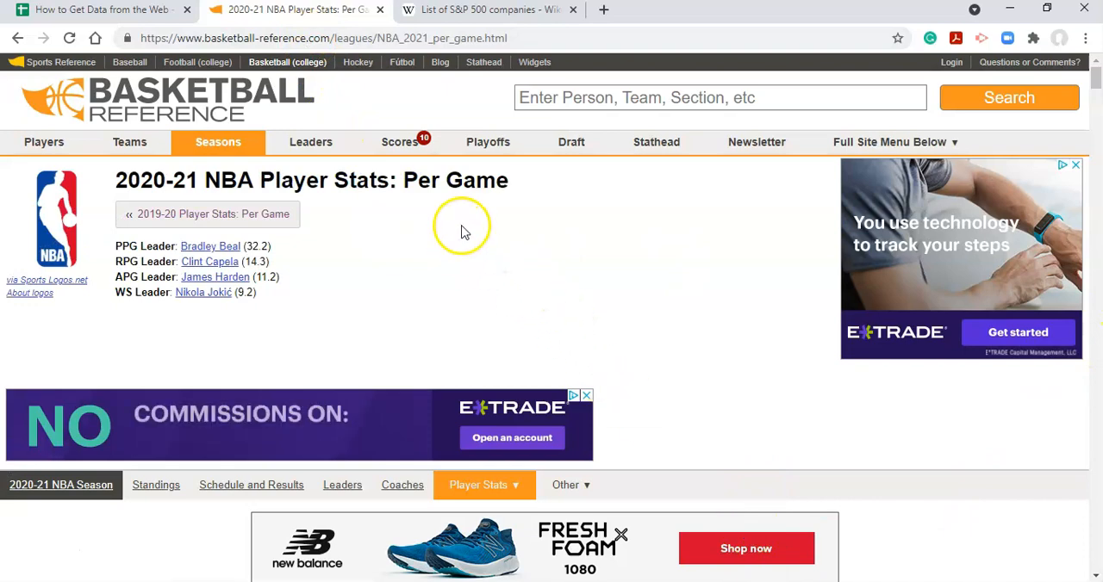
{"action": "scroll", "scroll_direction": "down", "scroll_amount": 3}
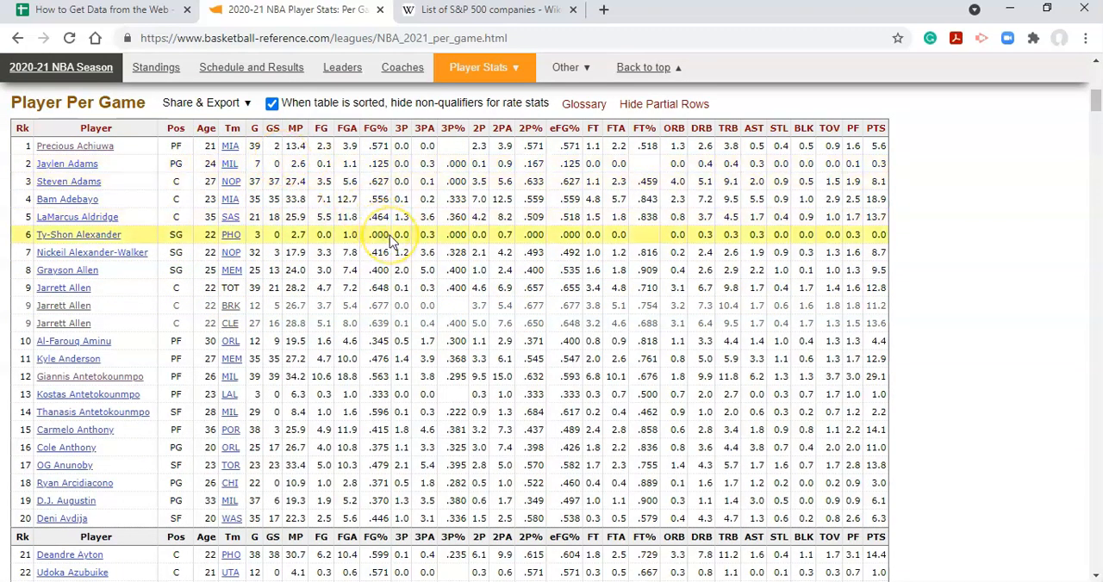
{"action": "scroll", "scroll_direction": "down", "scroll_amount": 3}
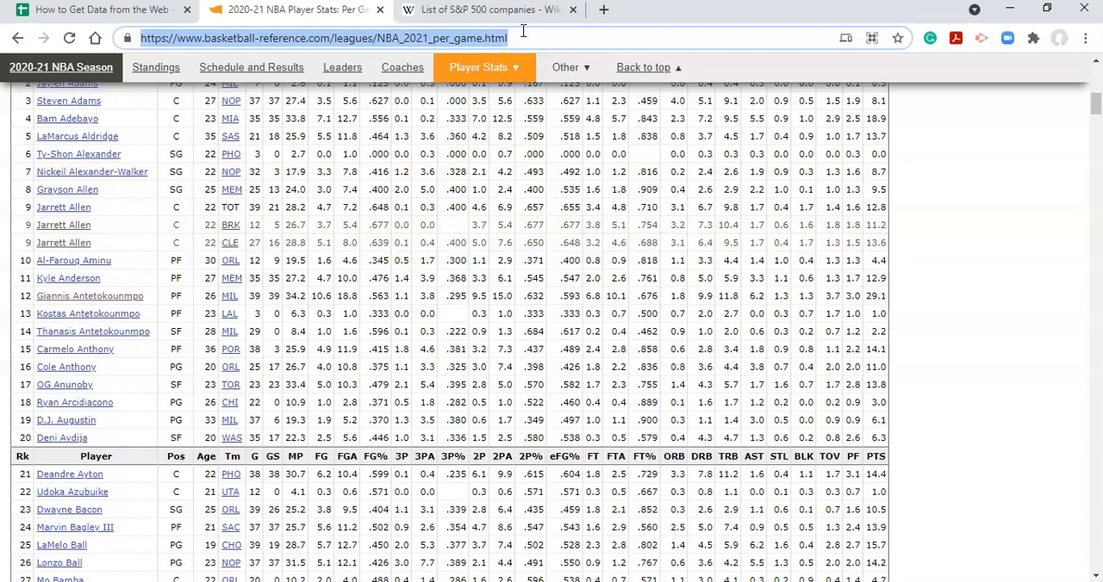
{"action": "mouse_move", "coordinate": [97, 10]}
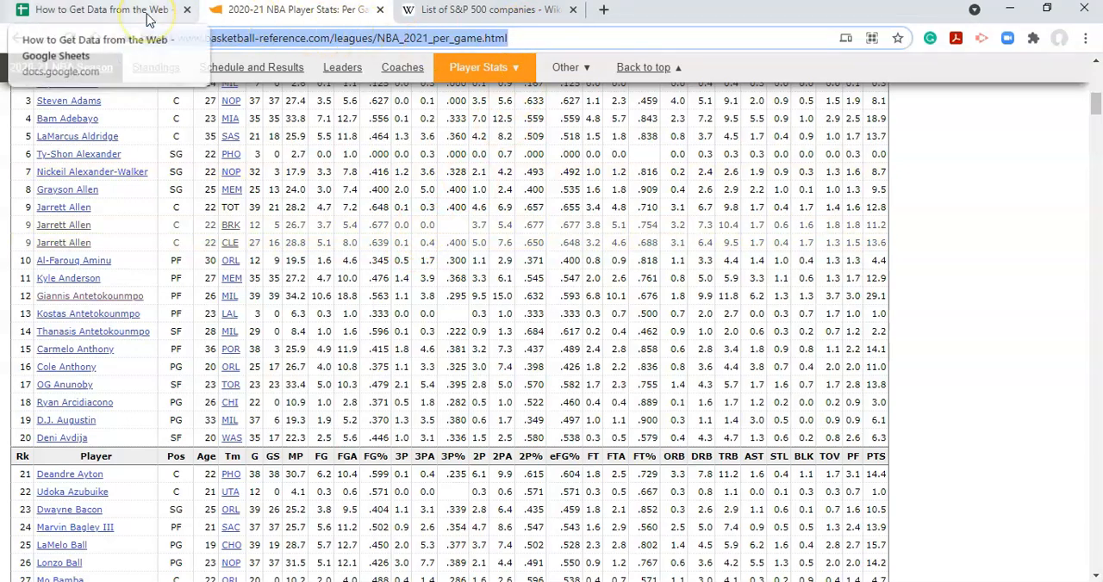
Complete the A1 formula with the NBA_2021_per_game.html URL in quotes, "list", and 1.
{"action": "left_click", "coordinate": [86, 10]}
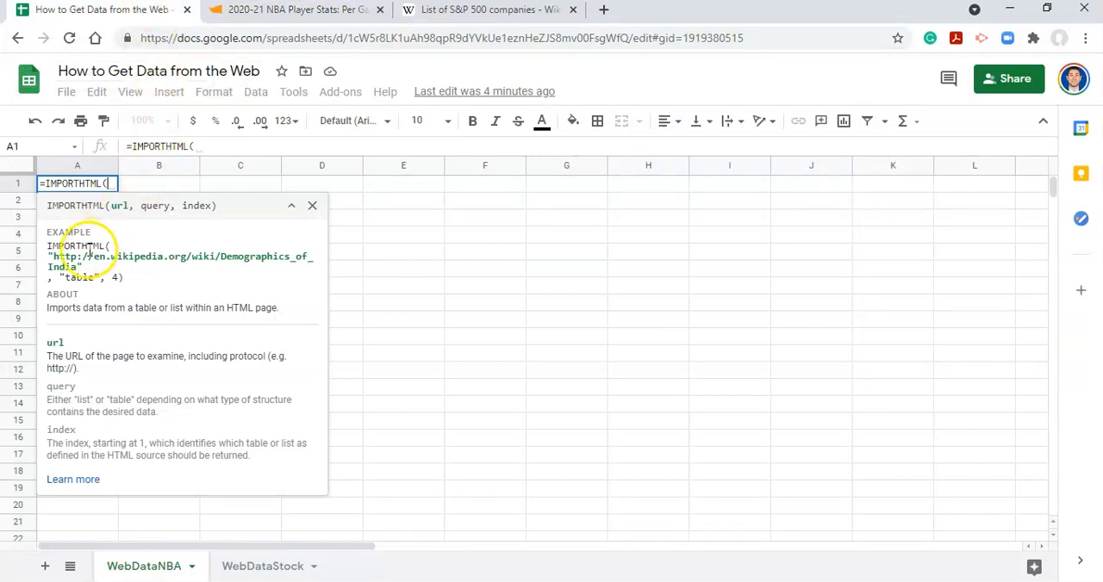
{"action": "mouse_move", "coordinate": [86, 267]}
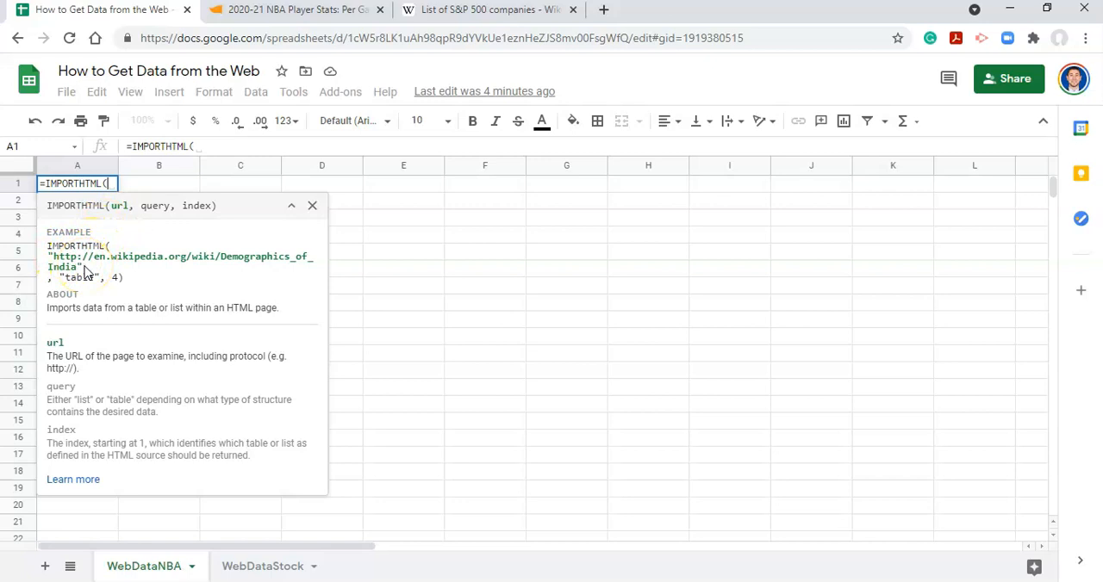
{"action": "type", "text": "\"https://www.basketball-reference.com/leagues/NBA_2021_per_game.html\""}
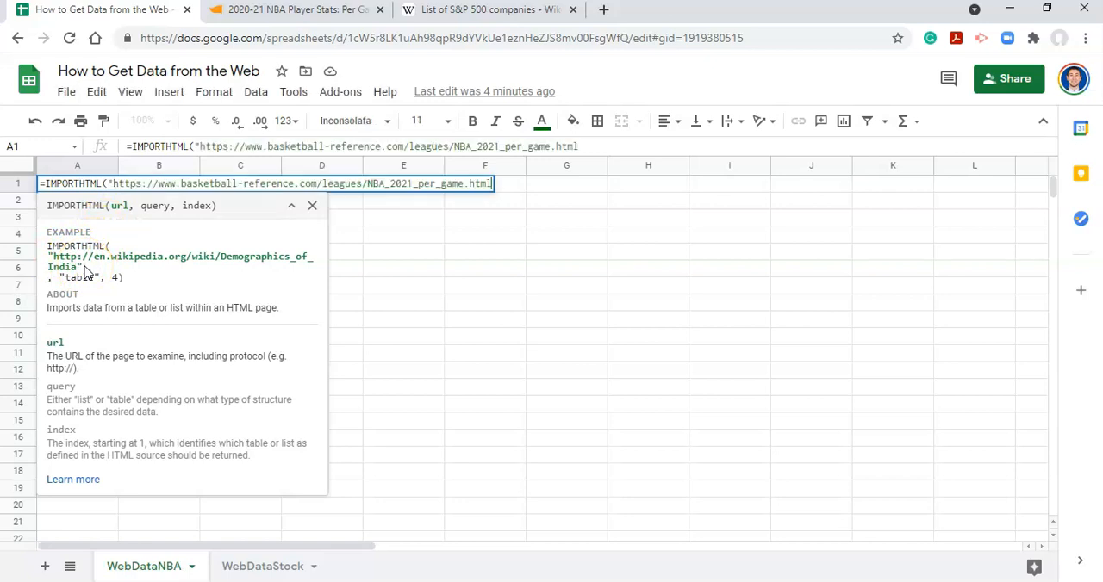
{"action": "type", "text": "\""}
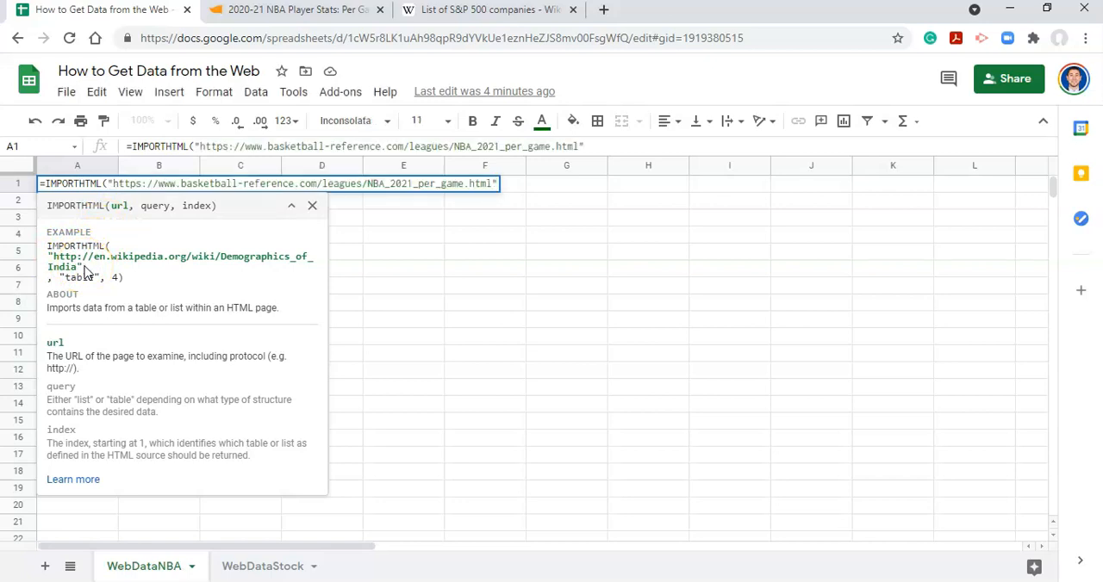
{"action": "type", "text": ","}
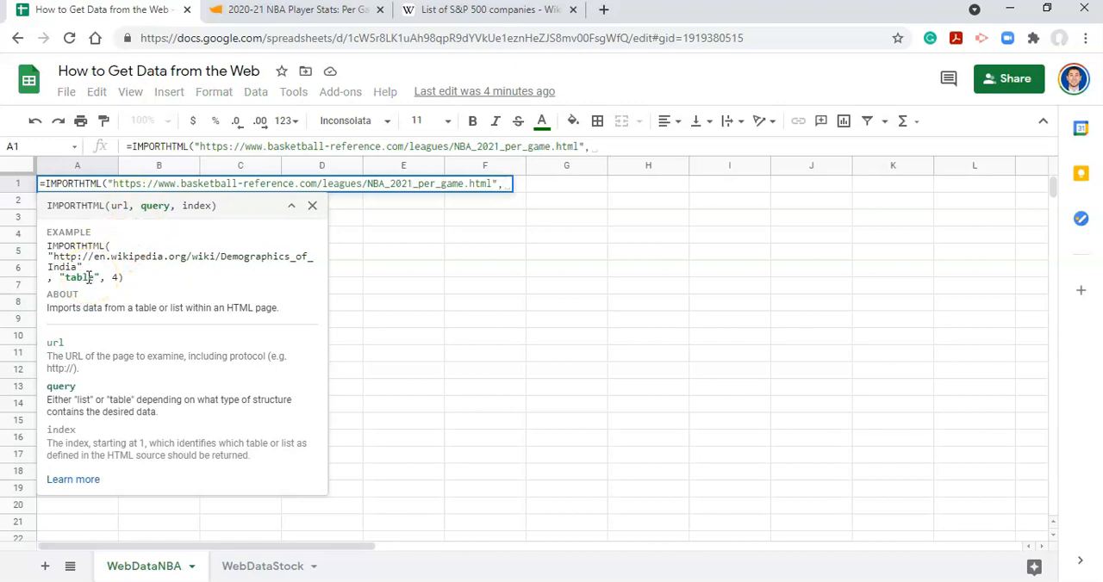
{"action": "type", "text": "\""}
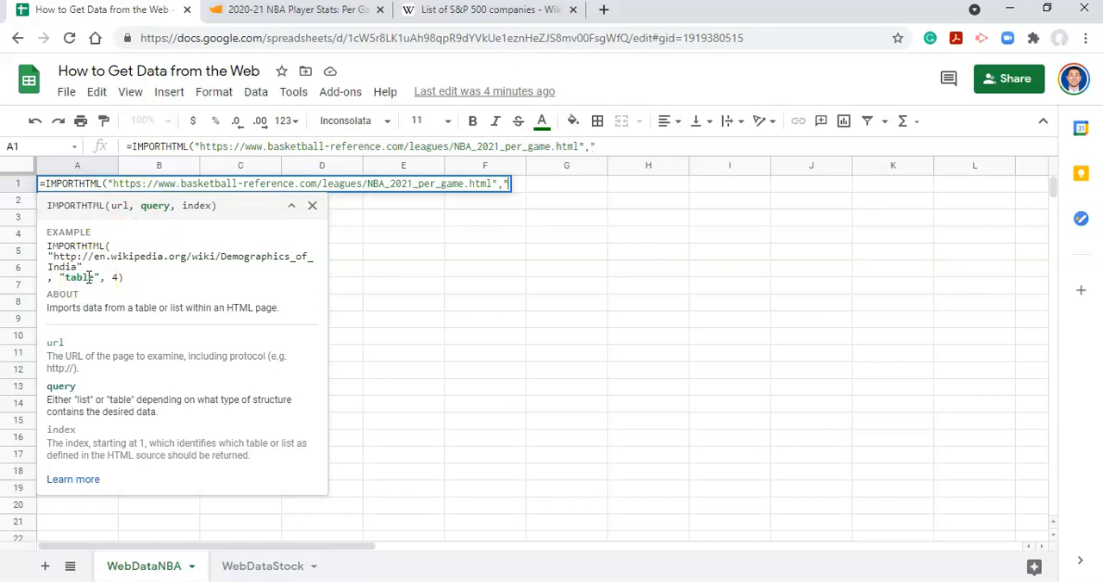
{"action": "type", "text": "LIS"}
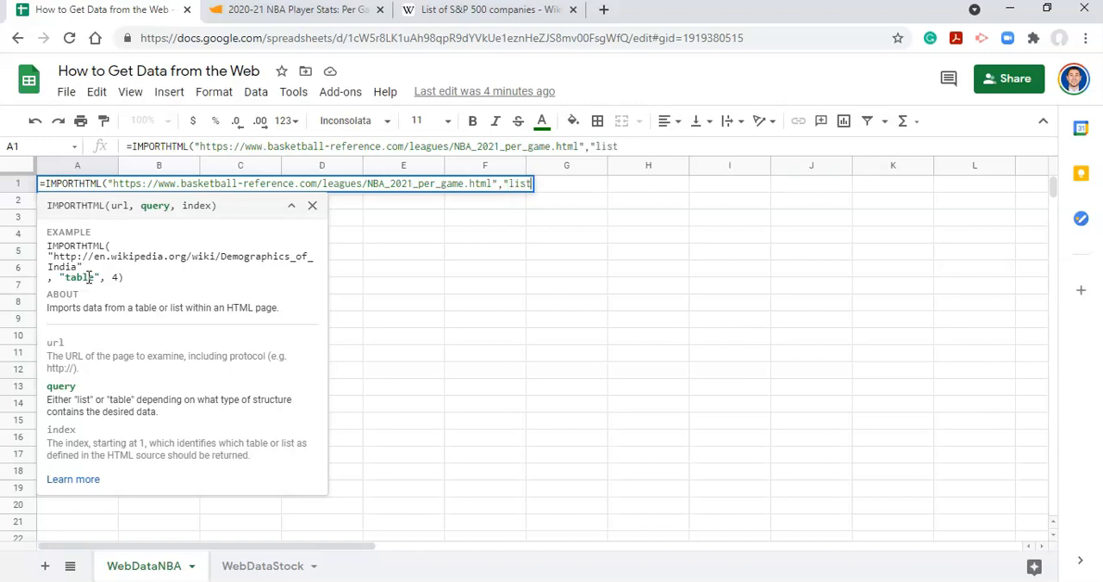
{"action": "type", "text": ","}
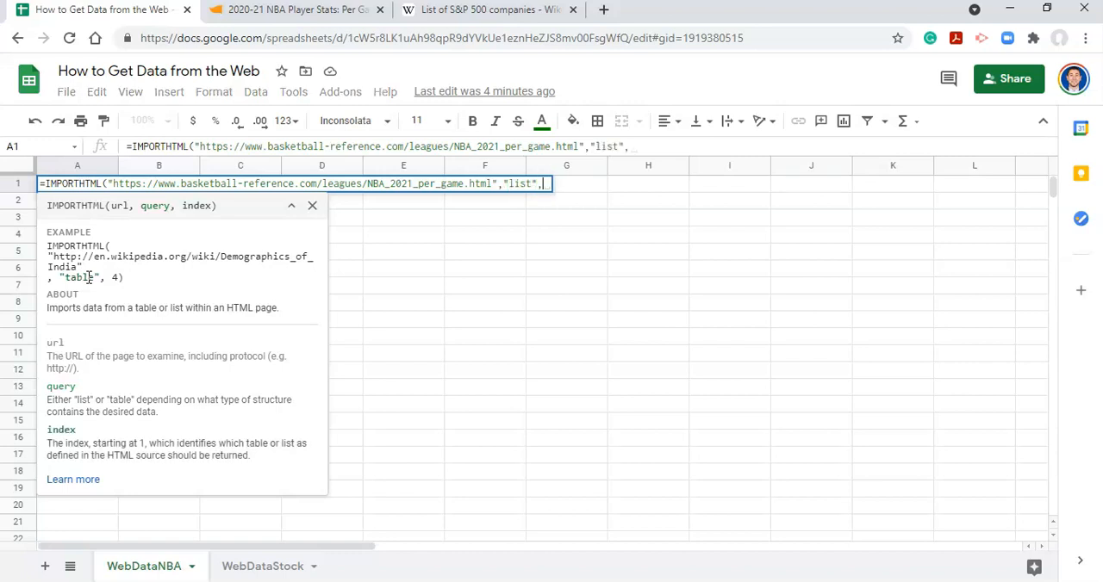
{"action": "mouse_move", "coordinate": [90, 274]}
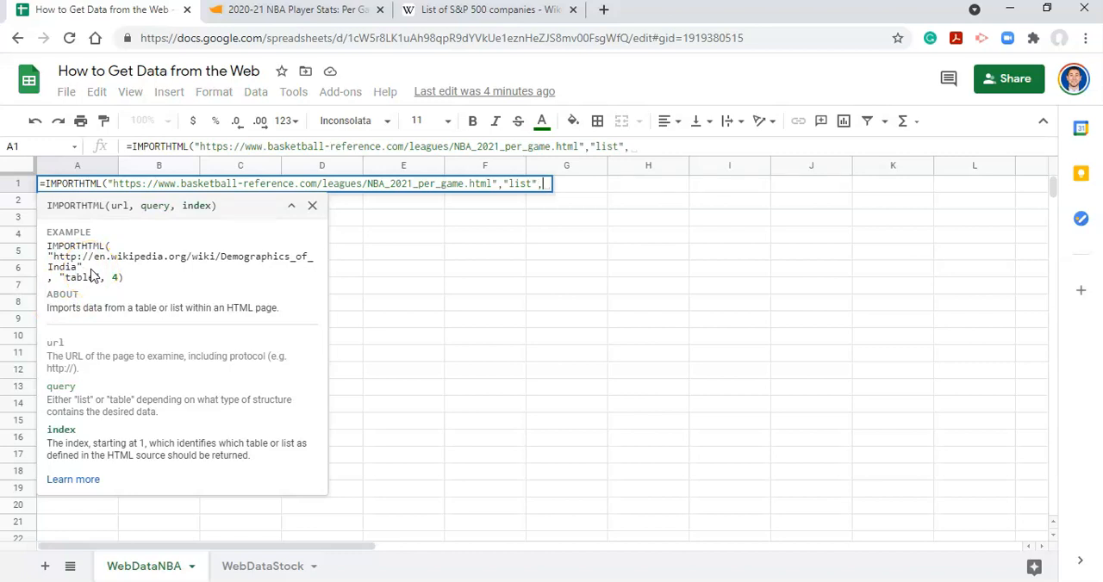
{"action": "type", "text": "1)"}
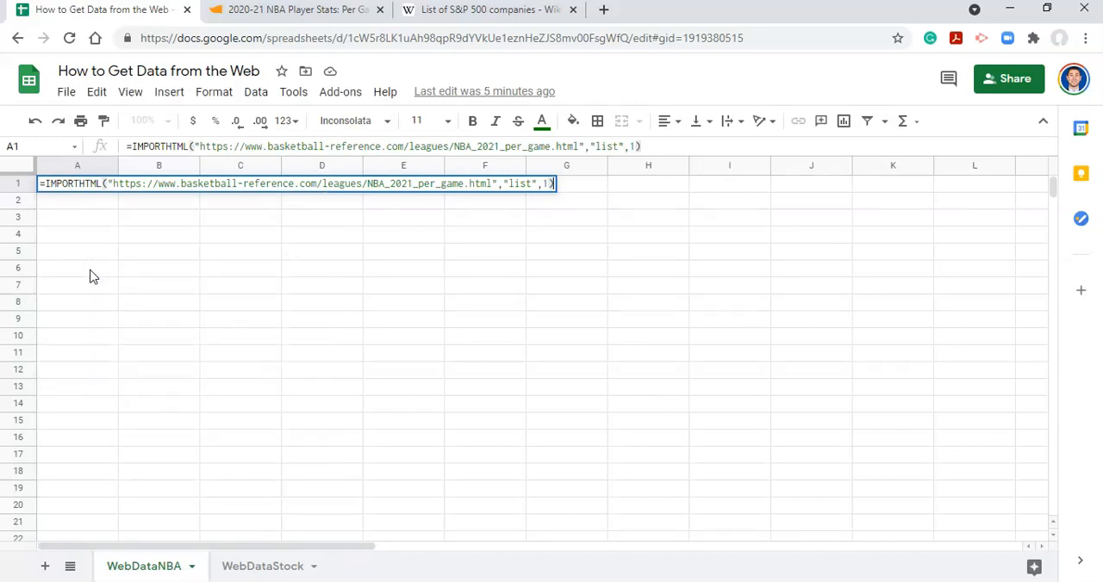
Run the import, check the 14-item navigation list in A1, and return to Basketball-Reference.
{"action": "key", "text": "enter"}
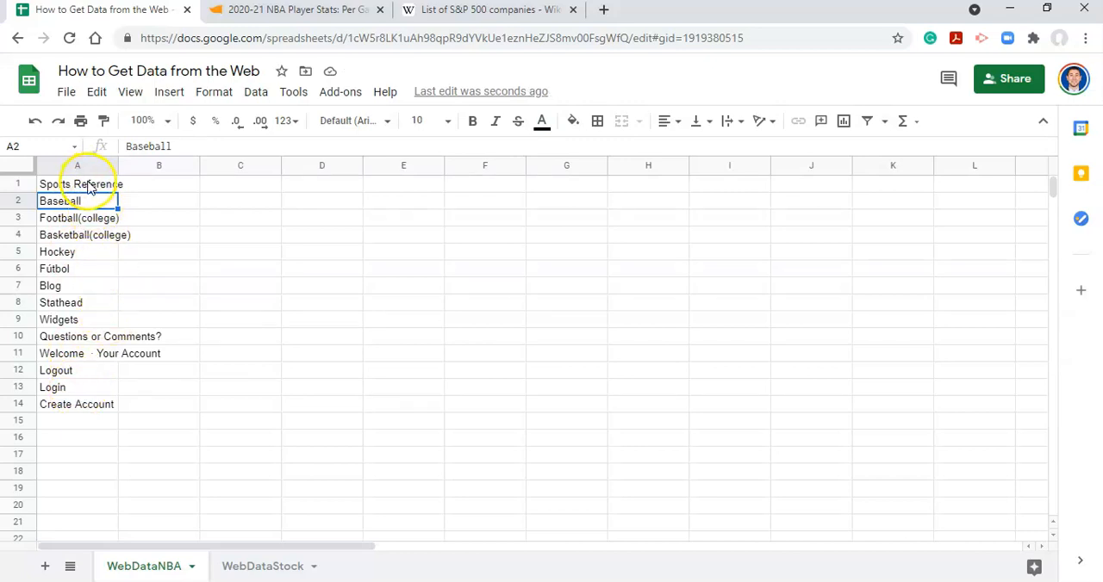
{"action": "left_click", "coordinate": [78, 184]}
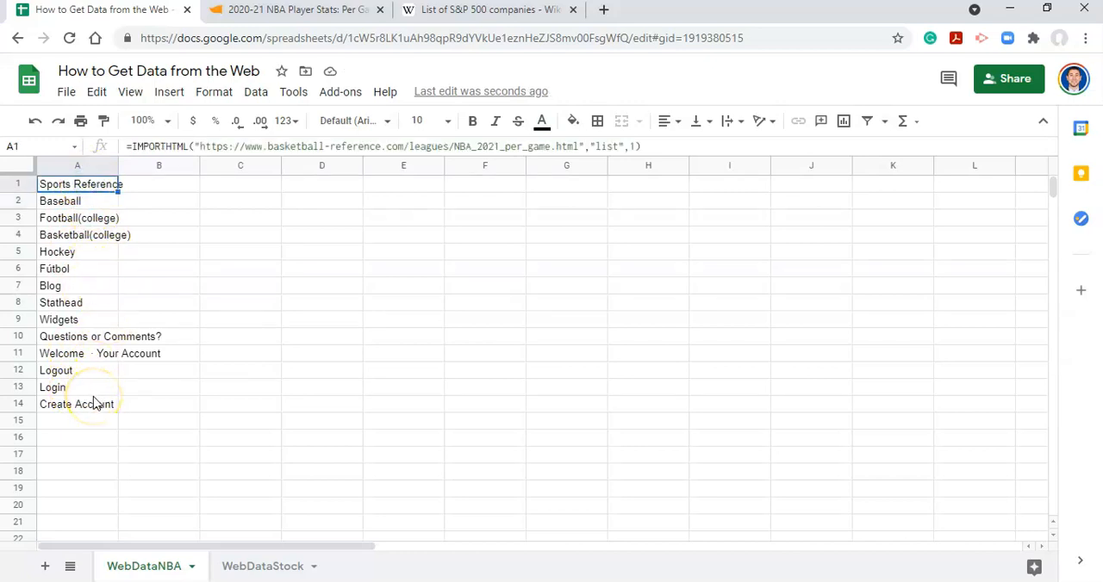
{"action": "mouse_move", "coordinate": [145, 303]}
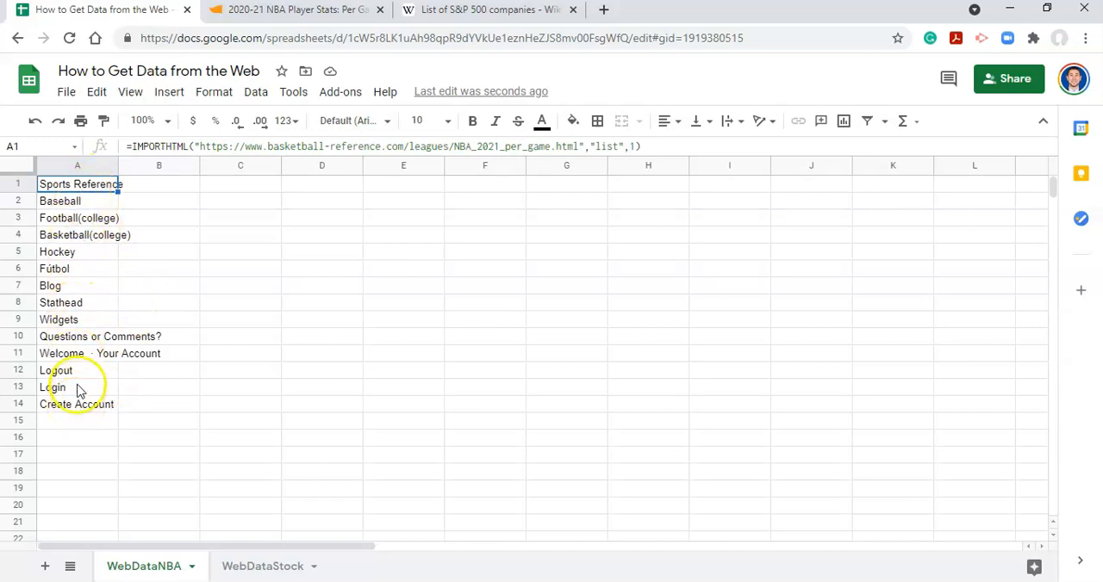
{"action": "left_click", "coordinate": [293, 9]}
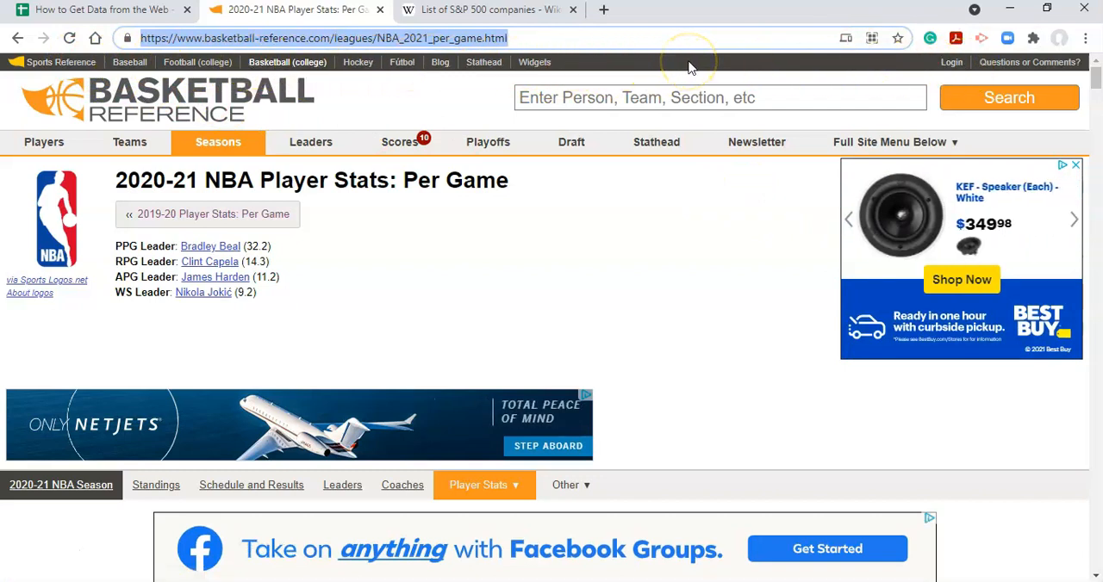
{"action": "mouse_move", "coordinate": [677, 70]}
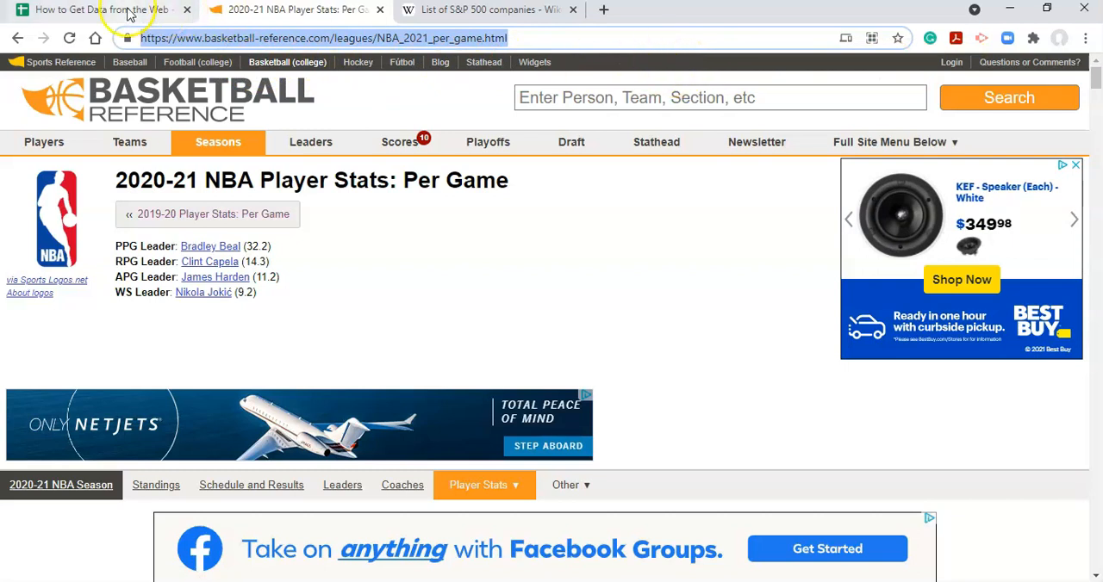
{"action": "left_click", "coordinate": [100, 9]}
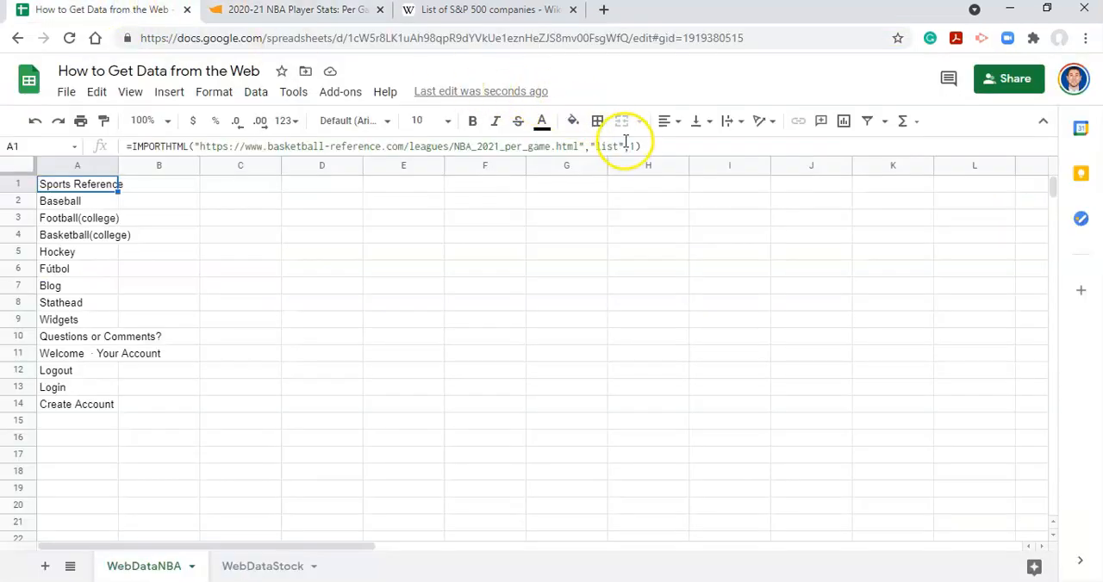
{"action": "type", "text": "2"}
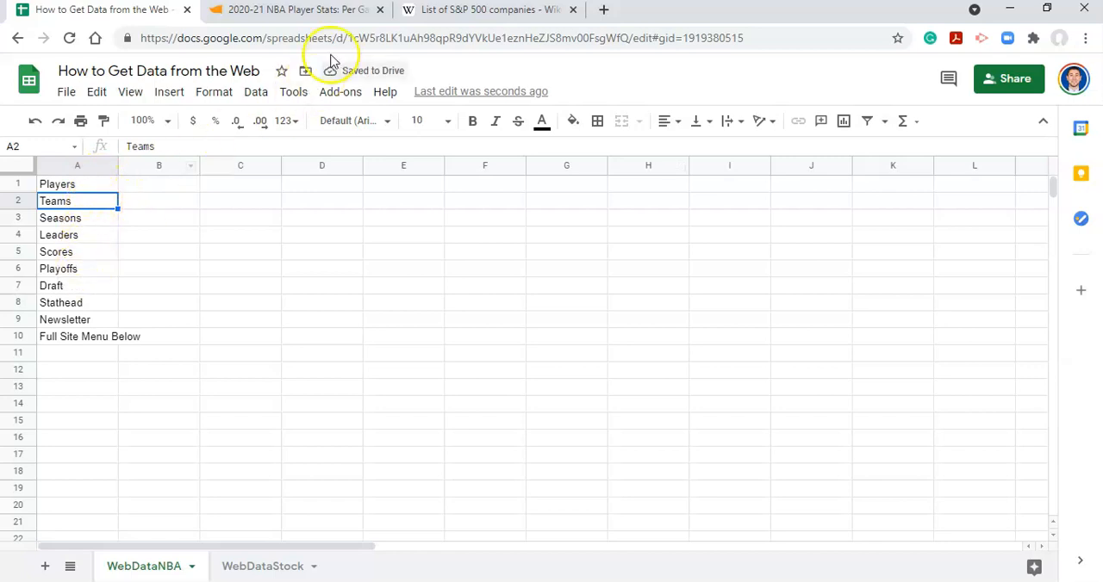
{"action": "left_click", "coordinate": [298, 10]}
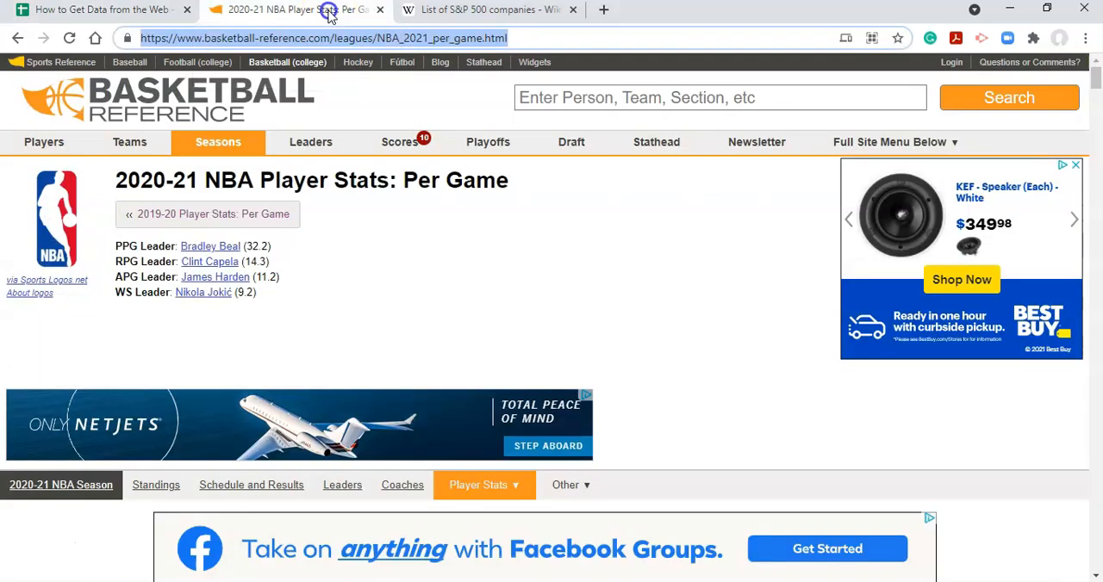
{"action": "left_click", "coordinate": [43, 142]}
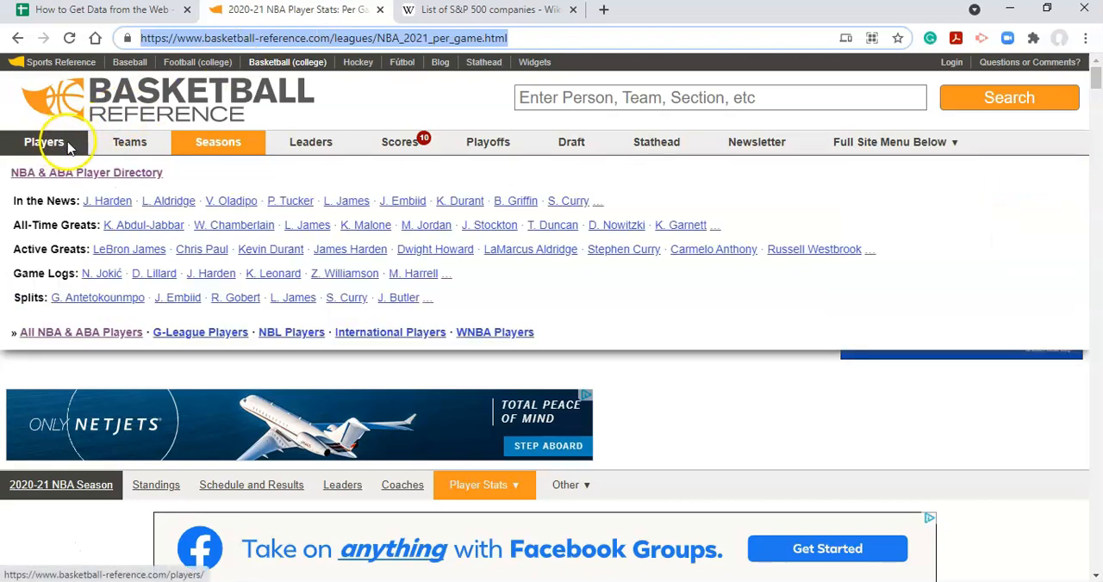
{"action": "left_click", "coordinate": [130, 141]}
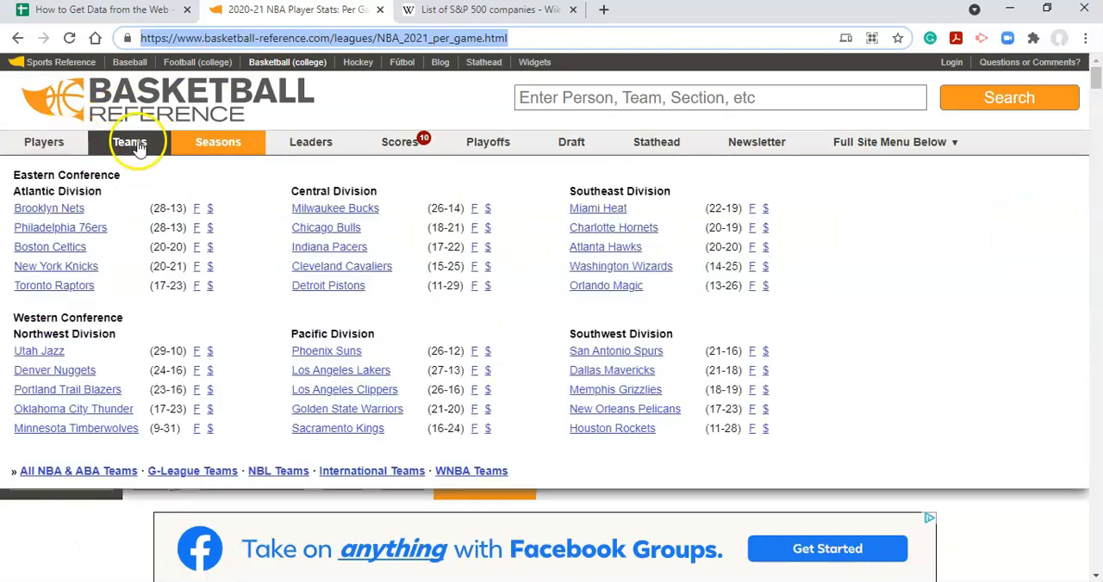
{"action": "left_click", "coordinate": [218, 142]}
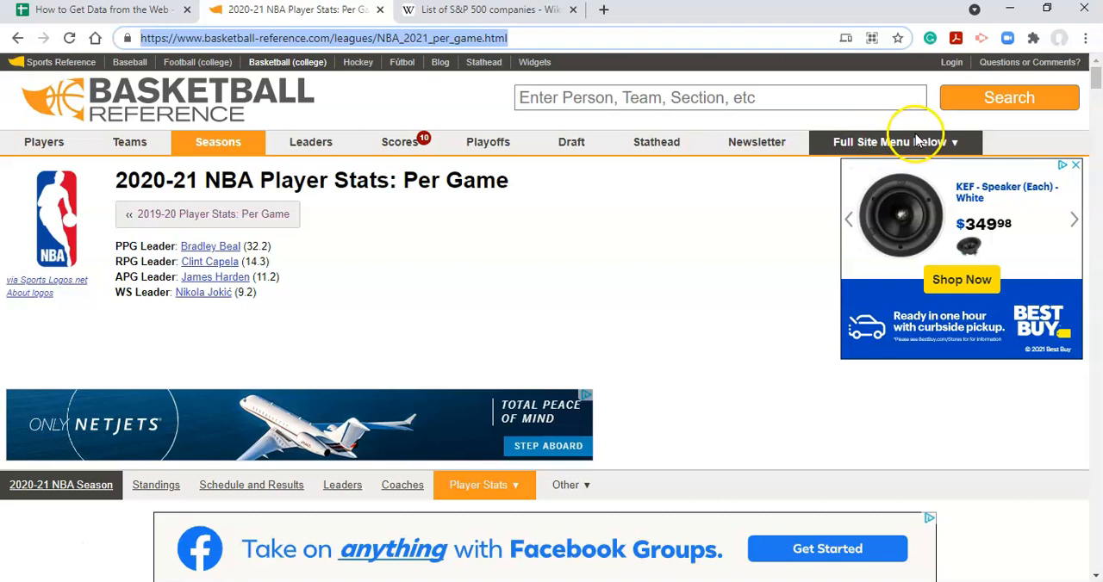
{"action": "mouse_move", "coordinate": [508, 262]}
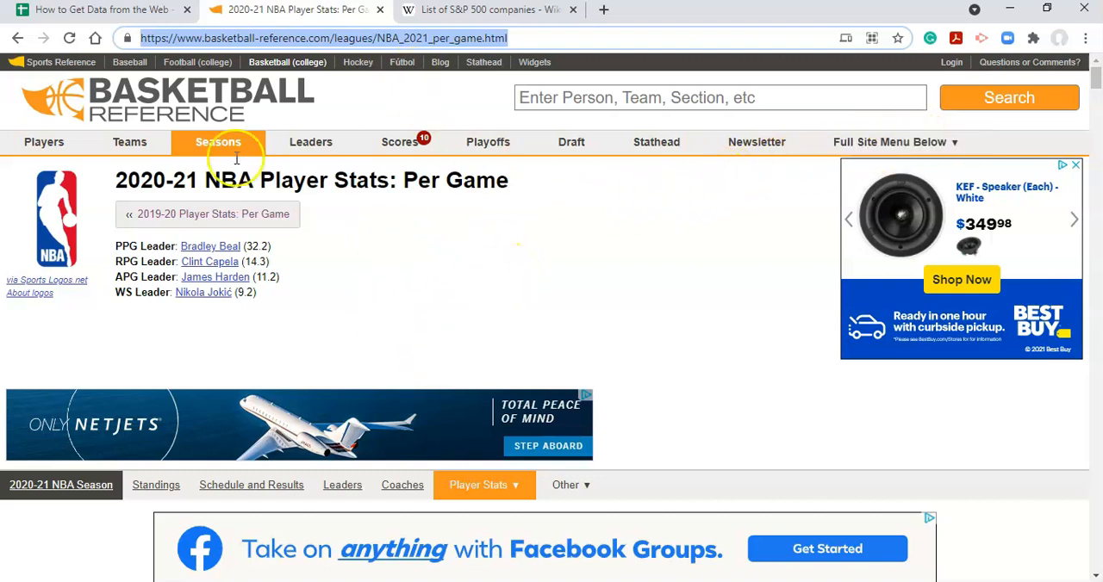
{"action": "left_click", "coordinate": [95, 9]}
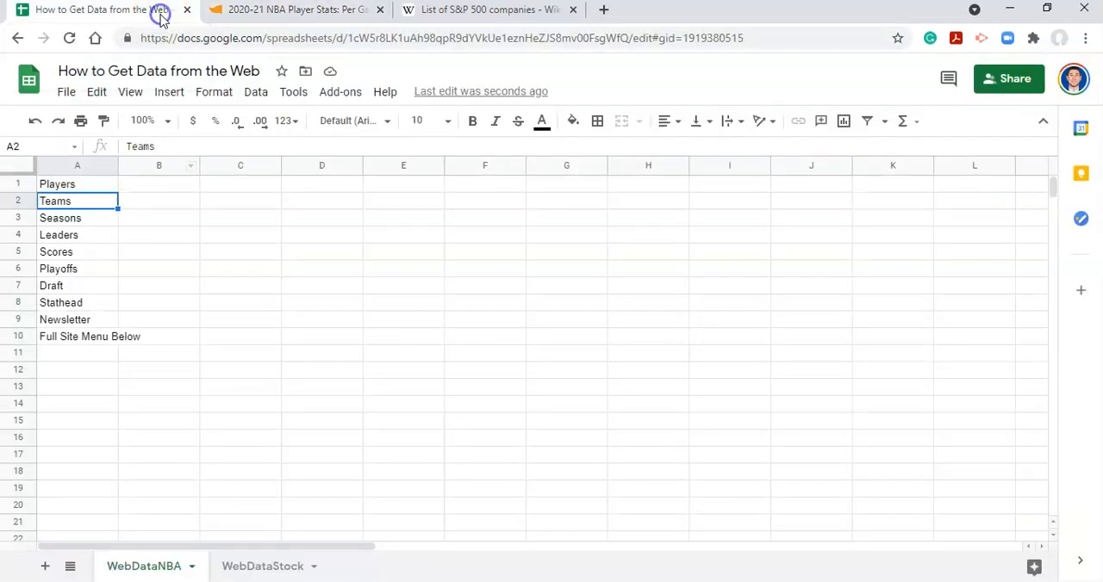
Change the A1 import to "table", 1 to pull the player per-game stats table.
{"action": "left_click", "coordinate": [77, 183]}
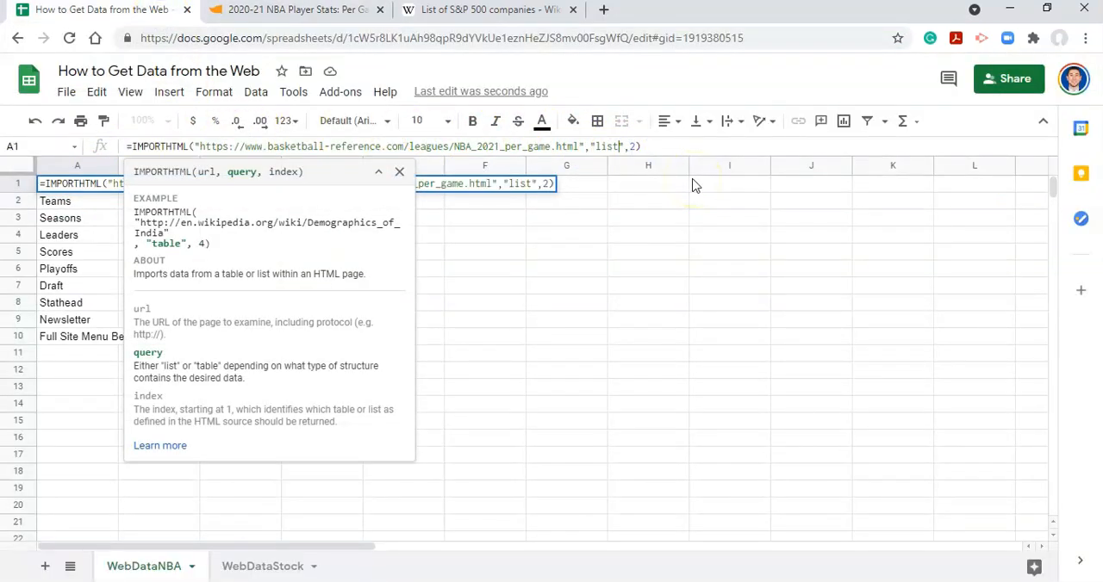
{"action": "type", "text": "table"}
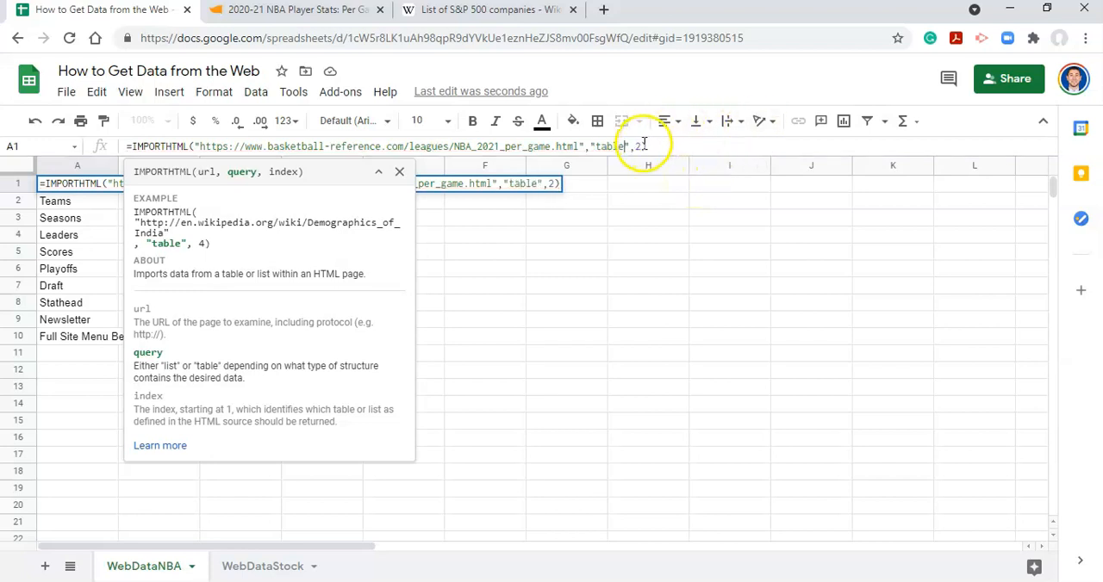
{"action": "type", "text": "1"}
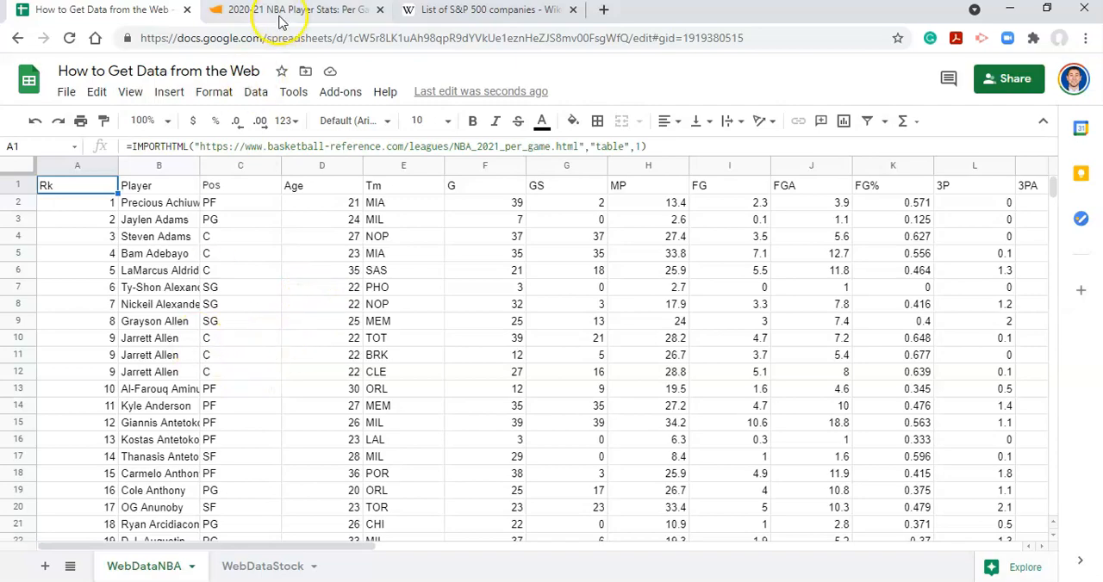
{"action": "left_click", "coordinate": [298, 10]}
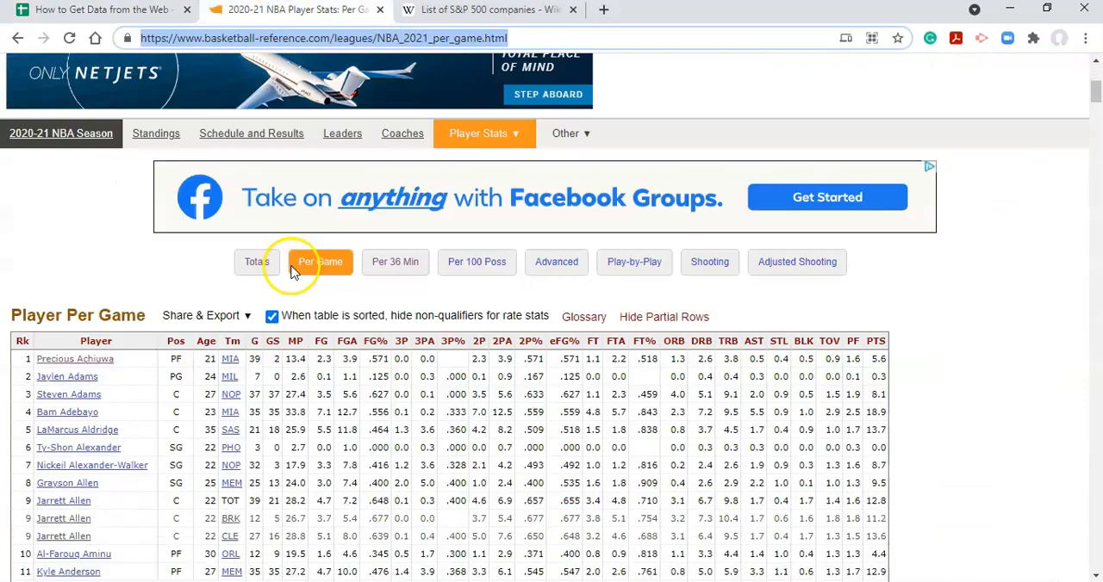
Review the source table's repeated header rows and Jarrett Allen's TOT rows, then return to Sheets.
{"action": "scroll", "scroll_direction": "down", "scroll_amount": 3}
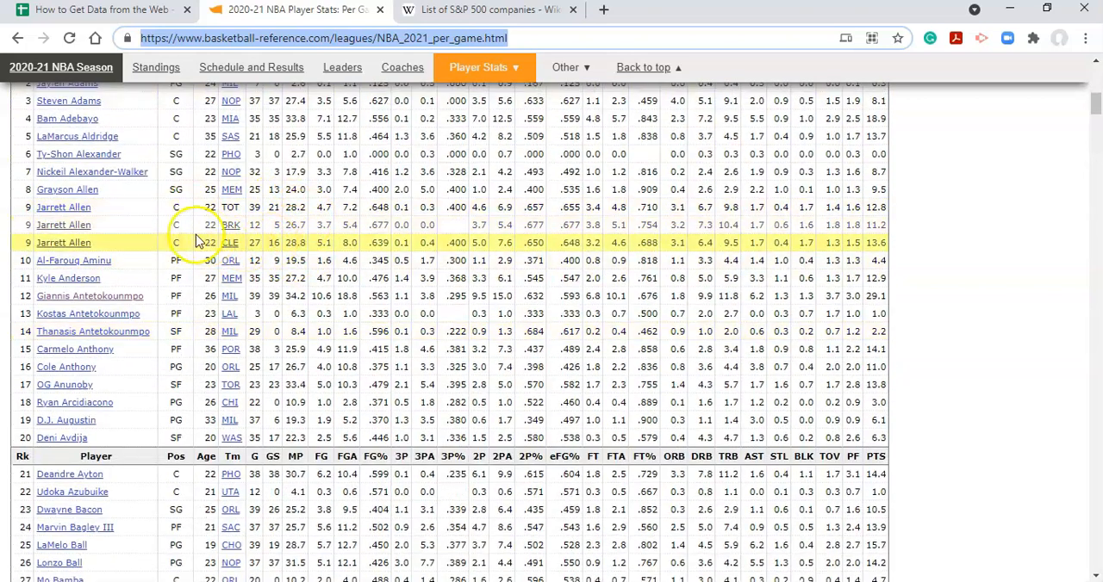
{"action": "mouse_move", "coordinate": [63, 207]}
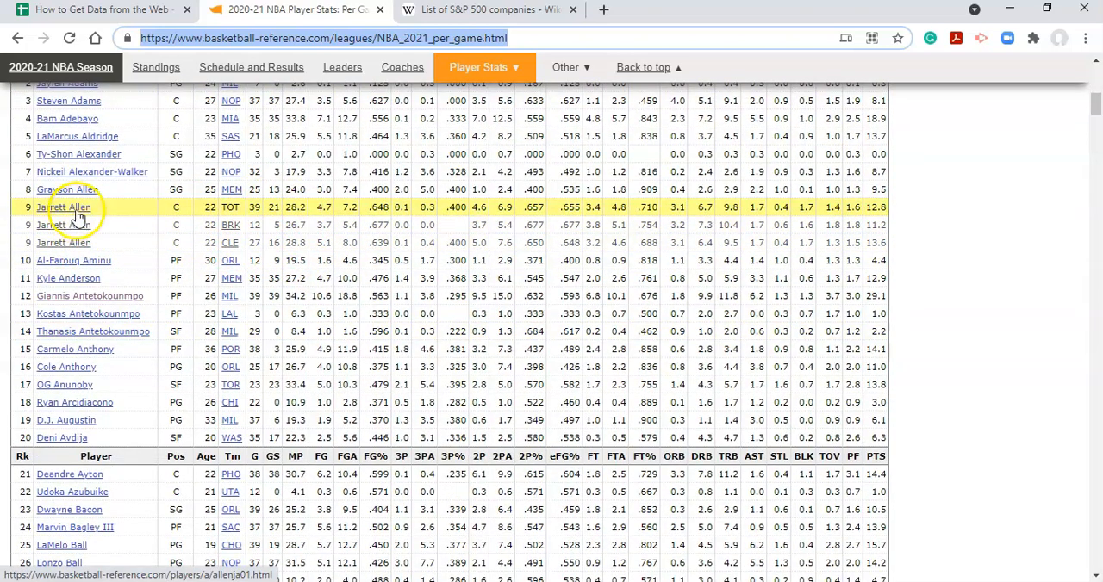
{"action": "mouse_move", "coordinate": [250, 225]}
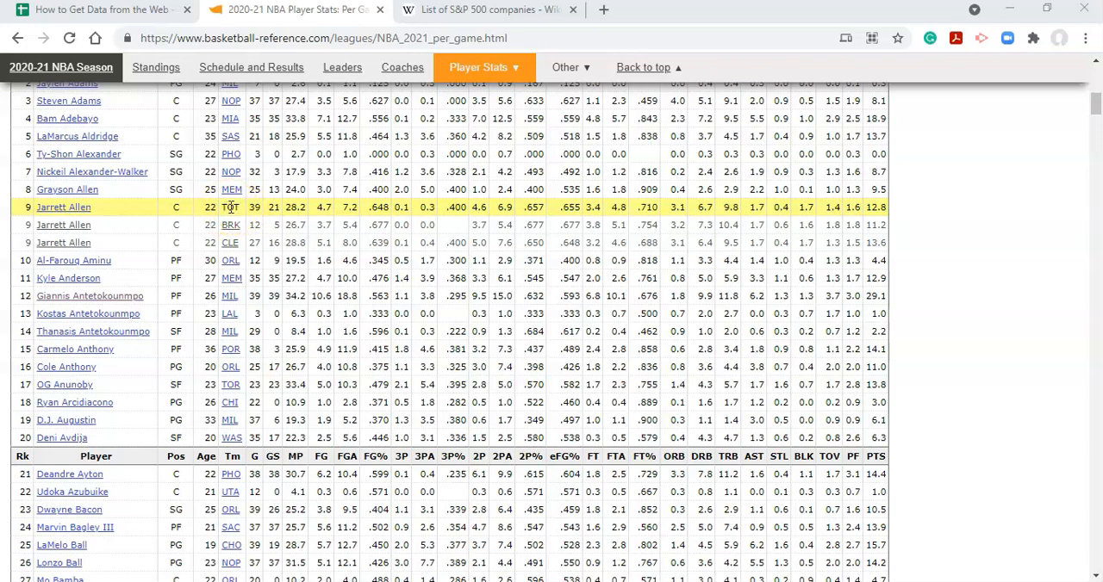
{"action": "scroll", "scroll_direction": "down", "scroll_amount": 3}
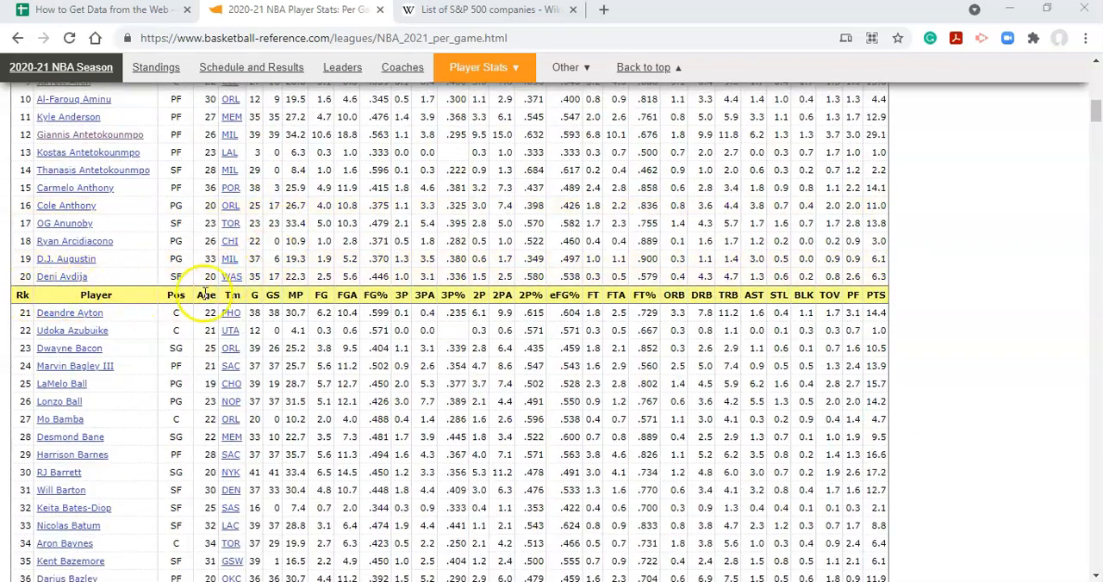
{"action": "scroll", "scroll_direction": "down", "scroll_amount": 3}
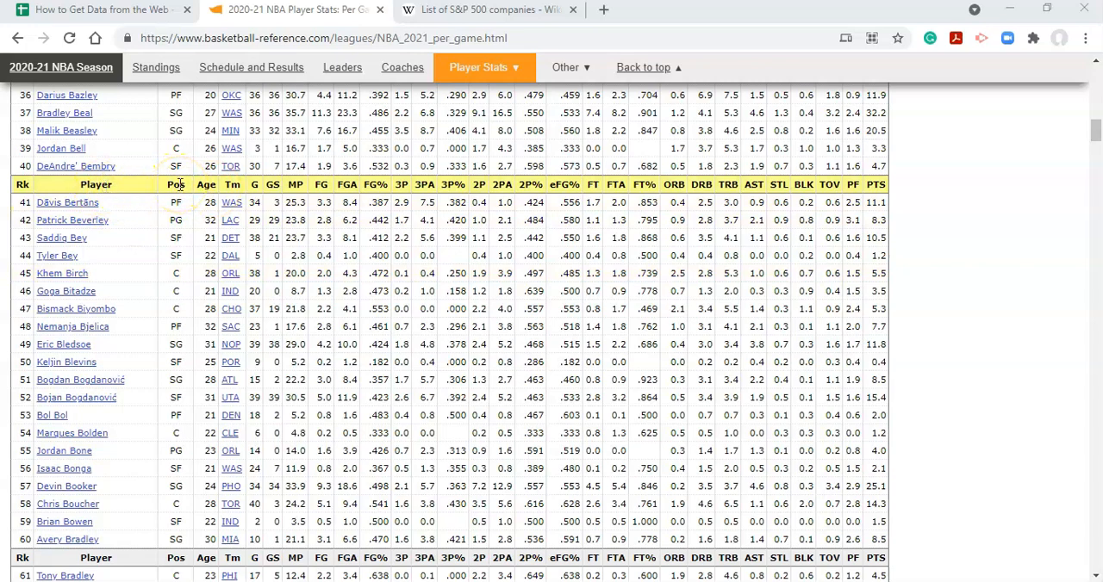
{"action": "scroll", "scroll_direction": "down", "scroll_amount": 3}
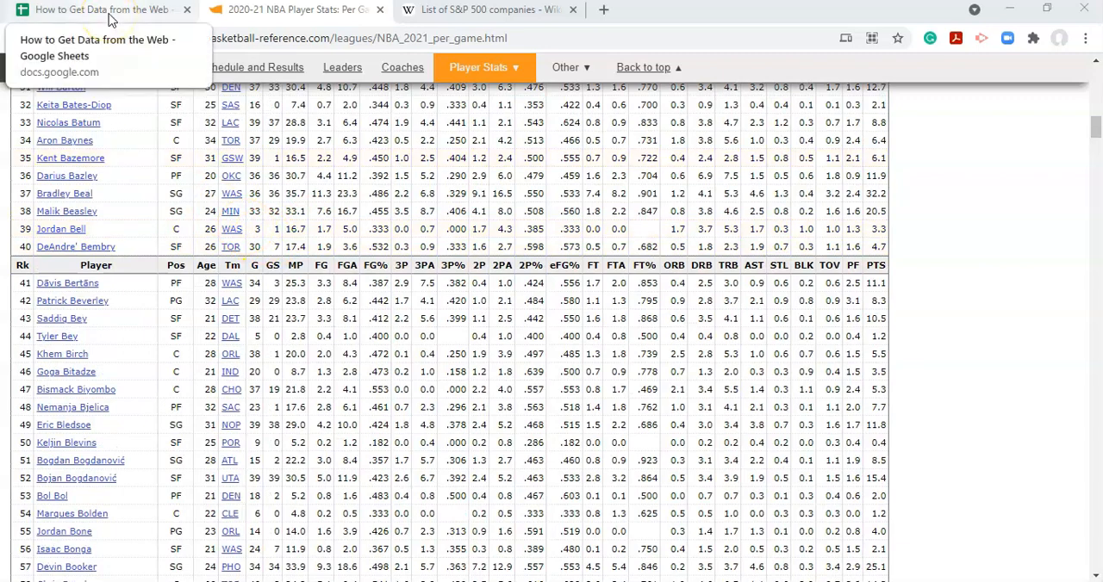
{"action": "left_click", "coordinate": [100, 9]}
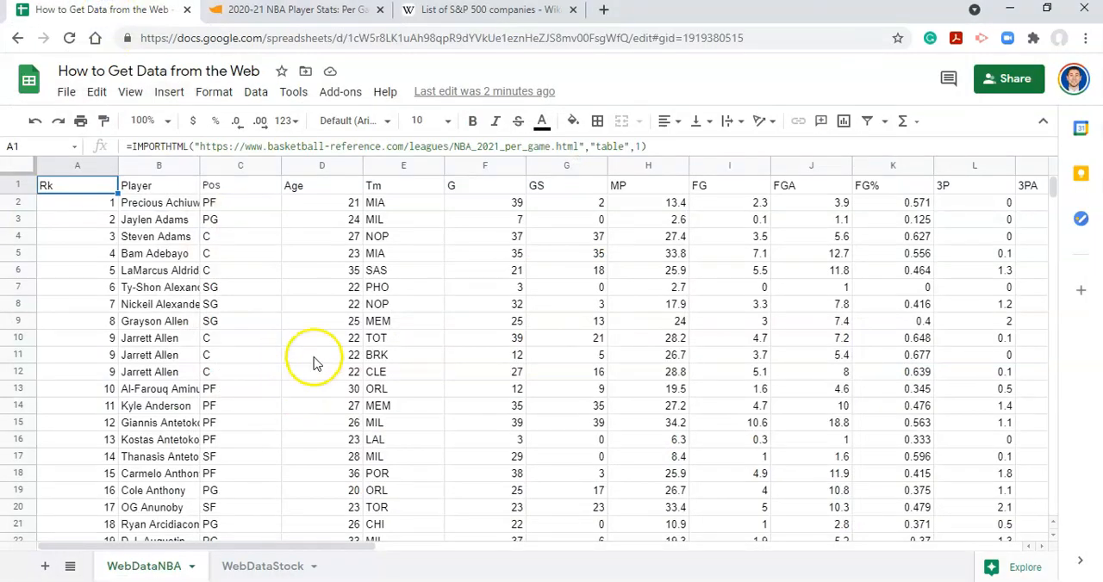
{"action": "scroll", "scroll_direction": "down", "scroll_amount": 3}
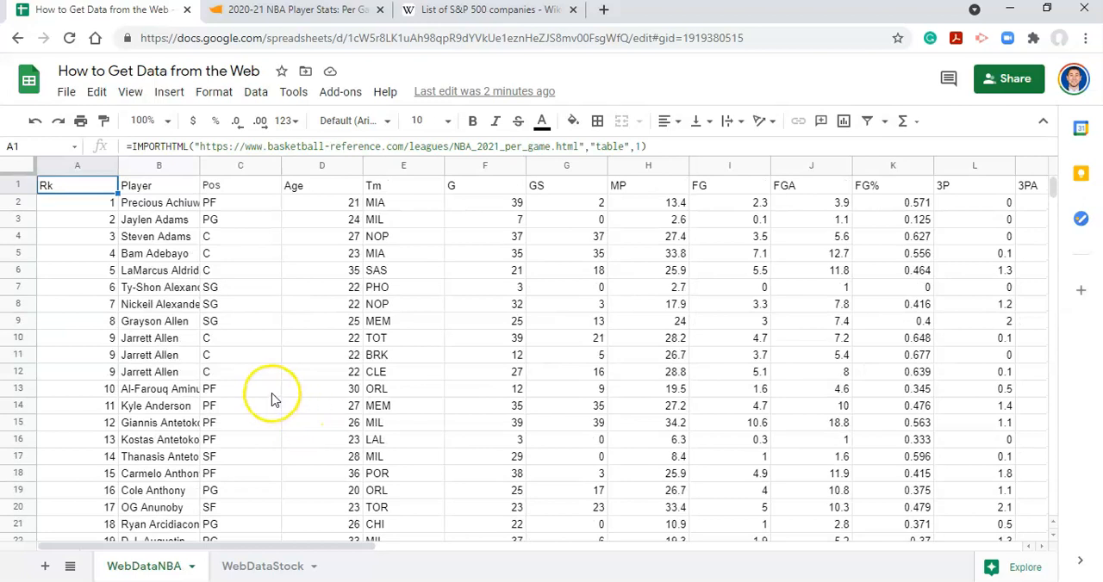
{"action": "mouse_move", "coordinate": [257, 252]}
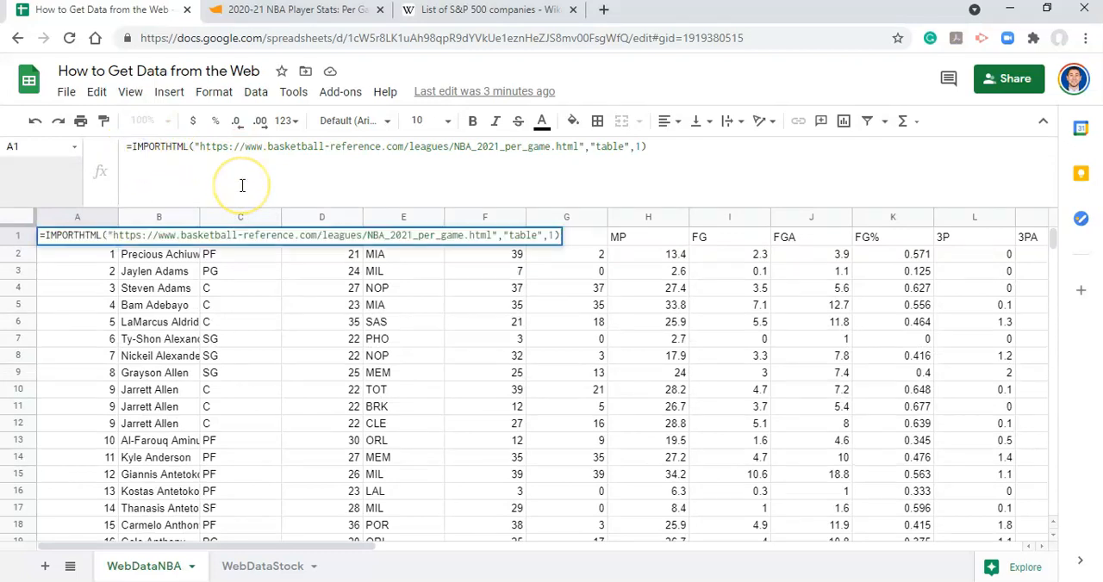
Wrap the A1 IMPORTHTML call in QUERY with "SELECT *" and confirm it.
{"action": "type", "text": "QUEY"}
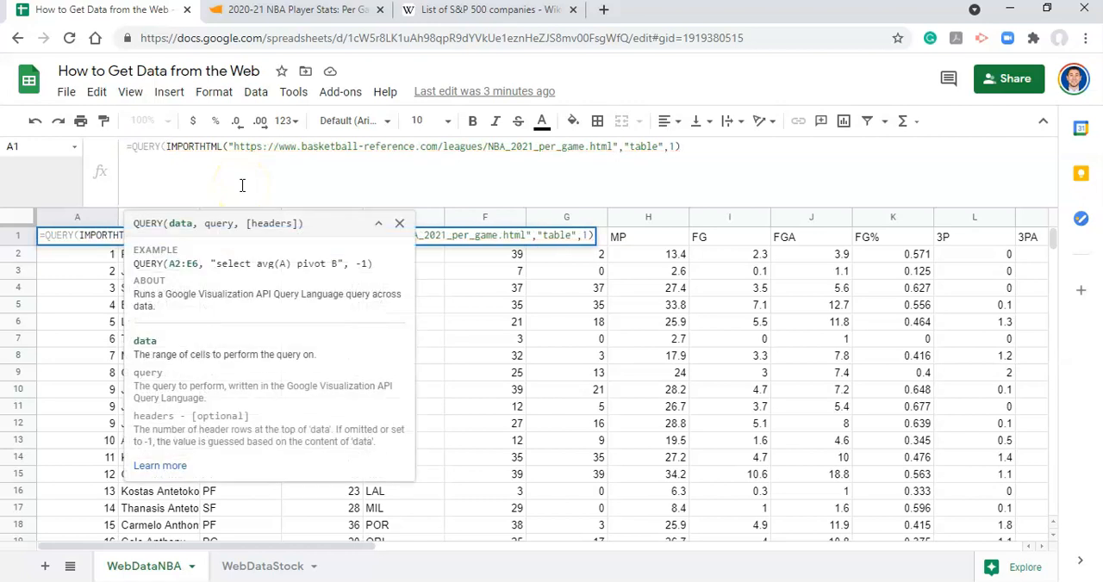
{"action": "mouse_move", "coordinate": [267, 185]}
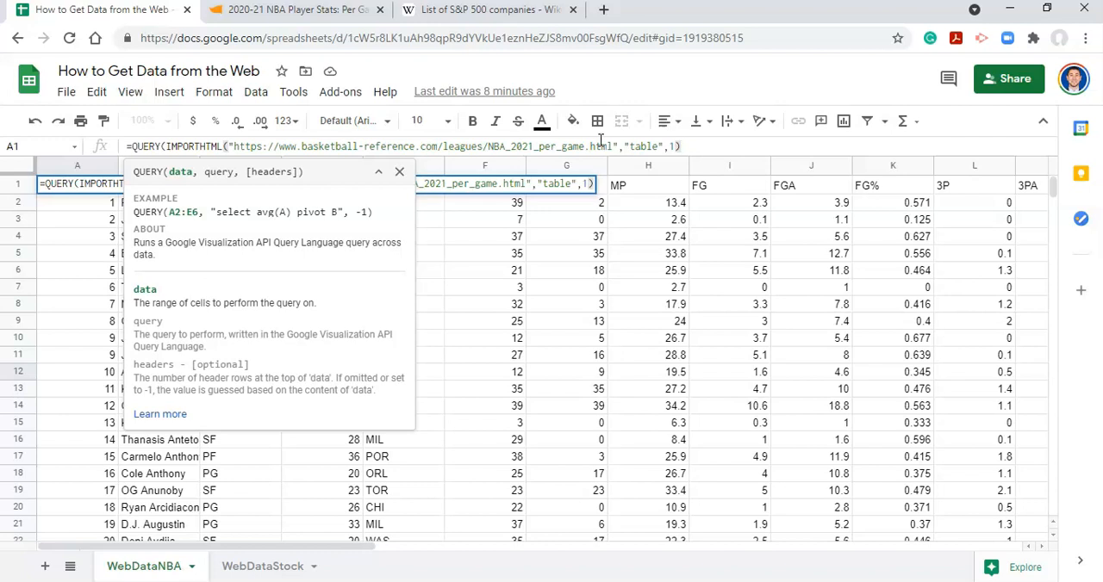
{"action": "type", "text": ","}
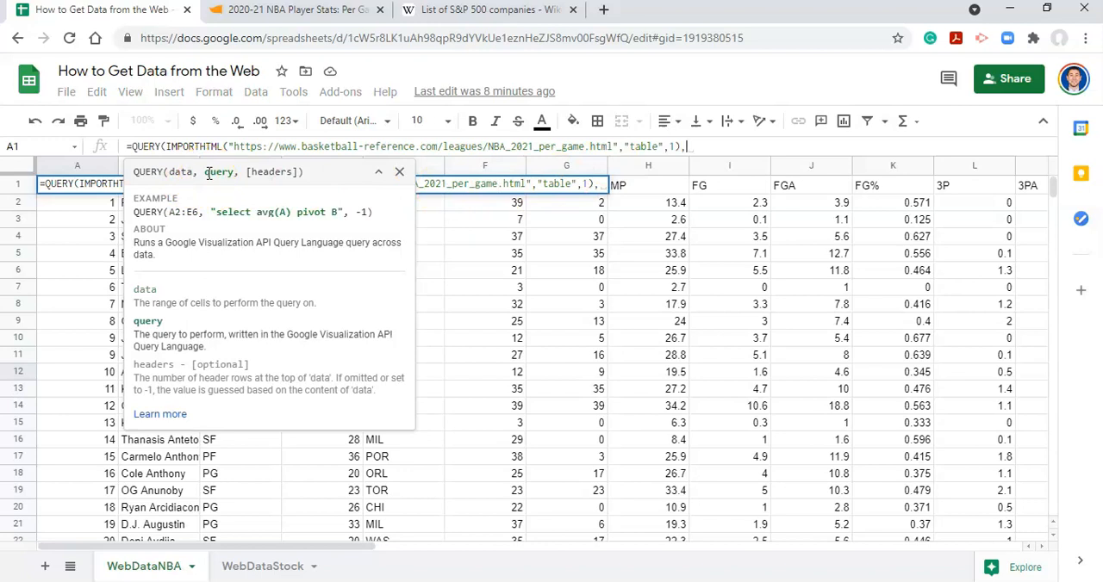
{"action": "mouse_move", "coordinate": [269, 146]}
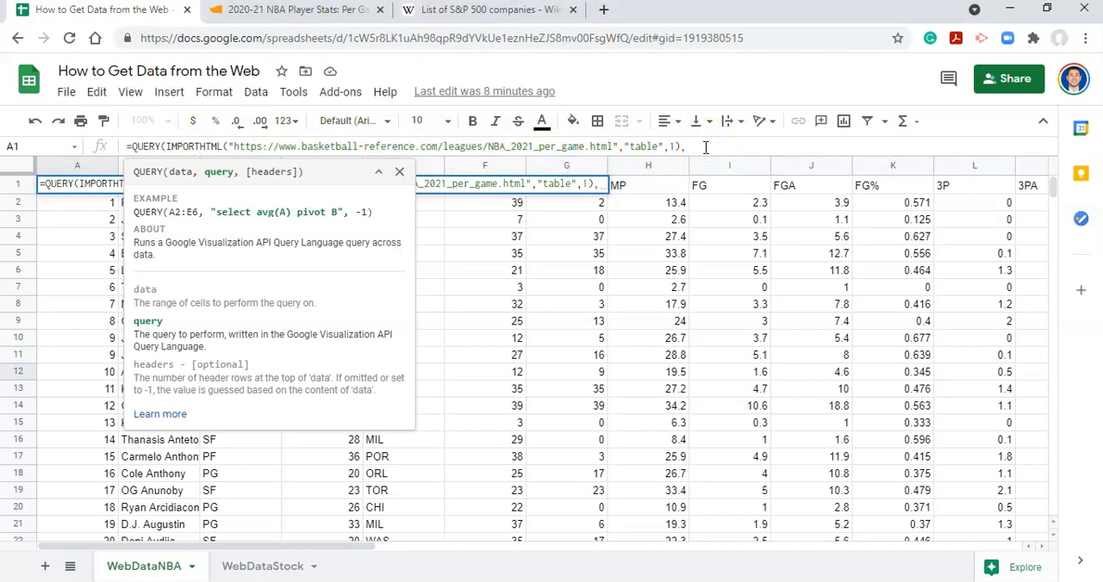
{"action": "type", "text": "\""}
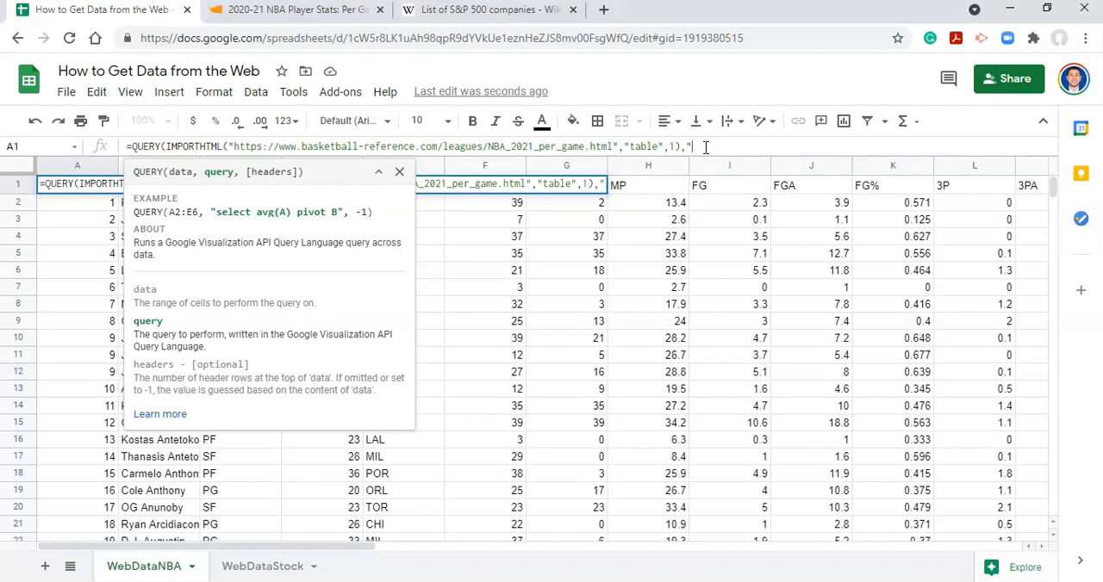
{"action": "type", "text": "SELECT"}
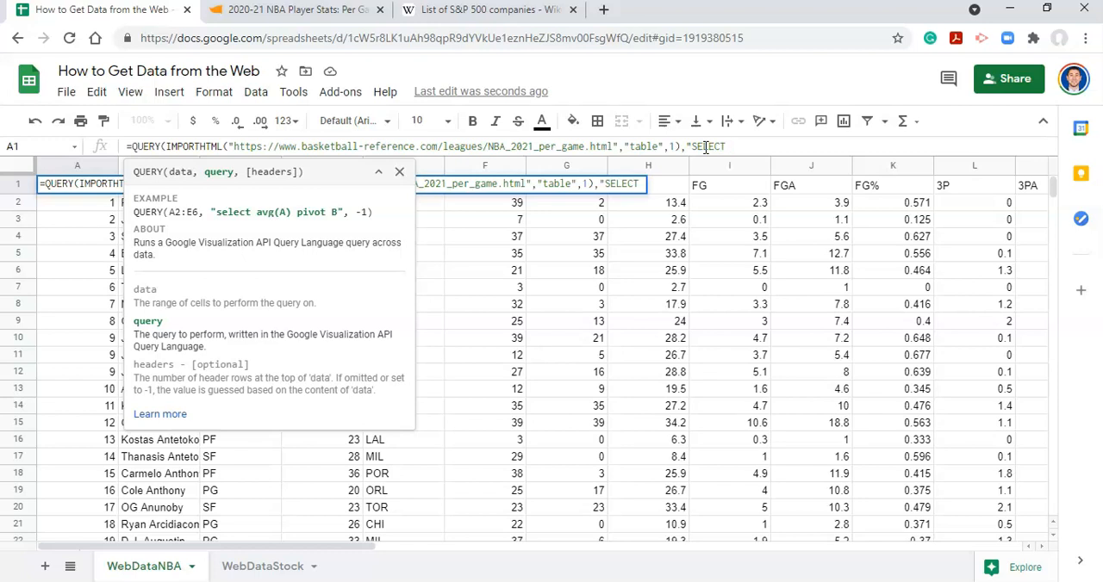
{"action": "type", "text": "*"}
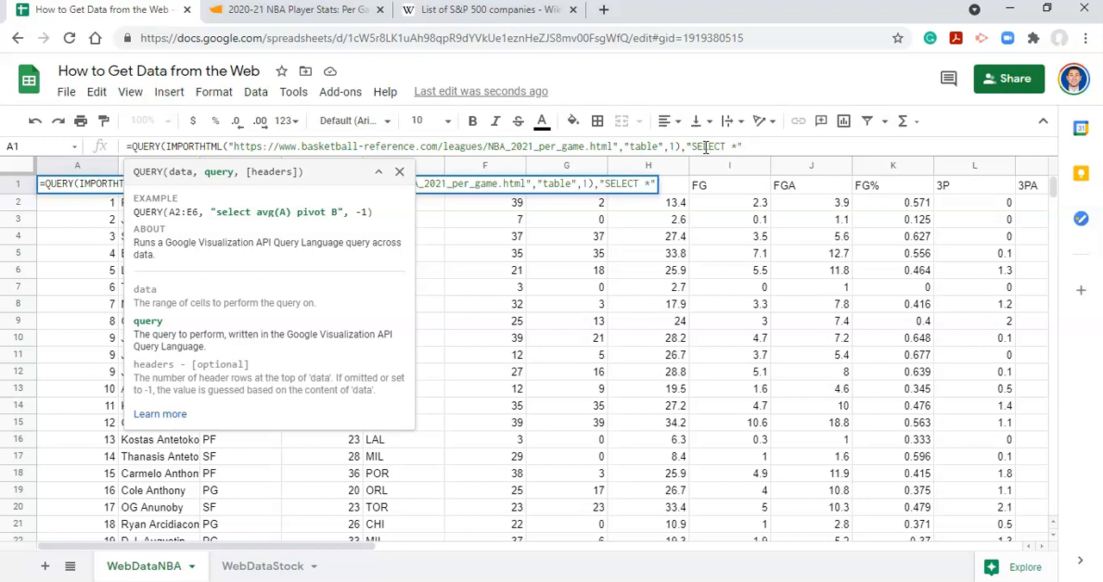
{"action": "type", "text": ")"}
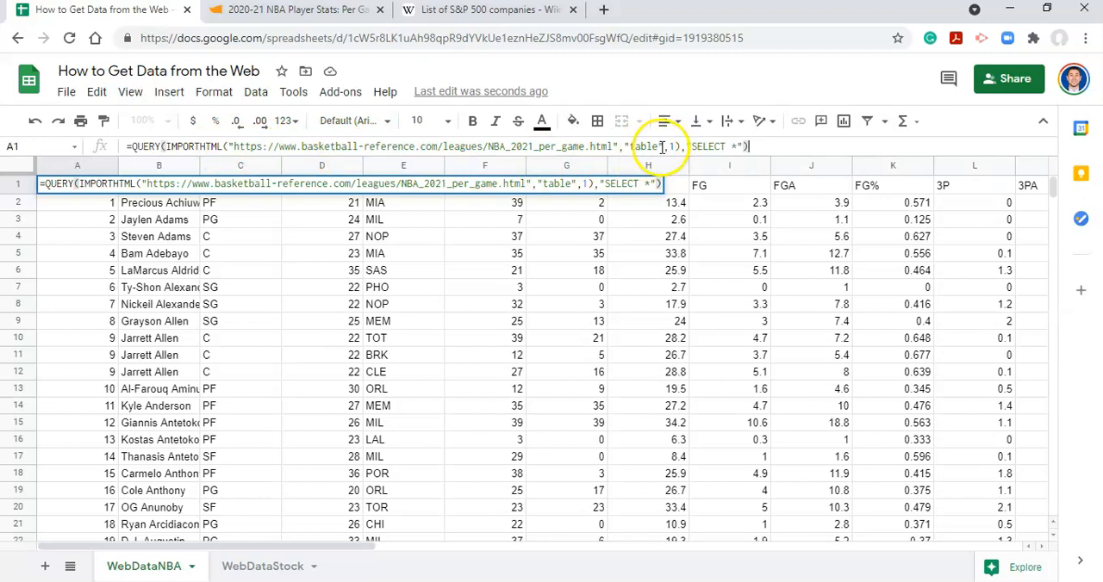
{"action": "mouse_move", "coordinate": [778, 153]}
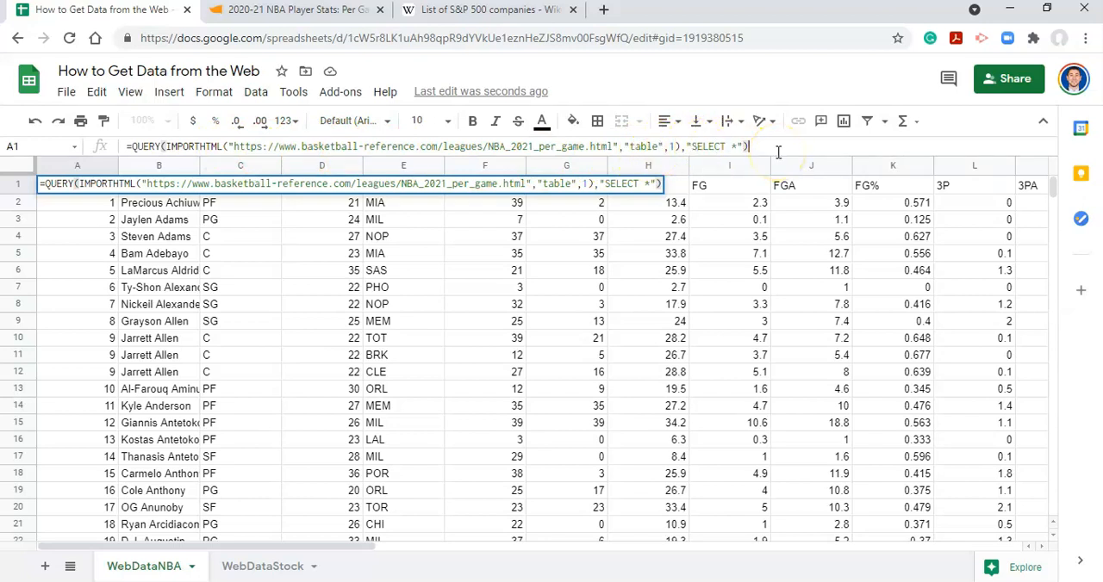
{"action": "key", "text": "enter"}
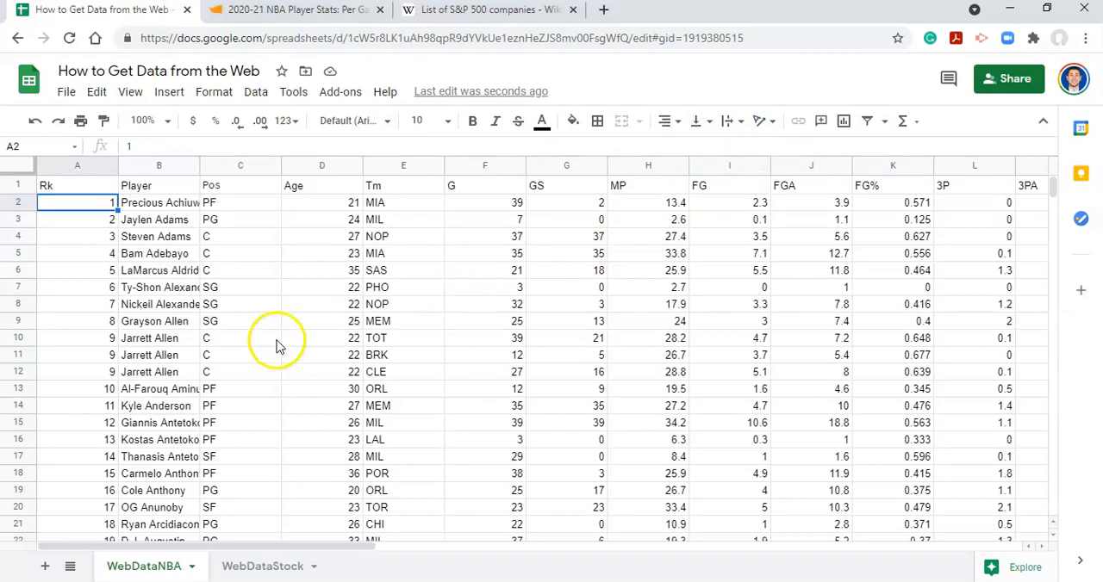
Inspect the repeated Player/Pos/Tm header rows around rows 24 and 45, then reselect A1.
{"action": "scroll", "scroll_direction": "down", "scroll_amount": 3}
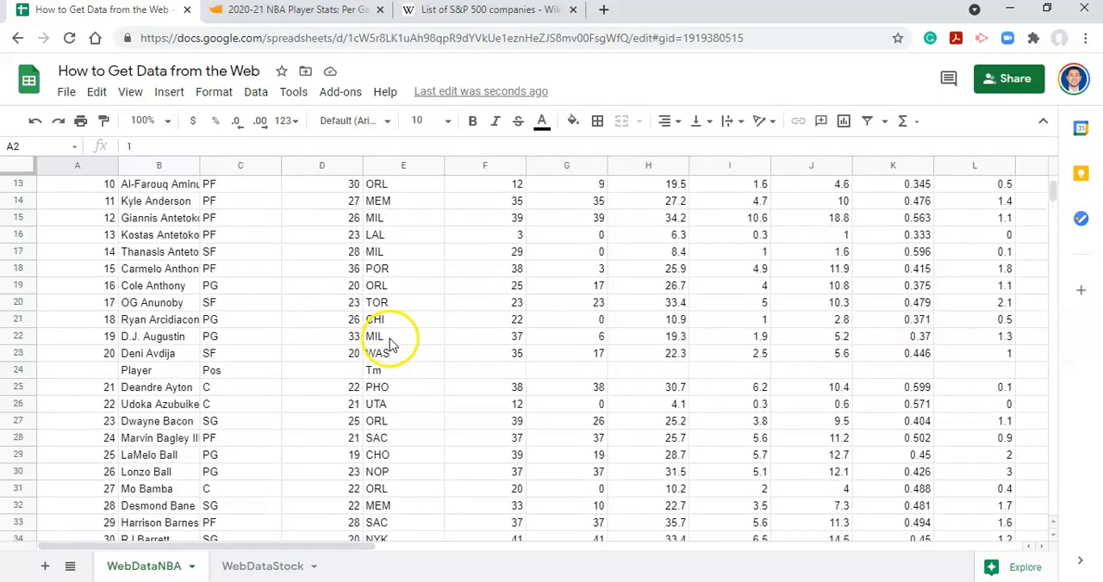
{"action": "left_click", "coordinate": [77, 371]}
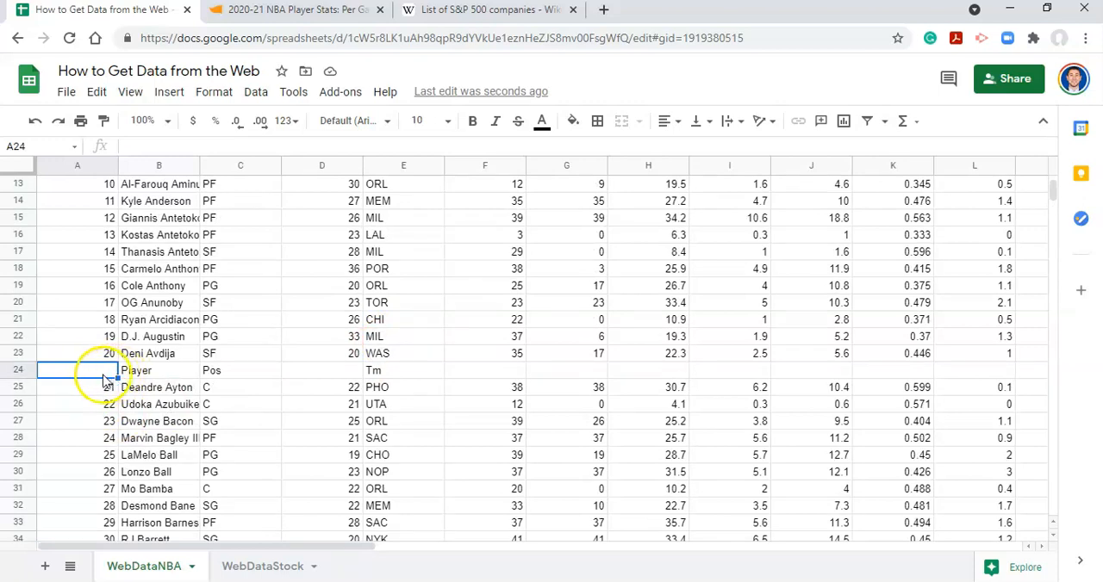
{"action": "scroll", "scroll_direction": "down", "scroll_amount": 3}
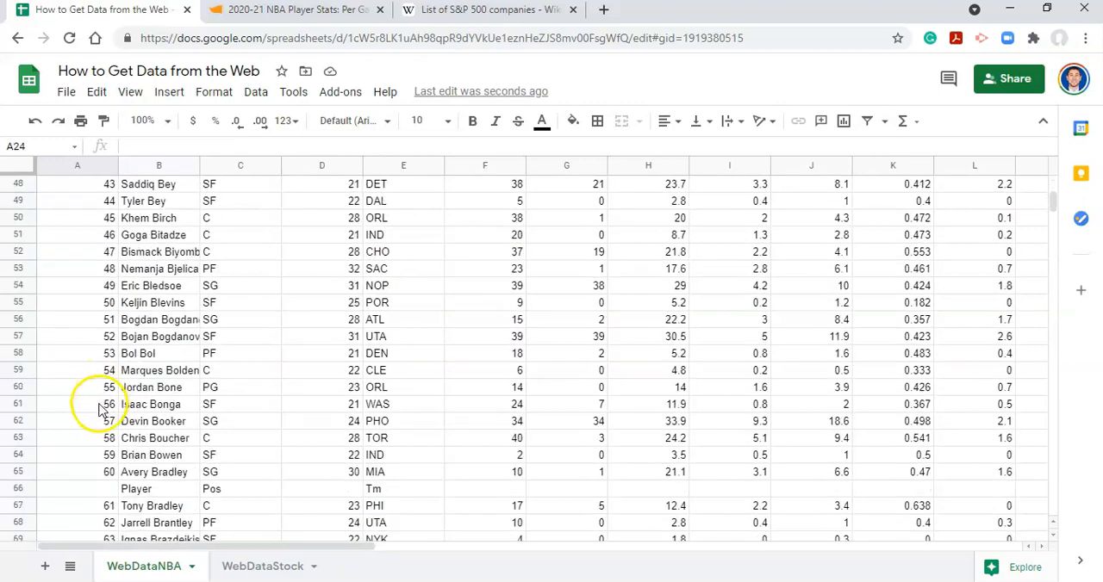
{"action": "scroll", "scroll_direction": "up", "scroll_amount": 3}
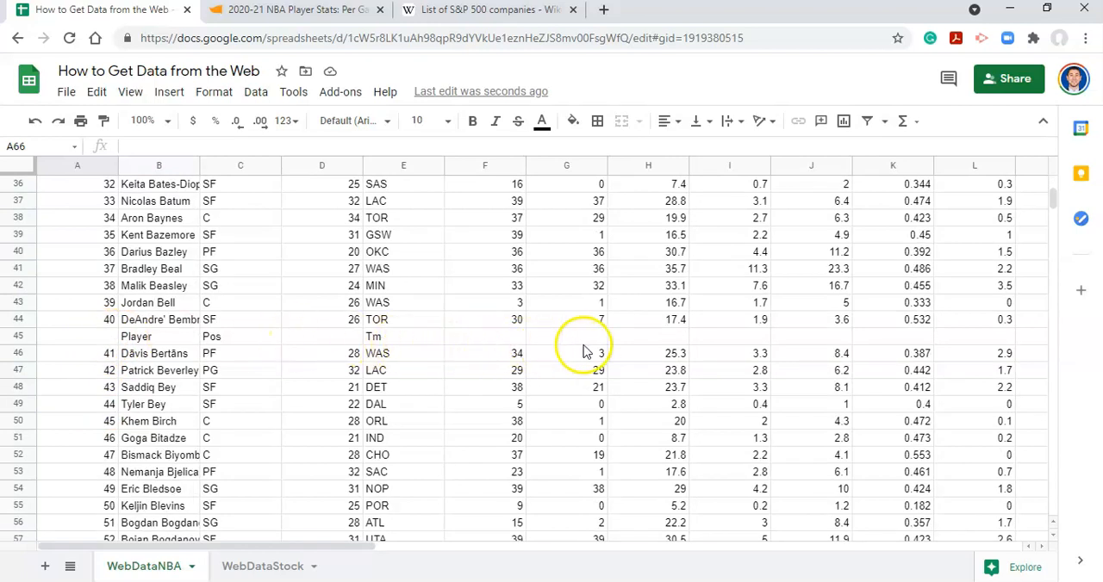
{"action": "left_click", "coordinate": [403, 336]}
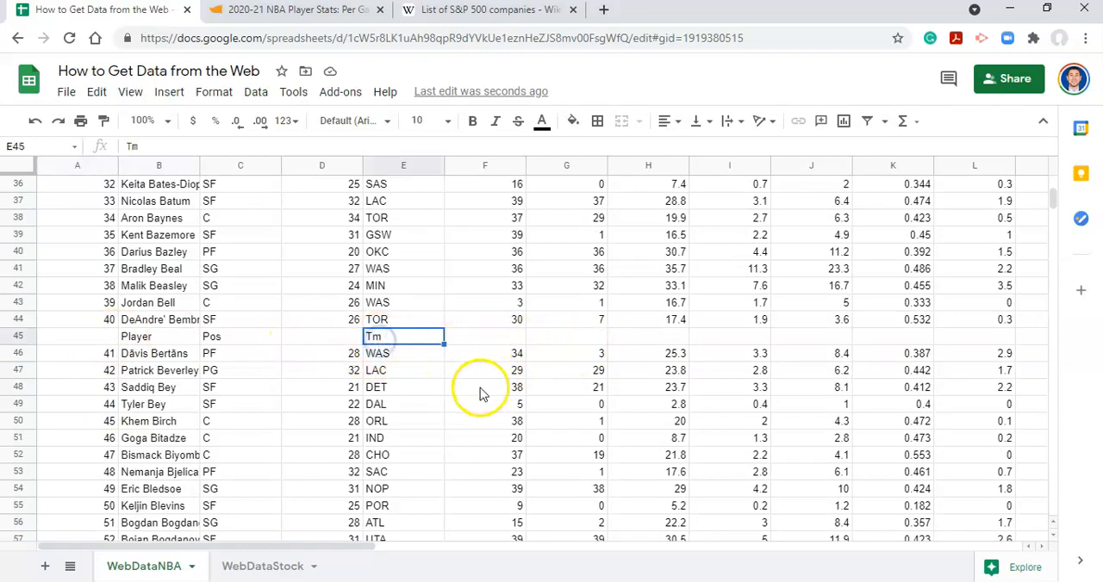
{"action": "mouse_move", "coordinate": [428, 386]}
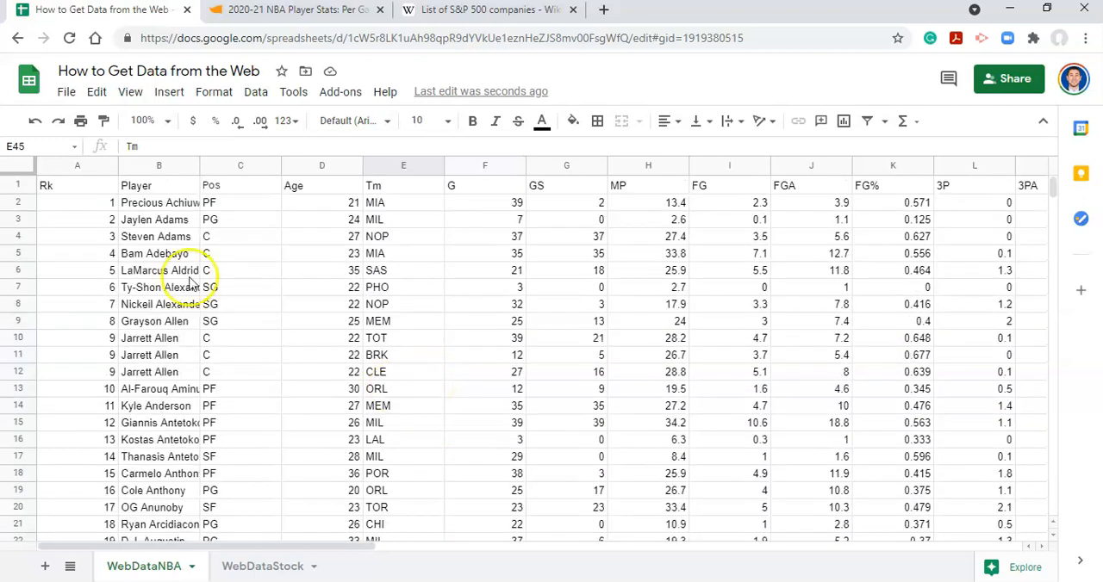
{"action": "left_click", "coordinate": [77, 185]}
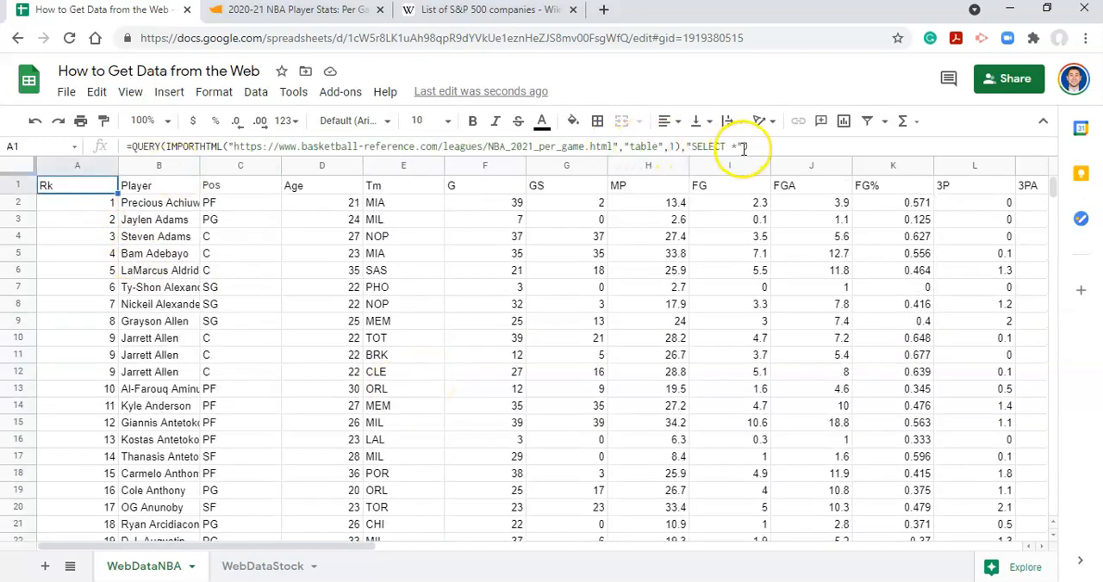
Start adding a WHERE Col1 condition after SELECT * in the query string.
{"action": "left_click", "coordinate": [728, 146]}
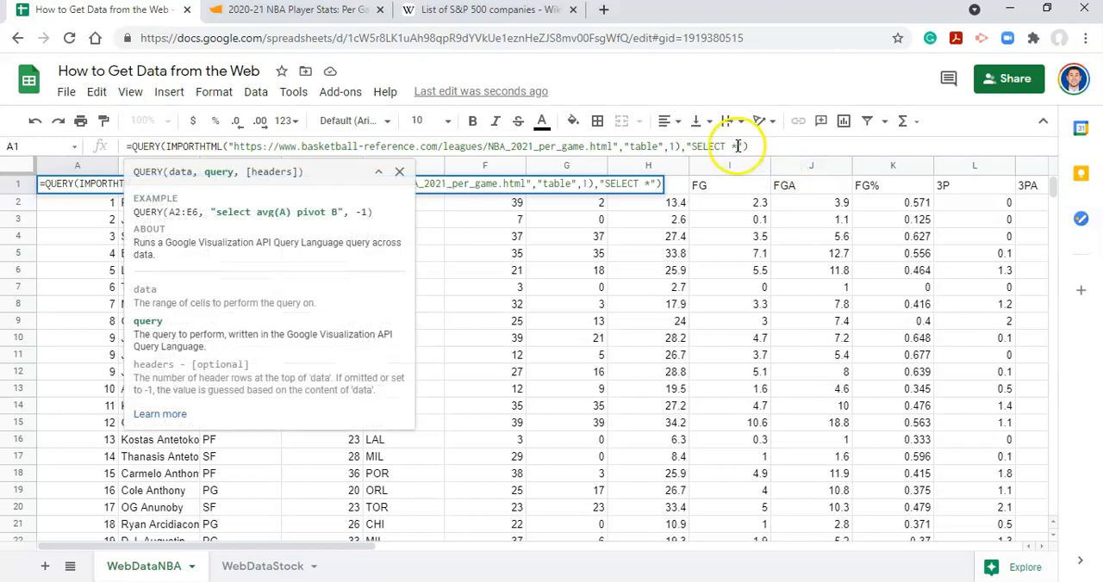
{"action": "mouse_move", "coordinate": [255, 398]}
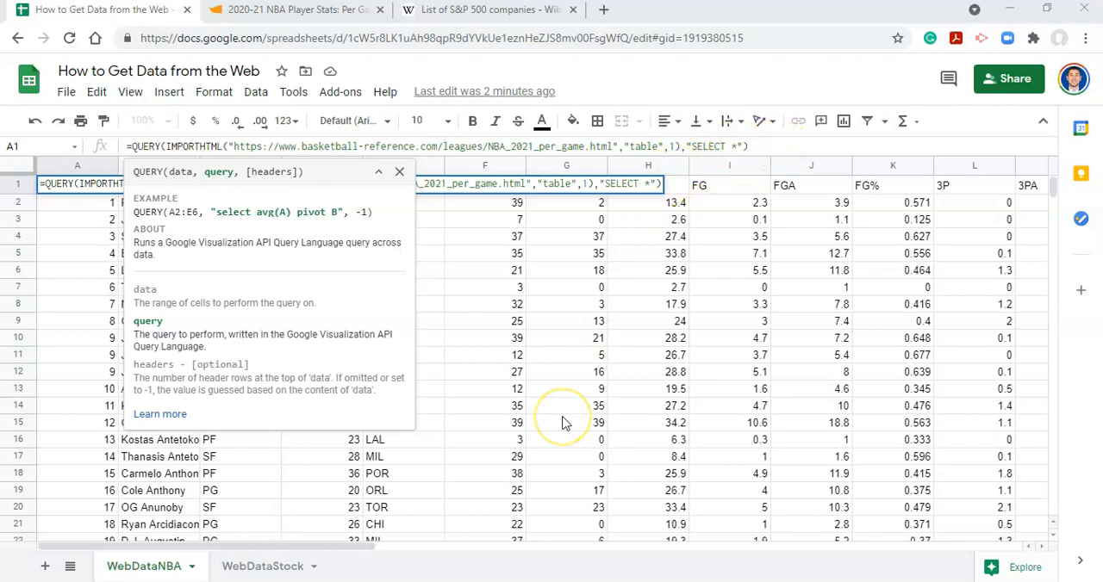
{"action": "mouse_move", "coordinate": [539, 423]}
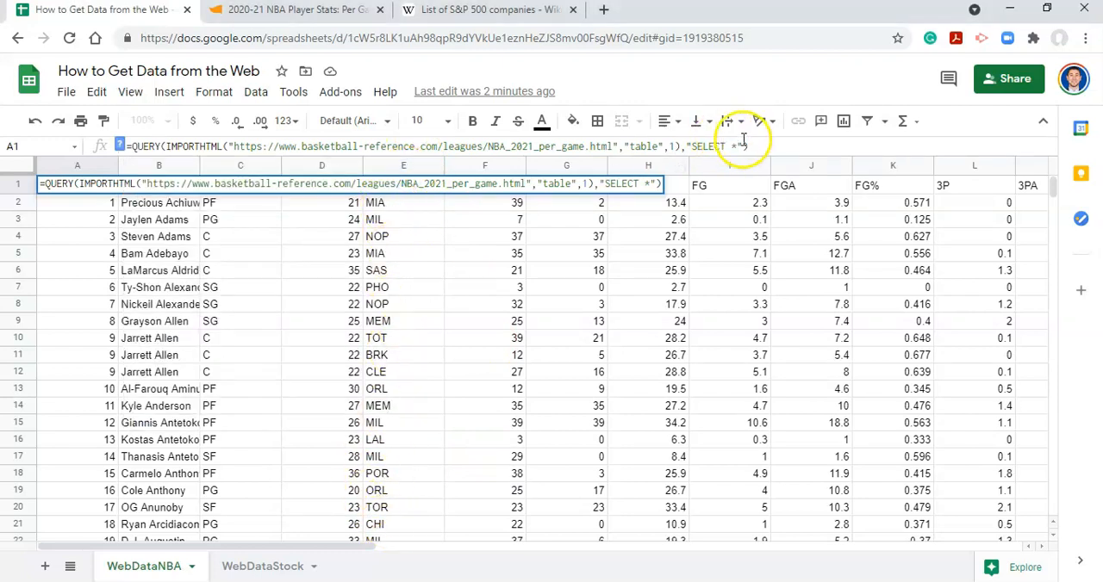
{"action": "mouse_move", "coordinate": [754, 163]}
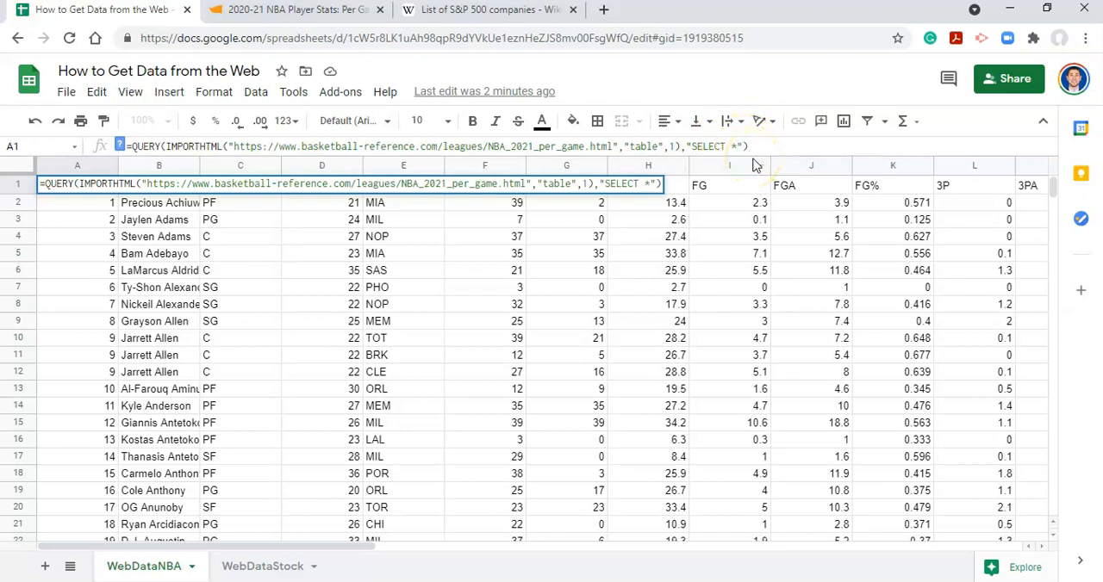
{"action": "type", "text": "WHERE"}
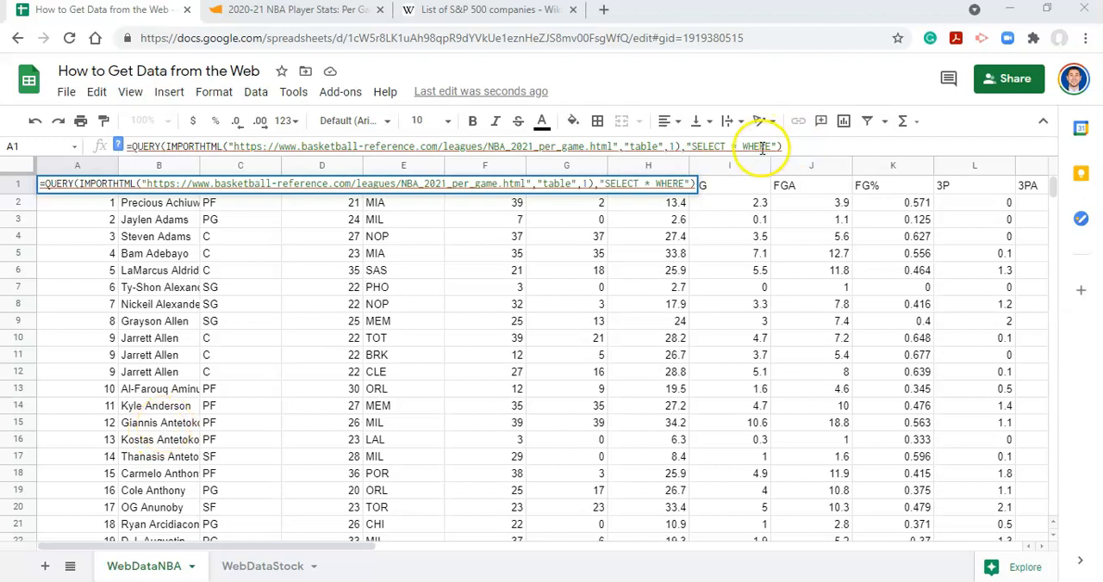
{"action": "mouse_move", "coordinate": [875, 336]}
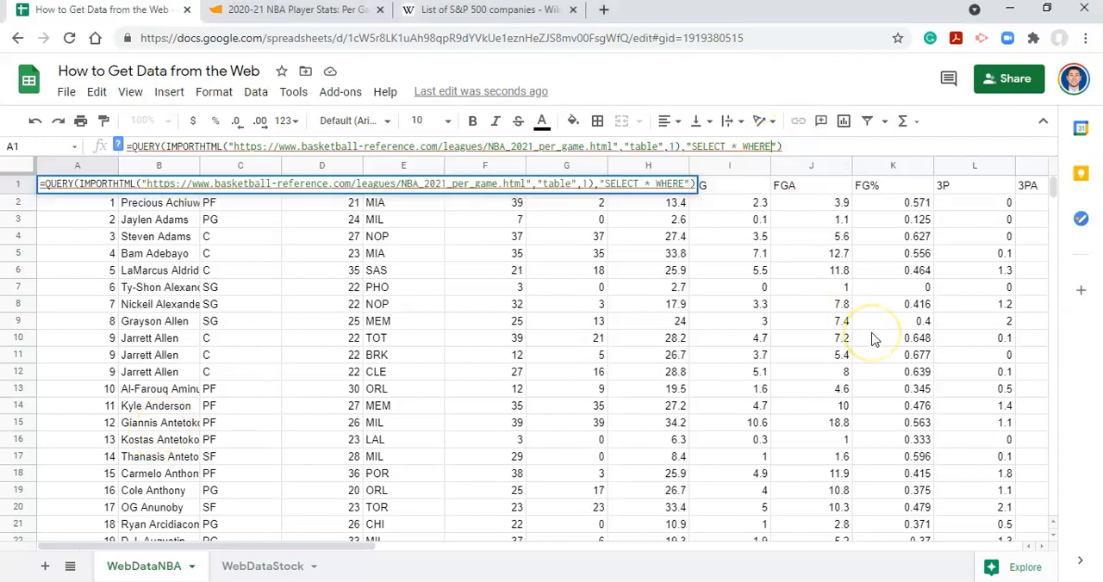
{"action": "type", "text": "Col1"}
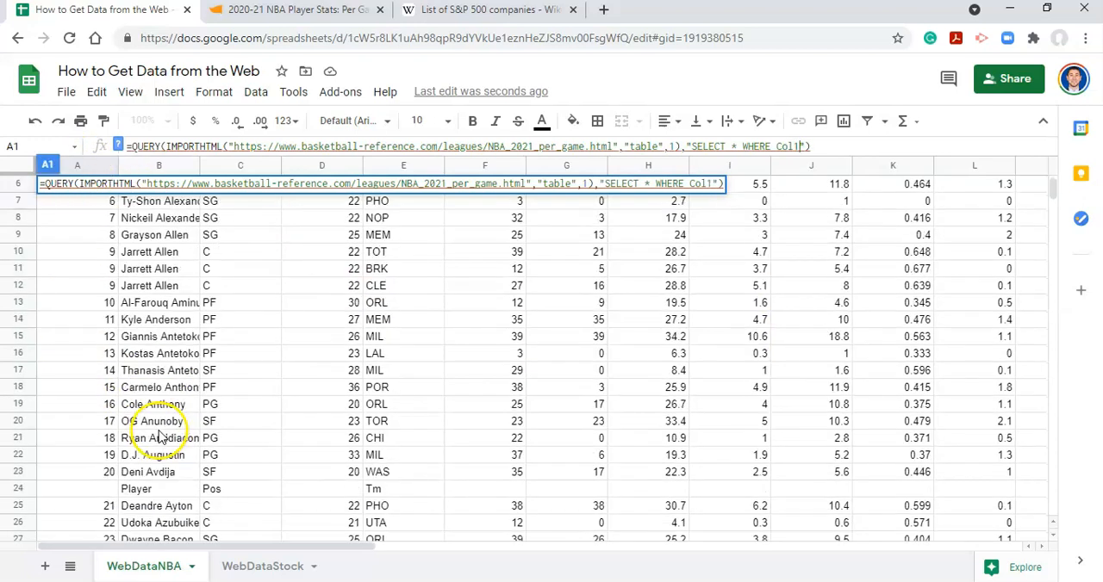
{"action": "scroll", "scroll_direction": "down", "scroll_amount": 3}
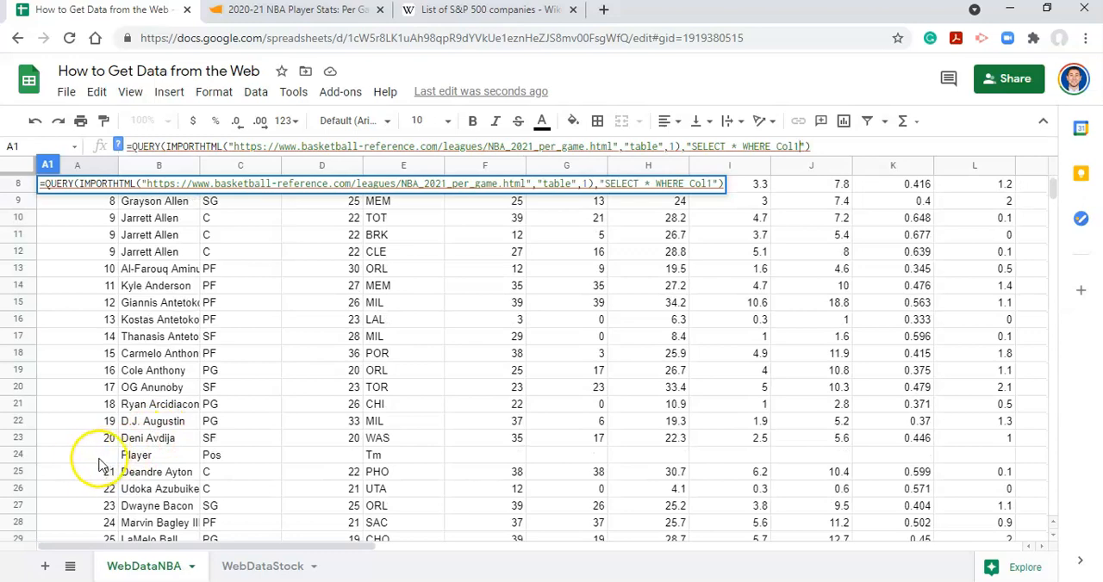
{"action": "scroll", "scroll_direction": "down", "scroll_amount": 3}
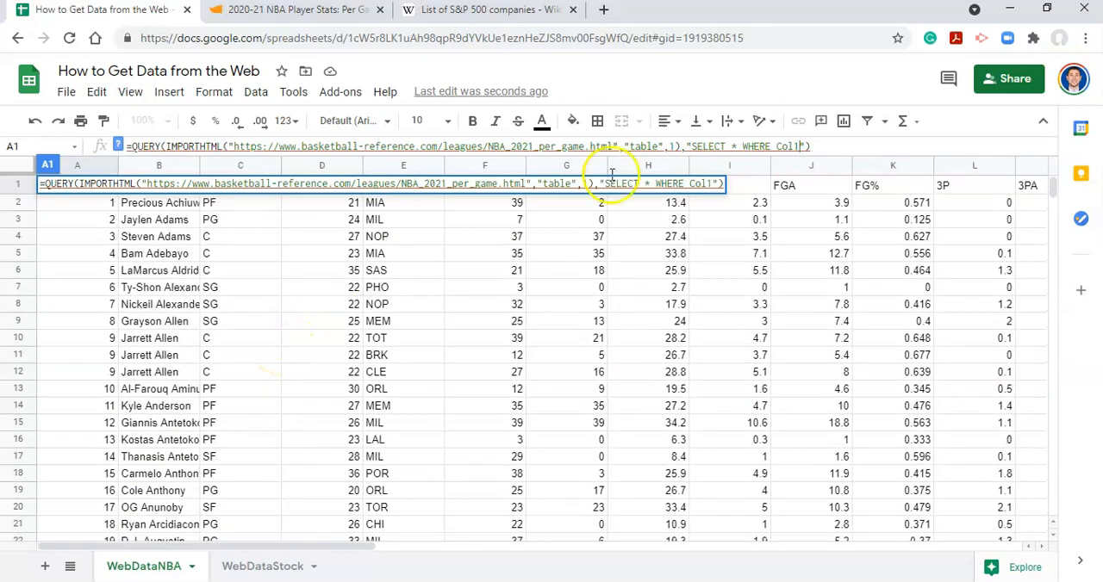
{"action": "mouse_move", "coordinate": [875, 207]}
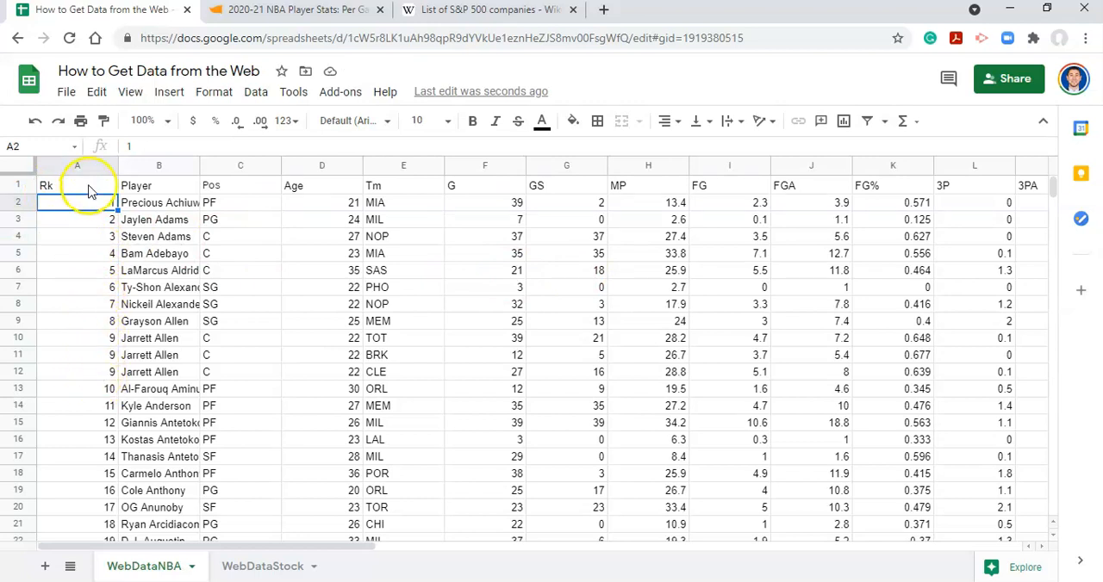
{"action": "scroll", "scroll_direction": "down", "scroll_amount": 3}
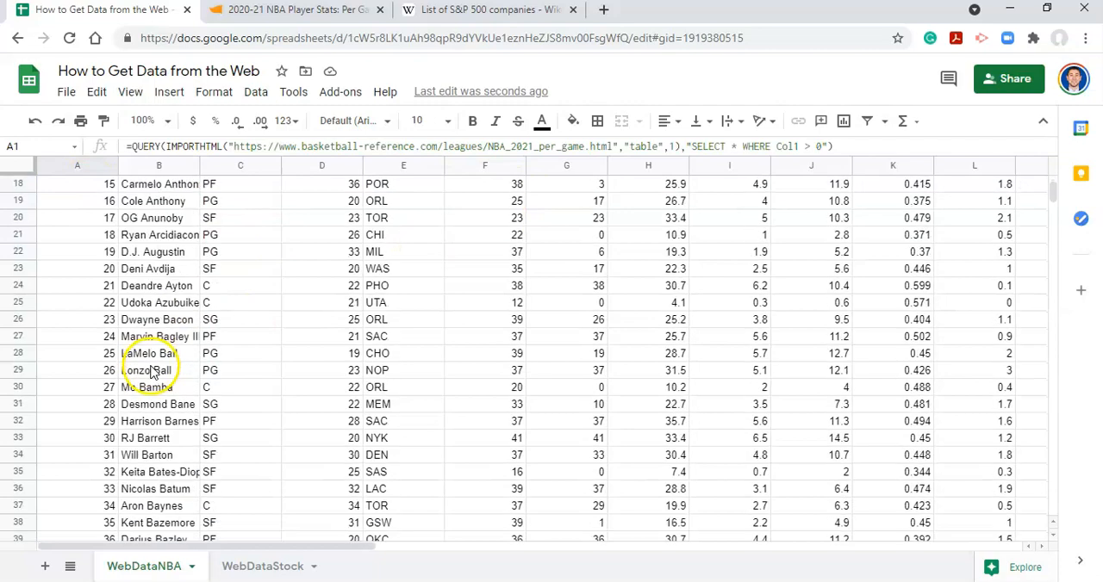
{"action": "scroll", "scroll_direction": "down", "scroll_amount": 3}
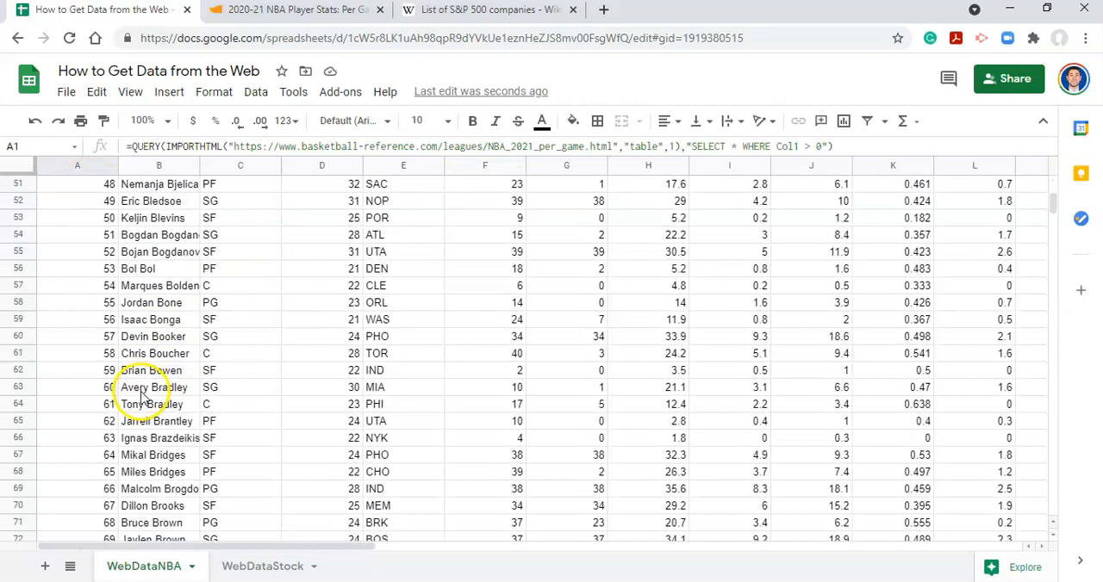
{"action": "scroll", "scroll_direction": "down", "scroll_amount": 3}
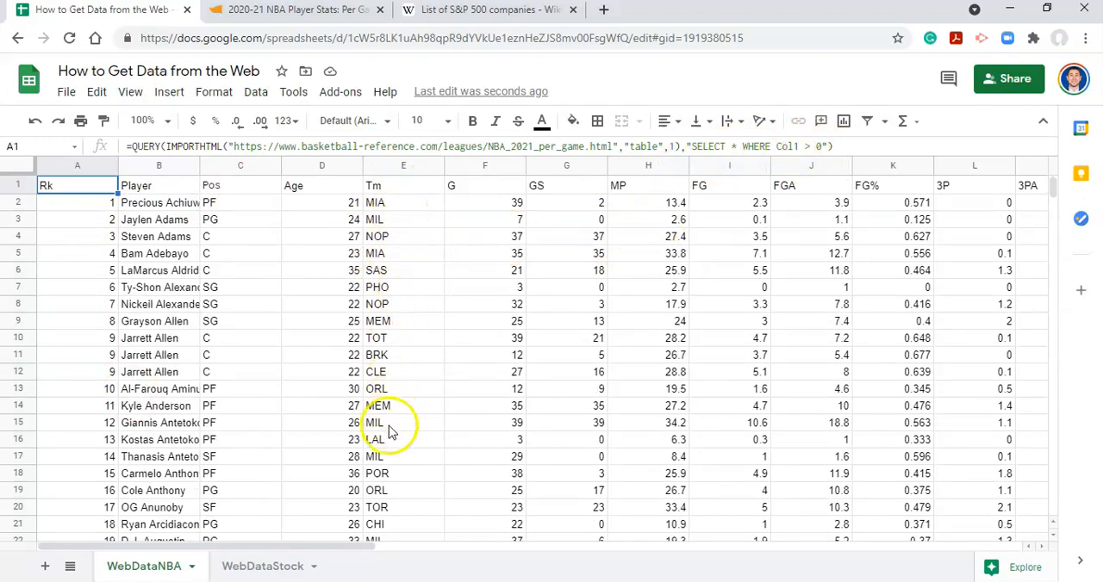
{"action": "left_click", "coordinate": [403, 337]}
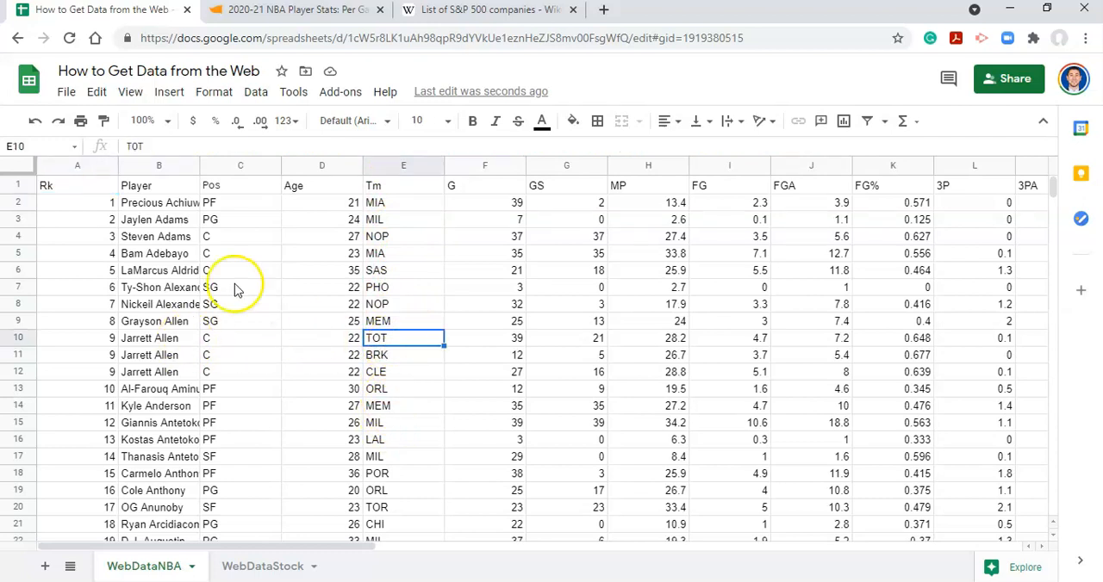
Reopen the A1 QUERY formula for editing to add a second condition.
{"action": "left_click", "coordinate": [77, 185]}
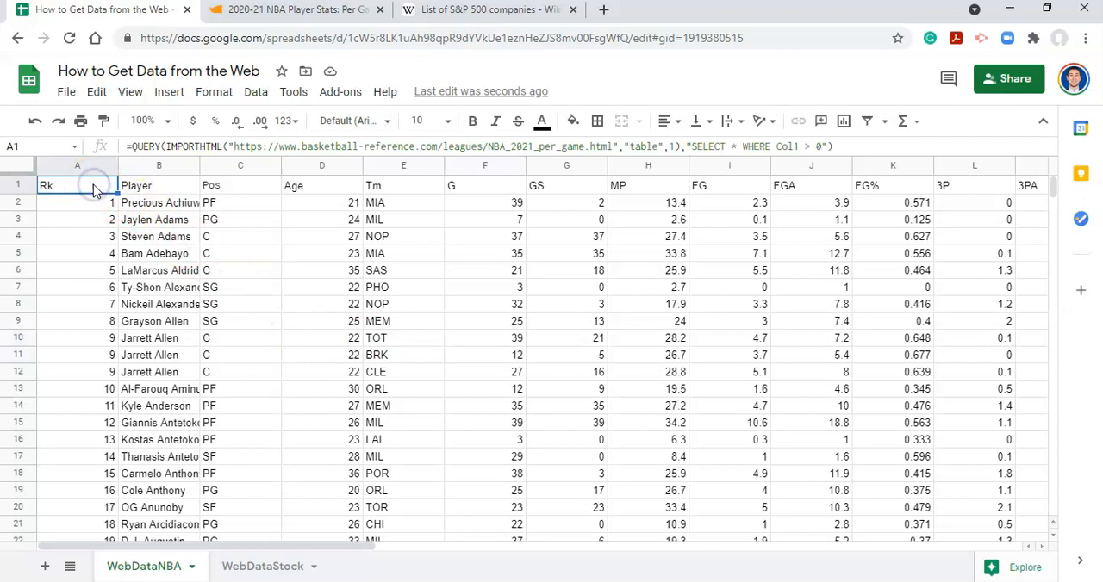
{"action": "mouse_move", "coordinate": [112, 191]}
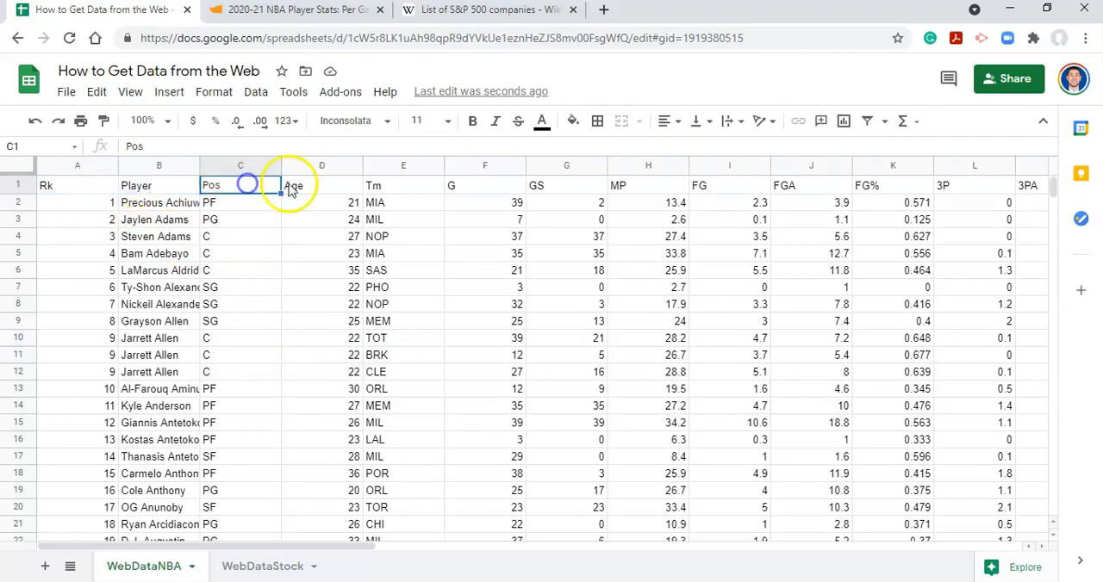
{"action": "left_click", "coordinate": [403, 186]}
{"action": "type", "text": " AND "}
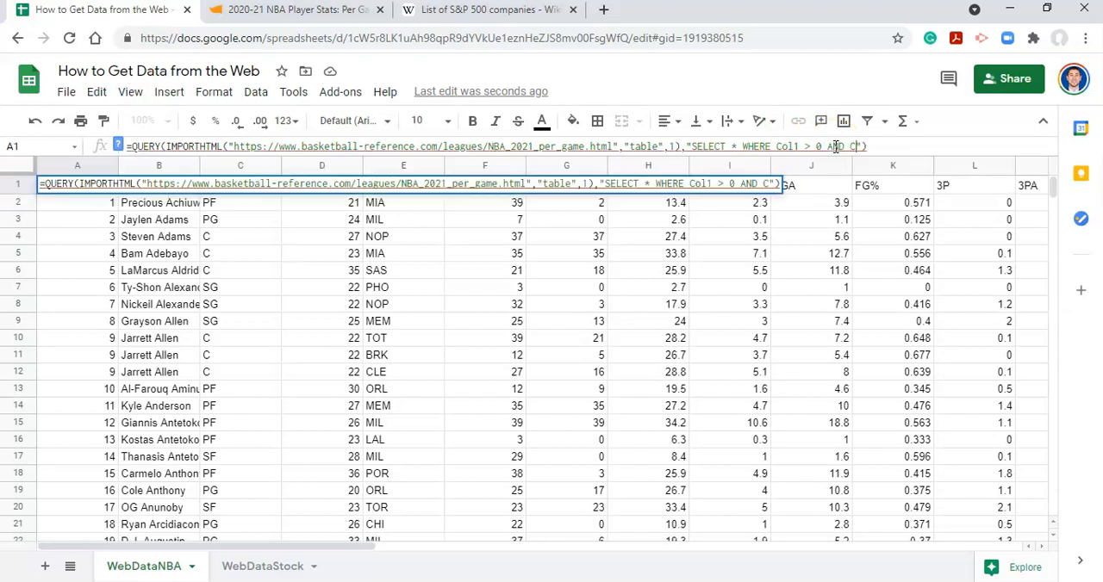
Add the condition Col5 <> 'TOT' to the QUERY's WHERE clause in A1.
{"action": "type", "text": "Col5)"}
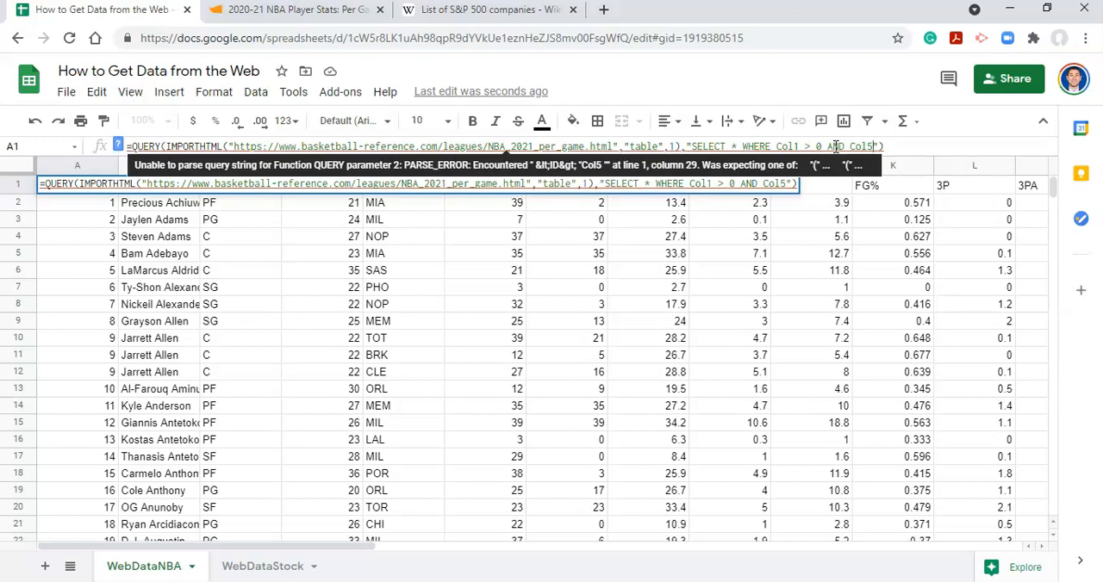
{"action": "type", "text": "<>'TOT"}
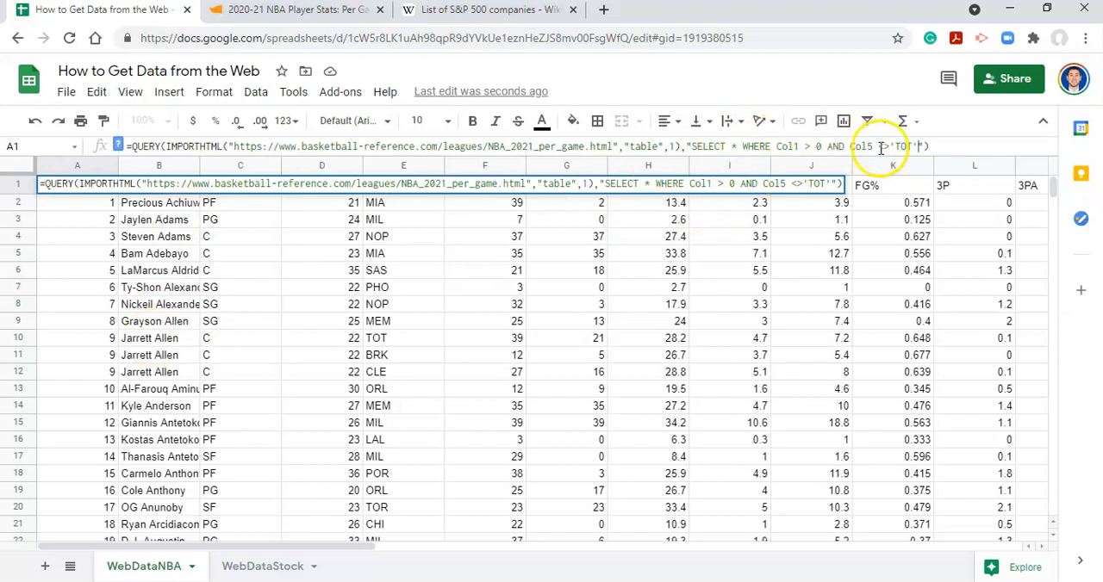
{"action": "mouse_move", "coordinate": [344, 405]}
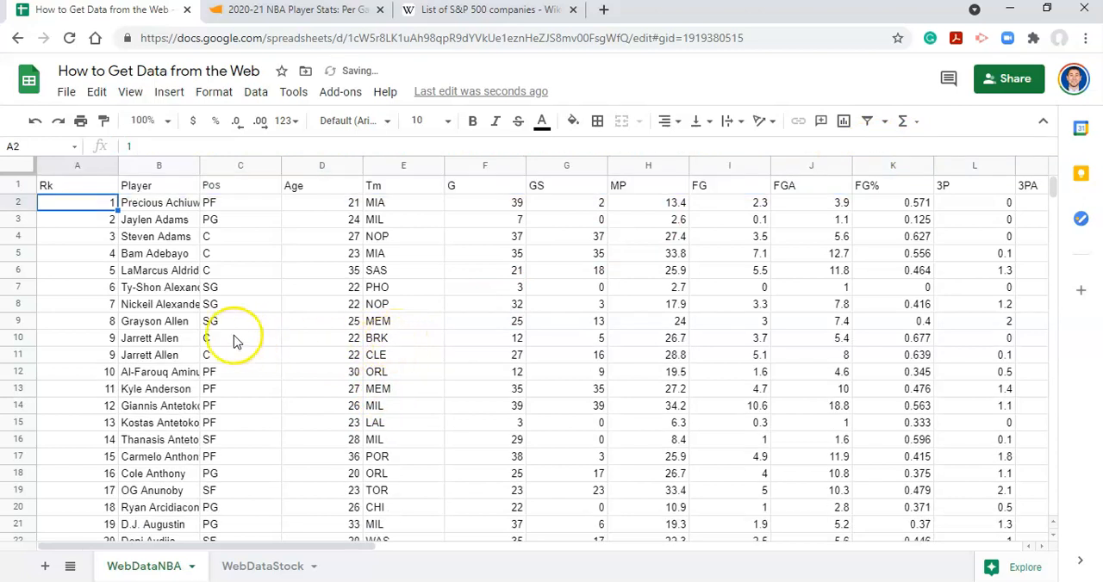
Scroll the filtered player list and select A1 to review the final QUERY formula.
{"action": "scroll", "scroll_direction": "down", "scroll_amount": 3}
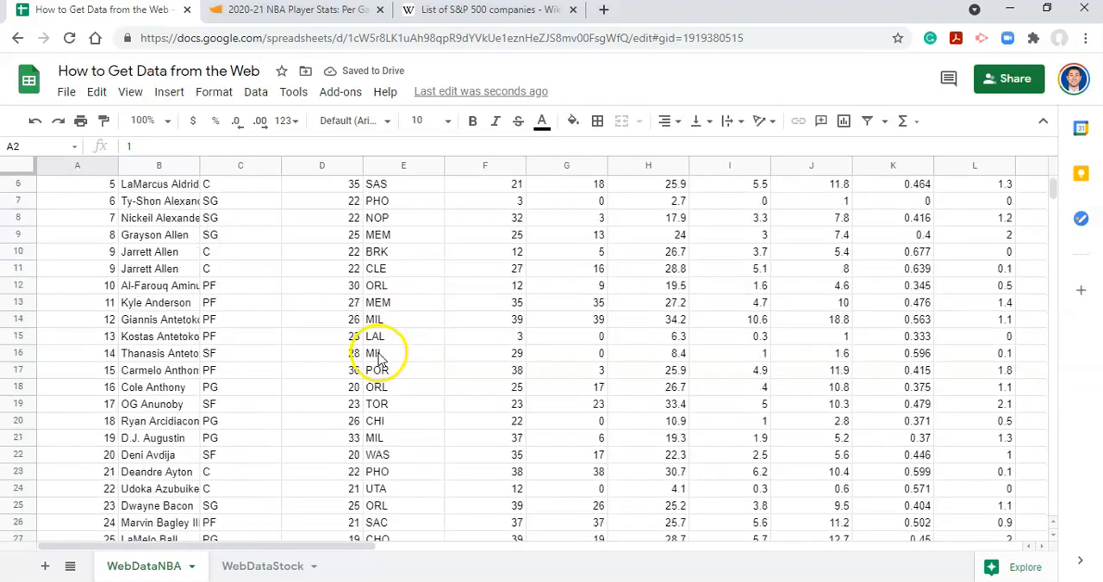
{"action": "scroll", "scroll_direction": "down", "scroll_amount": 3}
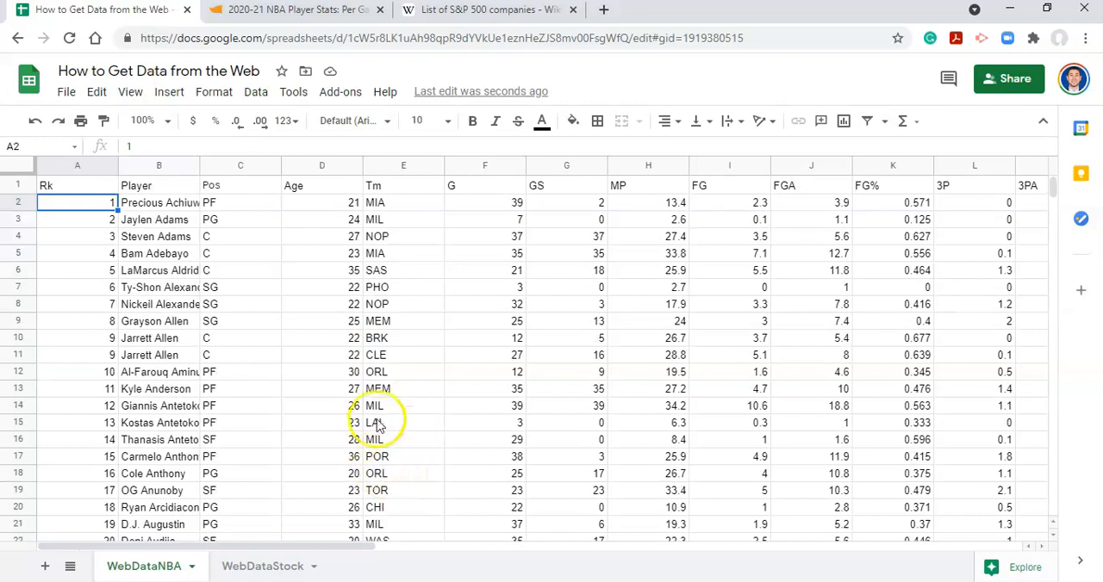
{"action": "left_click", "coordinate": [77, 185]}
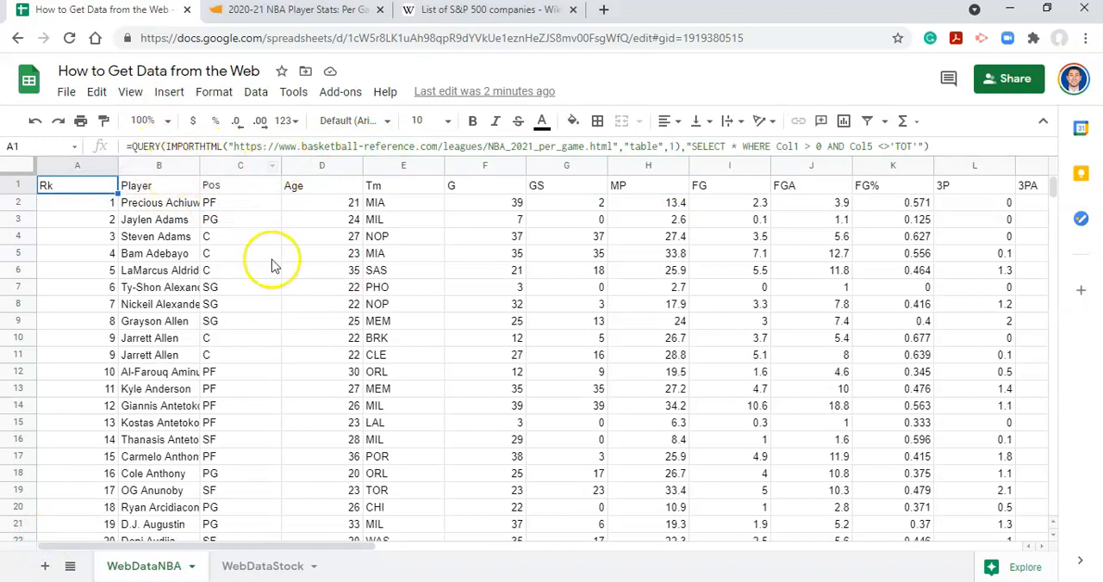
{"action": "left_click", "coordinate": [76, 185]}
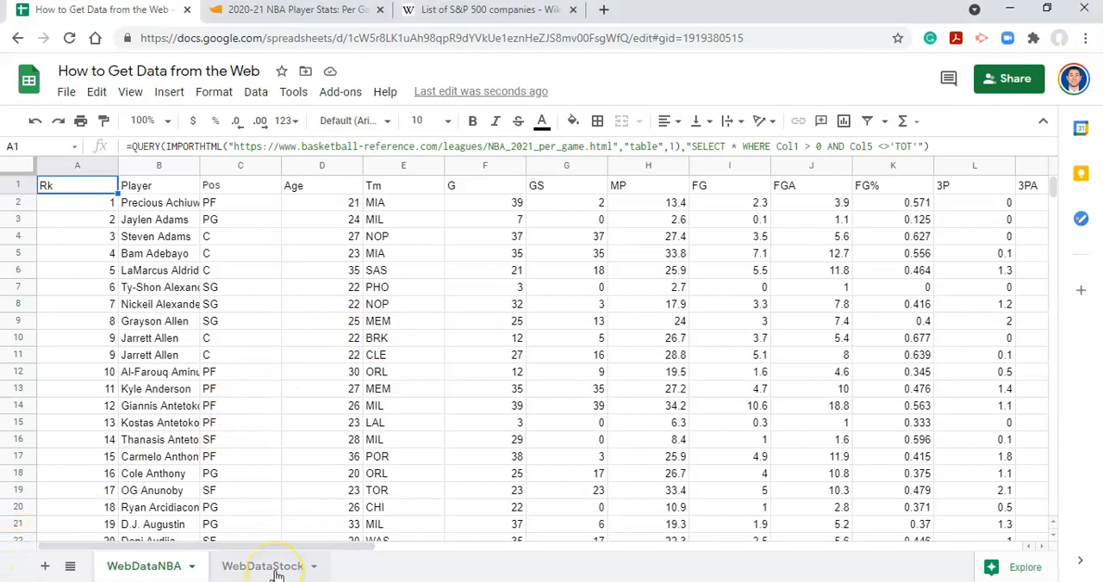
On the WebDataStock sheet, start an =IMPORTHTML( formula in A1.
{"action": "left_click", "coordinate": [263, 566]}
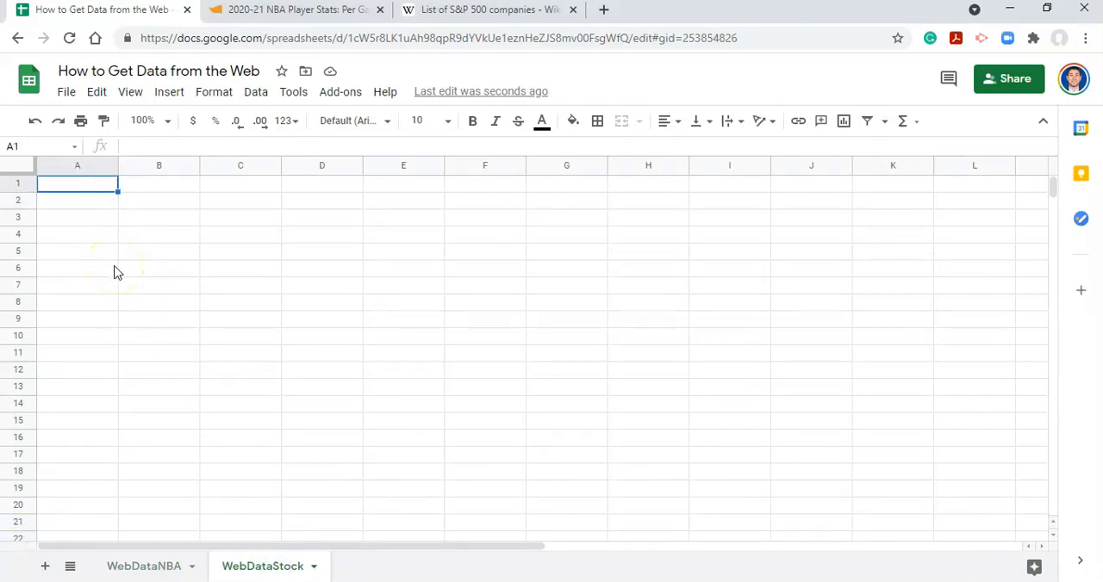
{"action": "mouse_move", "coordinate": [437, 91]}
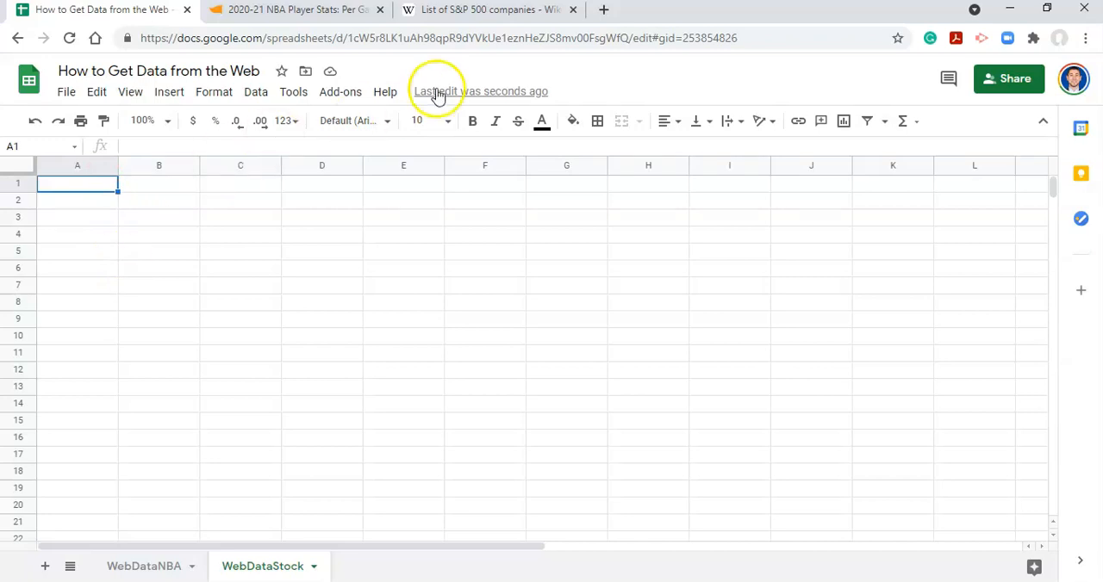
{"action": "mouse_move", "coordinate": [403, 85]}
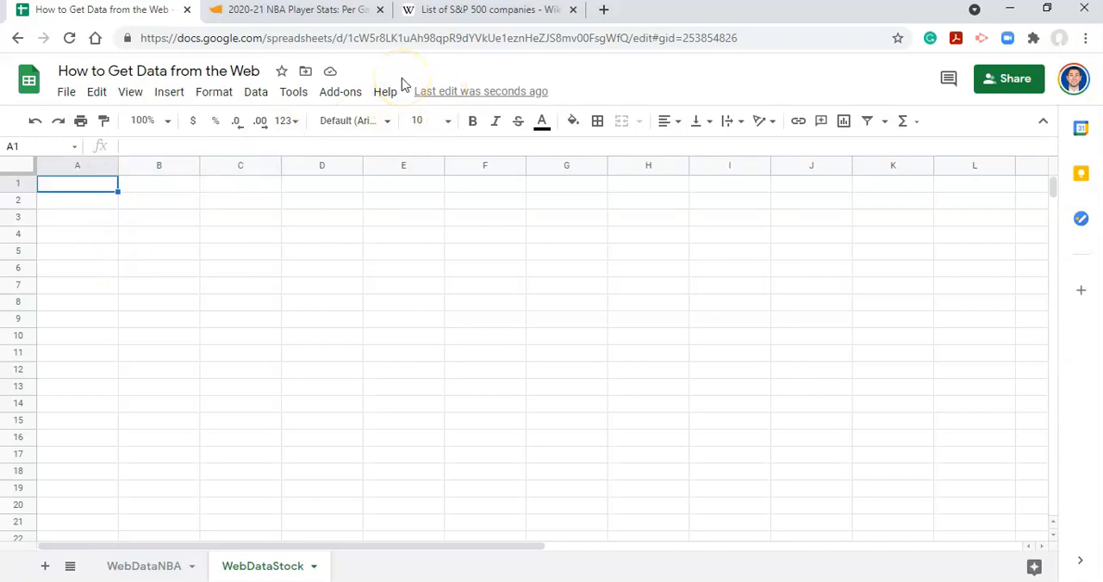
{"action": "type", "text": "=IMPORTHTML"}
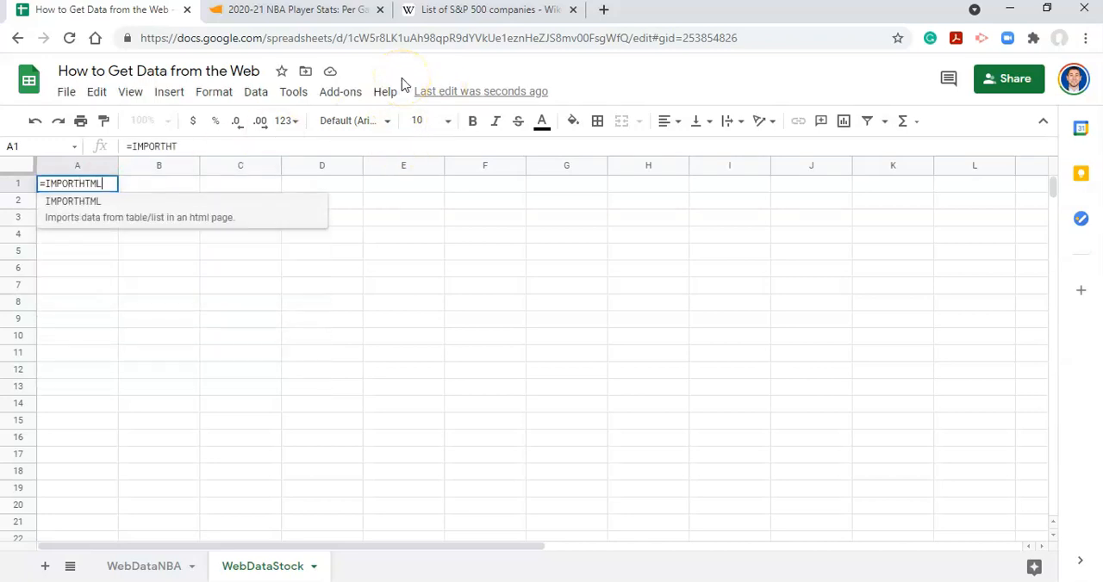
{"action": "type", "text": "("}
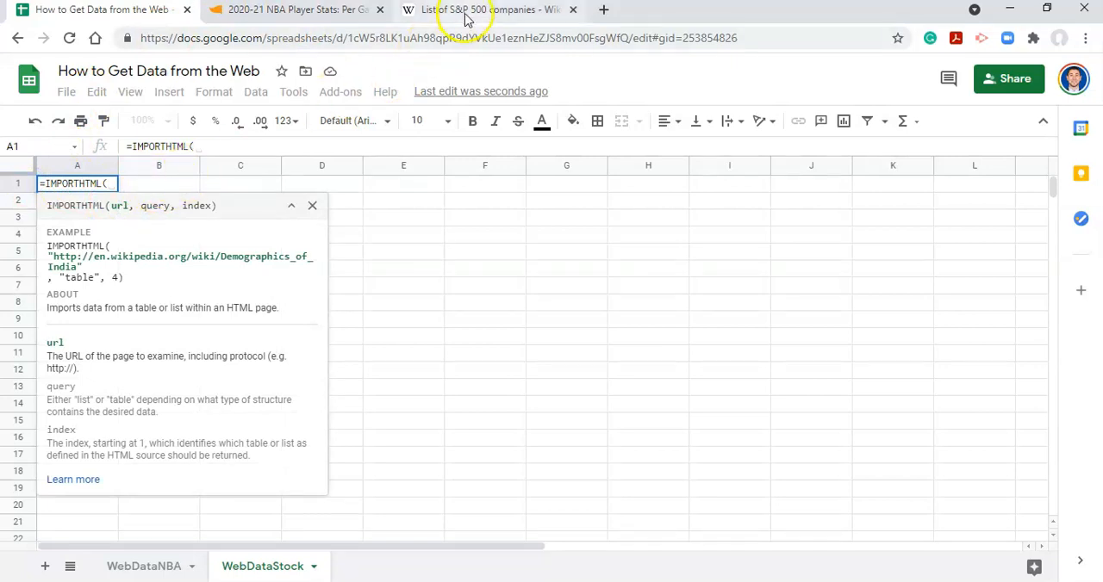
Browse Wikipedia's List of S&P 500 companies table and select its page URL.
{"action": "left_click", "coordinate": [487, 10]}
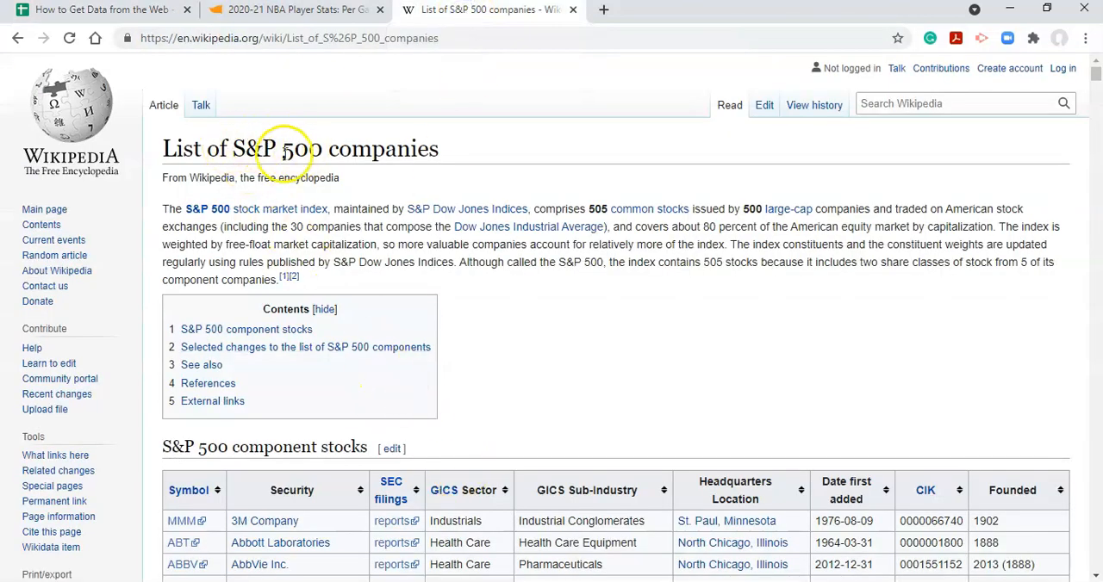
{"action": "scroll", "scroll_direction": "down", "scroll_amount": 3}
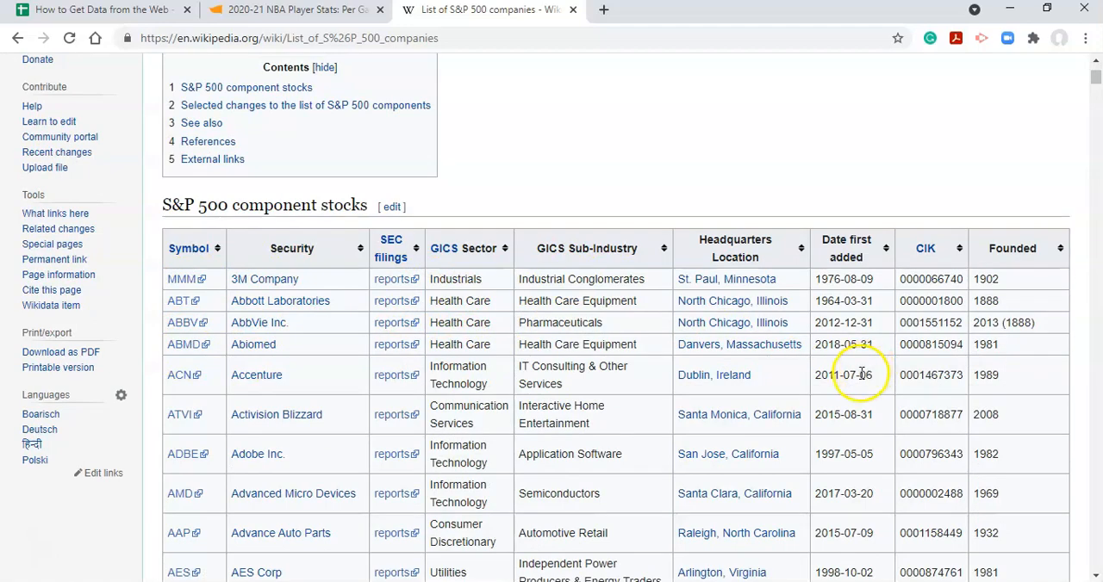
{"action": "scroll", "scroll_direction": "down", "scroll_amount": 3}
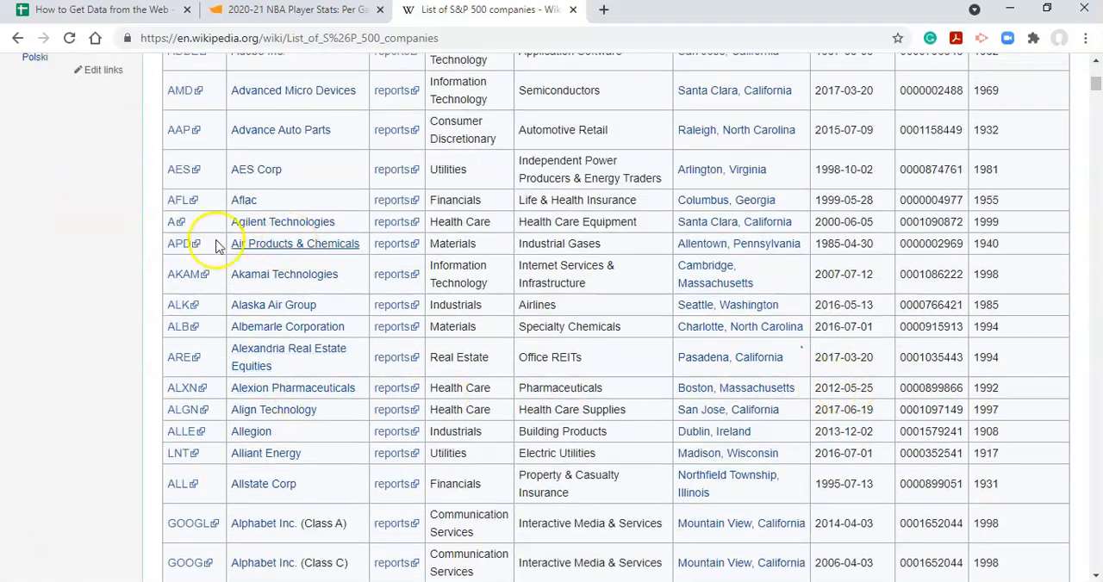
{"action": "scroll", "scroll_direction": "down", "scroll_amount": 3}
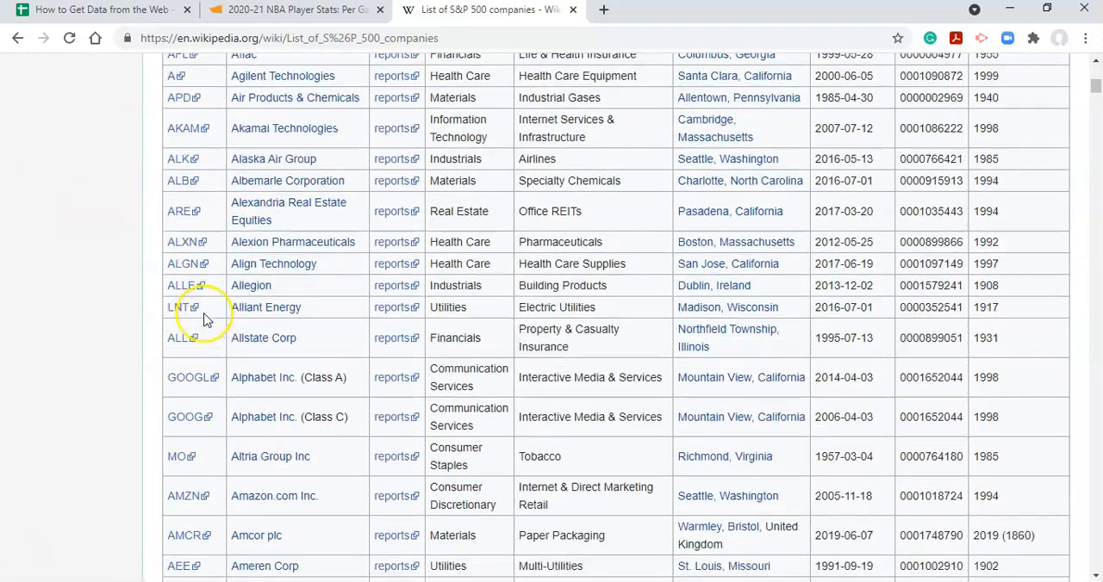
{"action": "scroll", "scroll_direction": "down", "scroll_amount": 3}
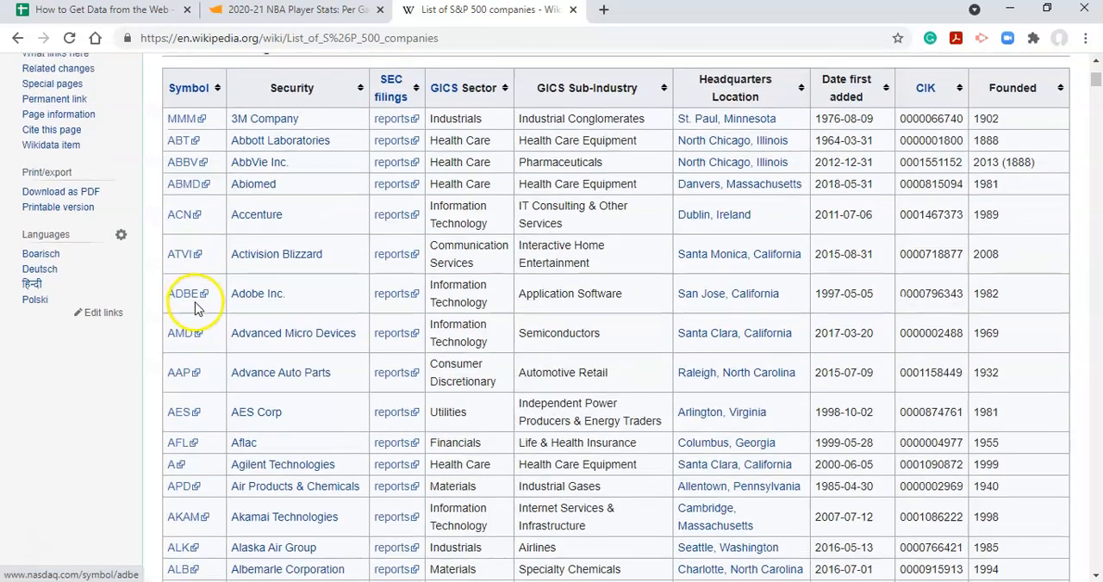
{"action": "scroll", "scroll_direction": "up", "scroll_amount": 3}
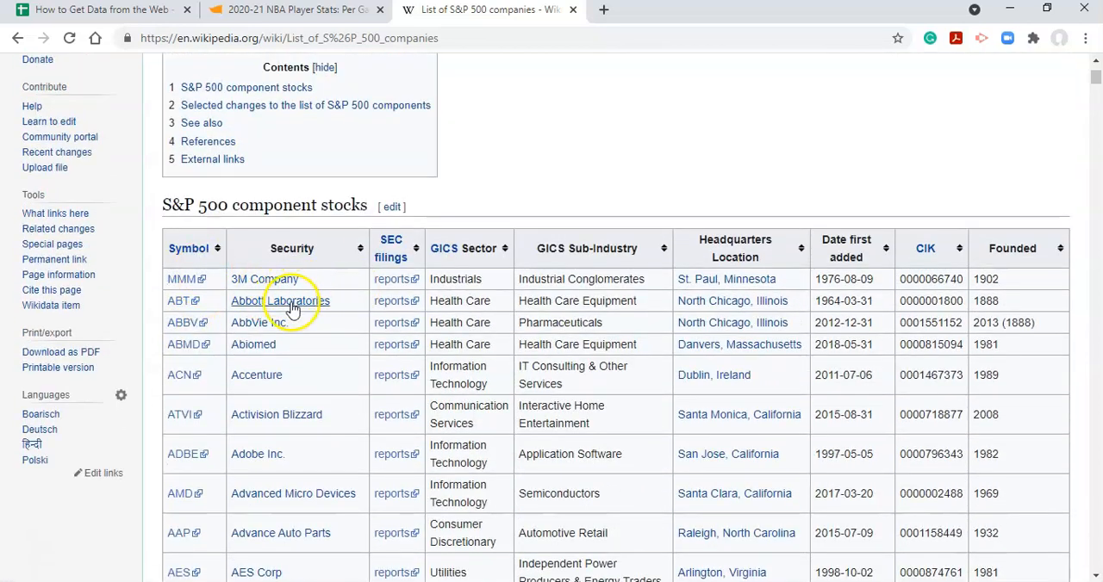
{"action": "mouse_move", "coordinate": [317, 338]}
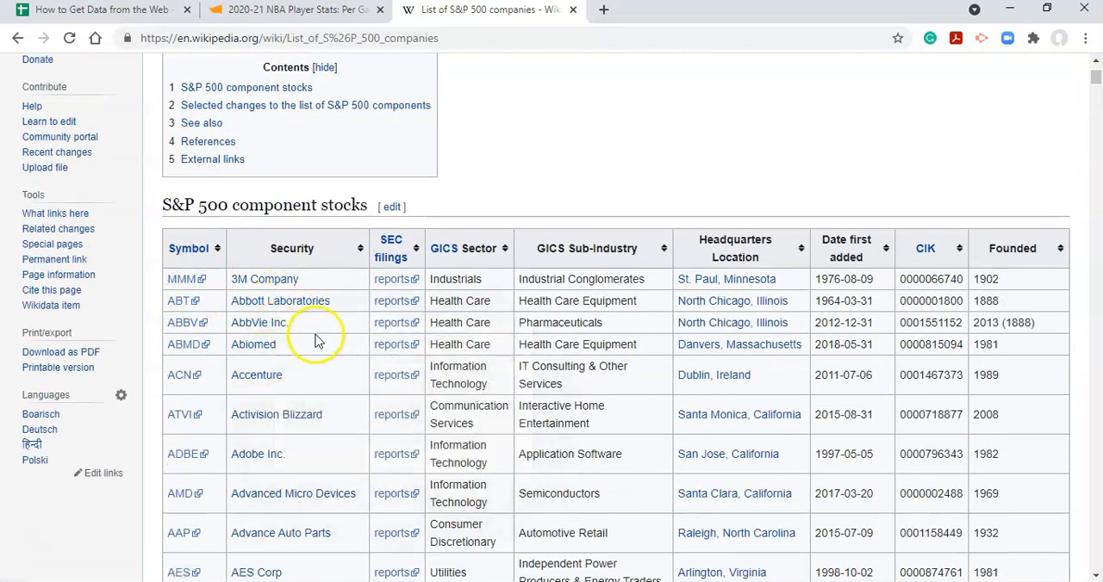
{"action": "left_click", "coordinate": [267, 37]}
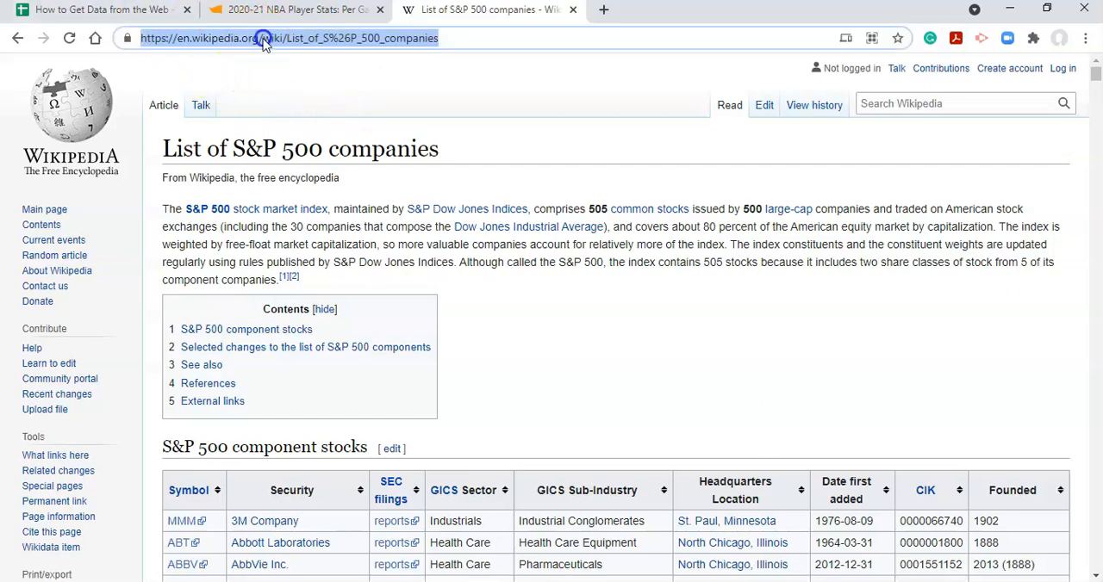
{"action": "mouse_move", "coordinate": [318, 211]}
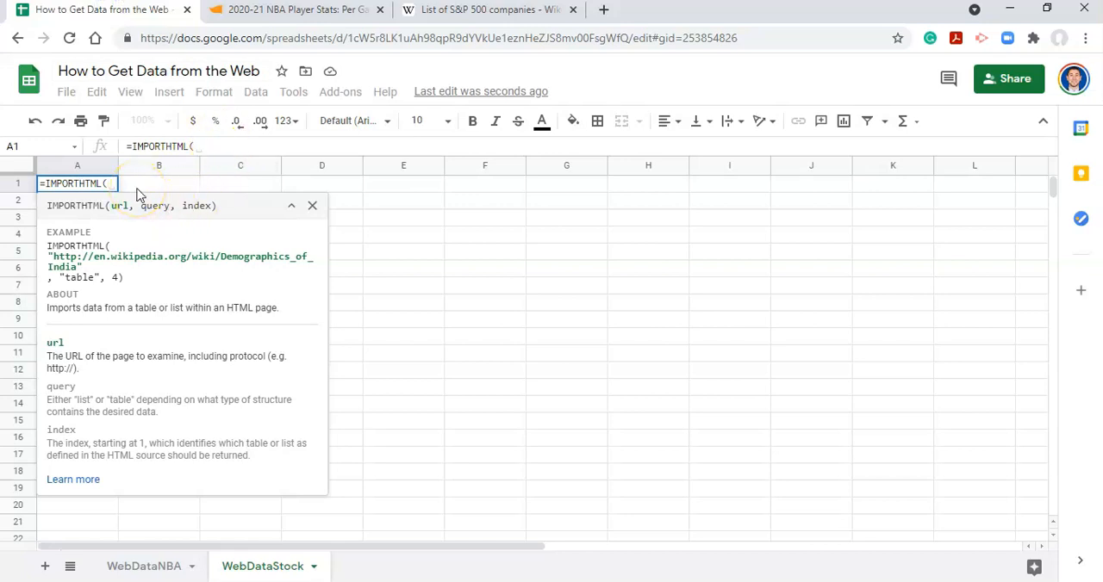
Complete IMPORTHTML with the Wikipedia S&P 500 URL, "table" and index 1.
{"action": "type", "text": "\""}
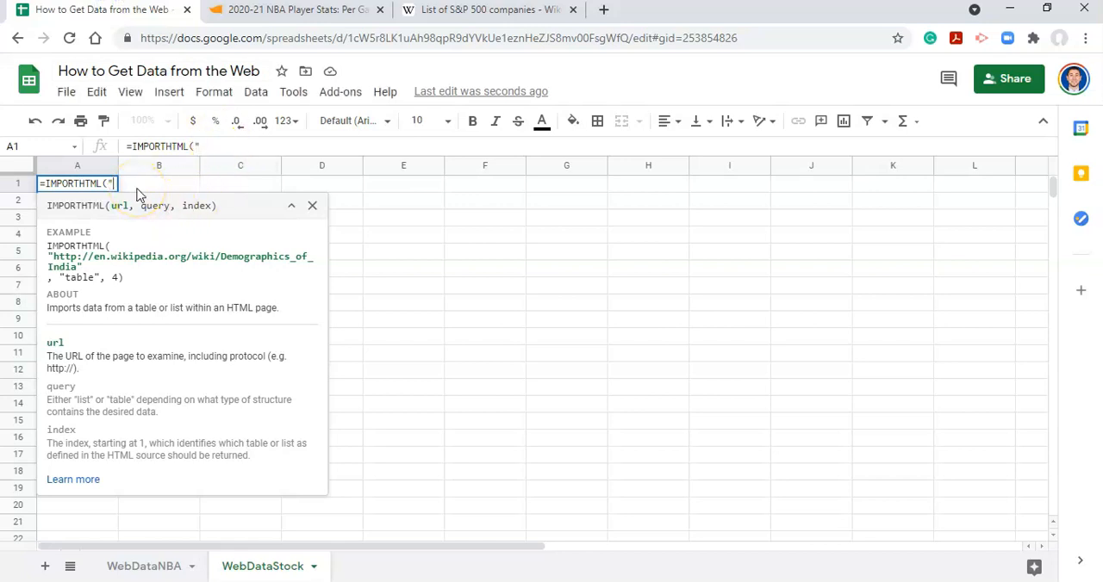
{"action": "type", "text": "https://en.wikipedia.org/wiki/List_of_S%26P_500_companies"}
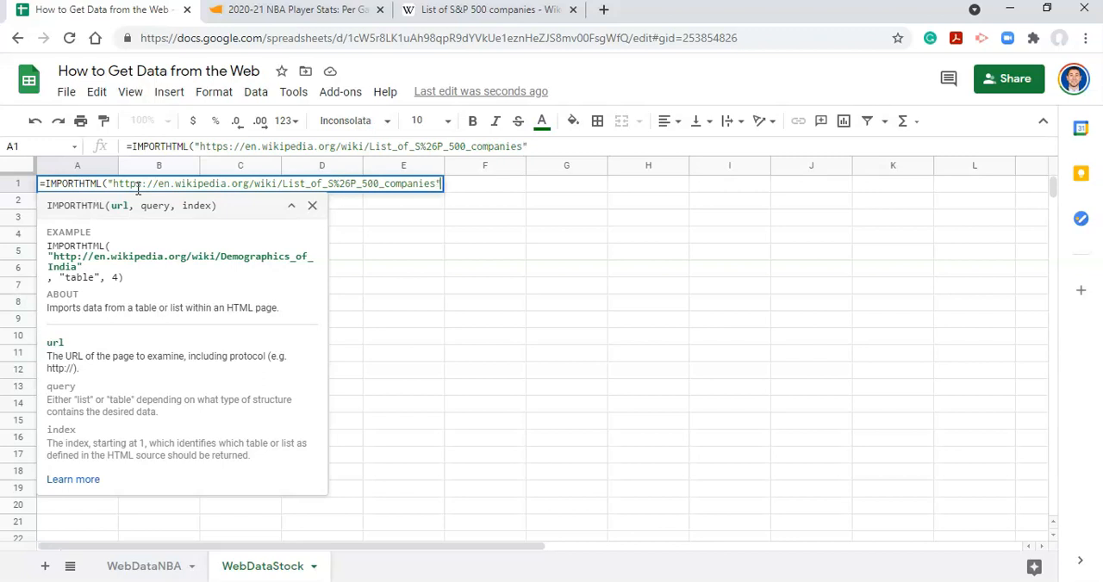
{"action": "type", "text": ","}
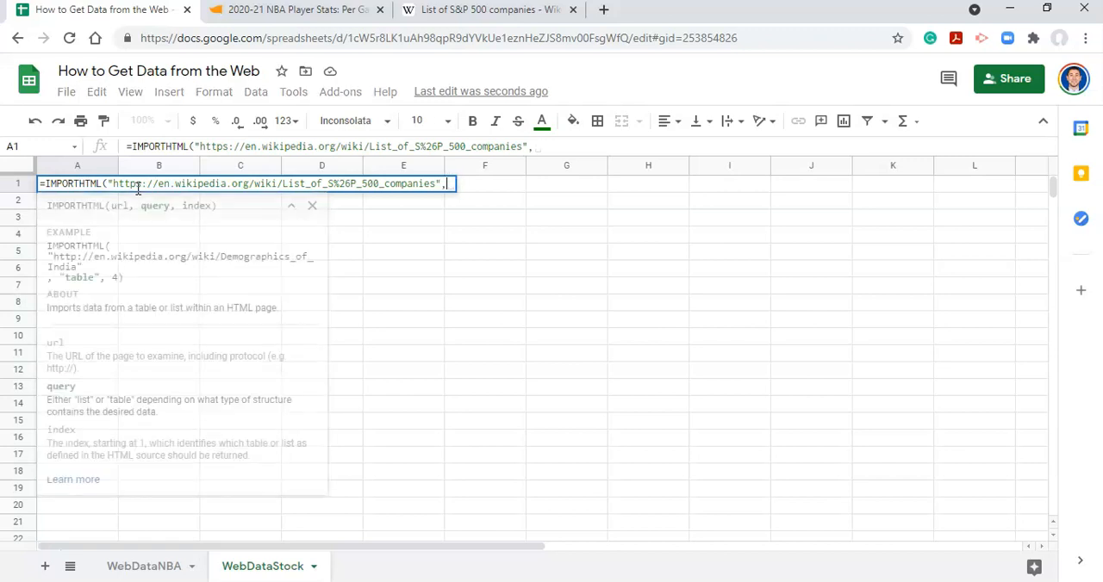
{"action": "type", "text": "\"table\""}
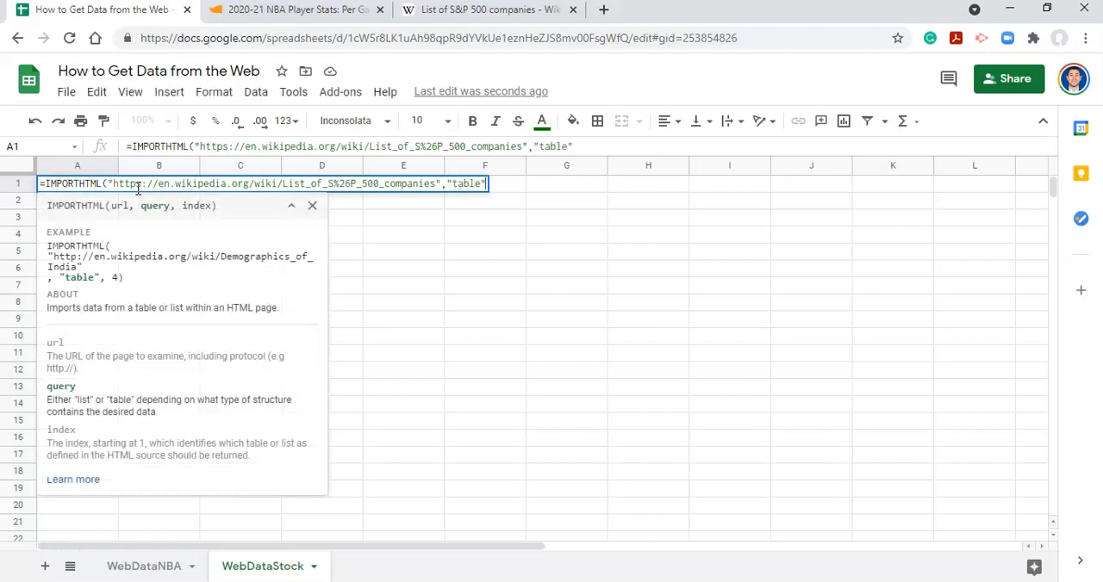
{"action": "type", "text": ","}
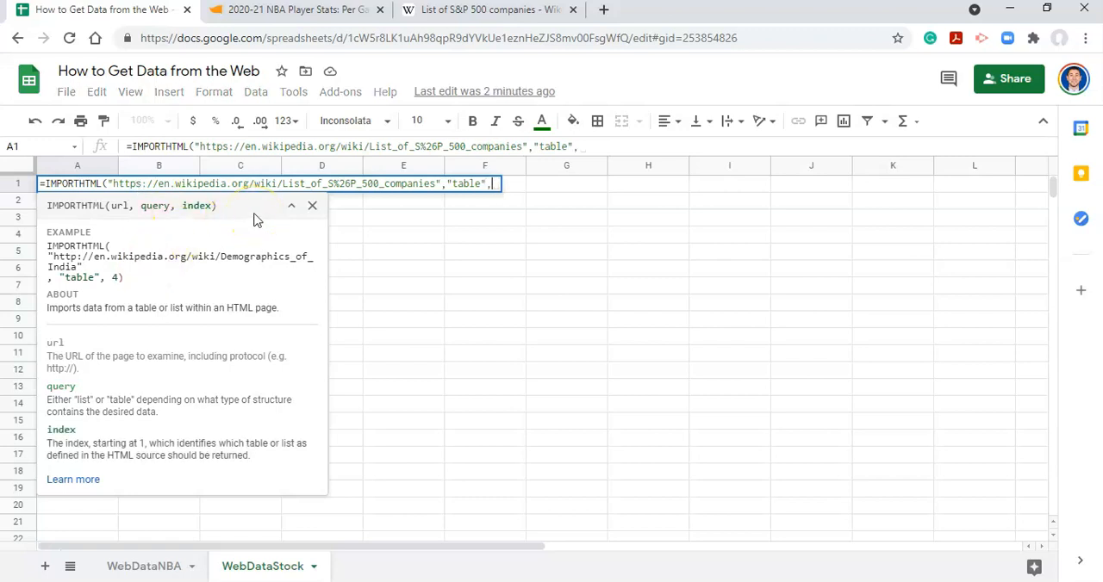
{"action": "type", "text": "1"}
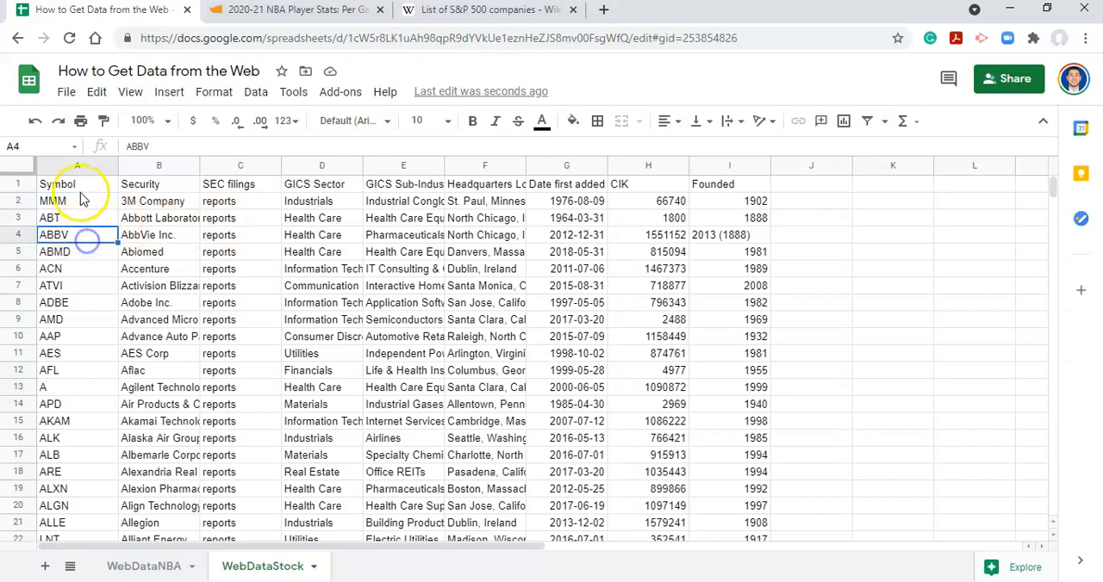
Inspect the first imported stock symbol in A2, then return to WebDataNBA.
{"action": "left_click", "coordinate": [77, 200]}
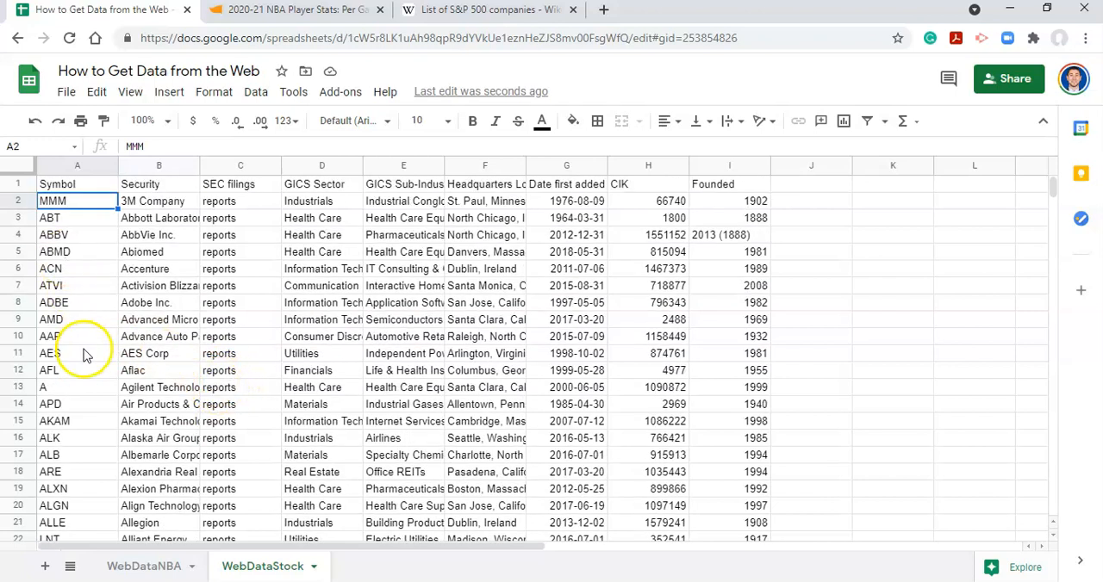
{"action": "mouse_move", "coordinate": [287, 336]}
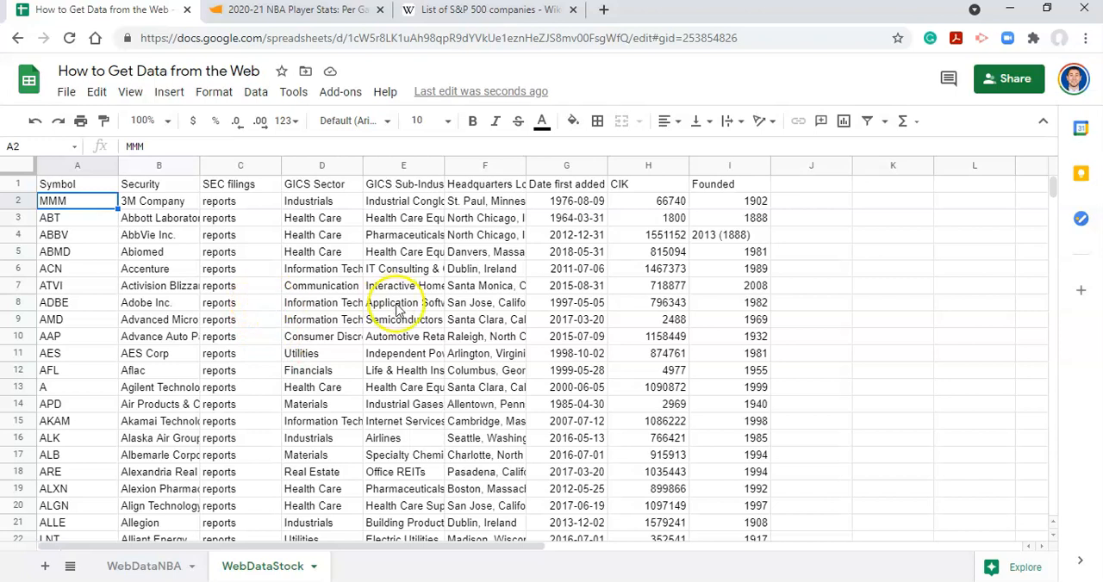
{"action": "mouse_move", "coordinate": [398, 314]}
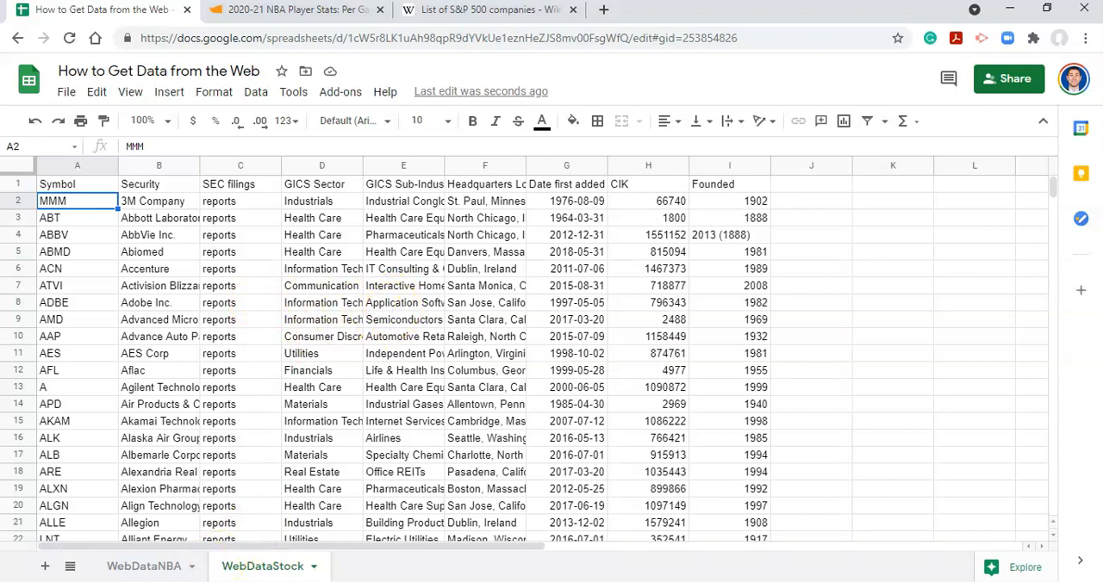
{"action": "left_click", "coordinate": [144, 566]}
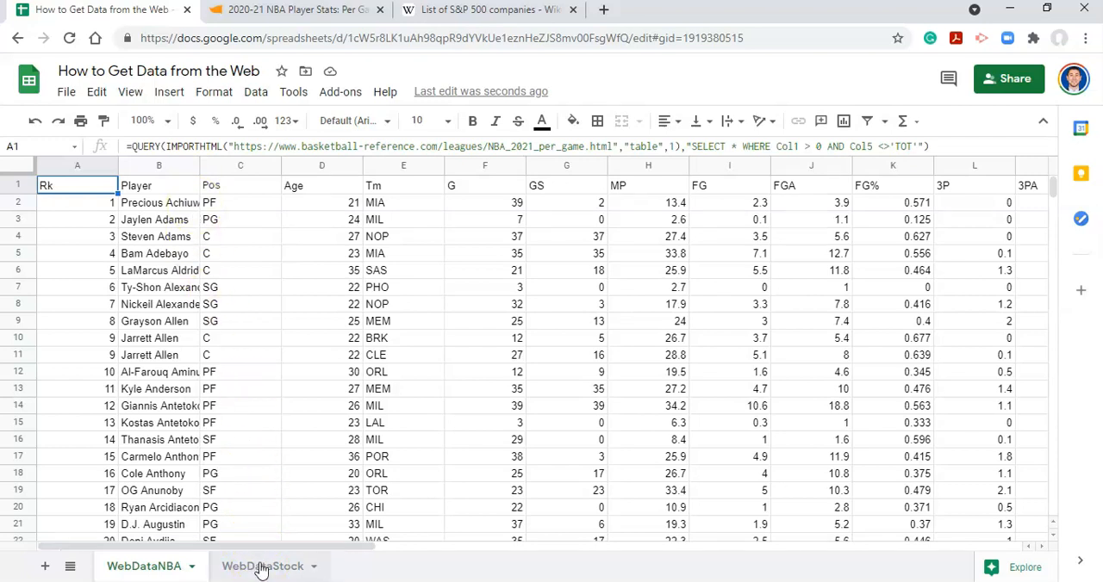
Go to WebDataStock and select A1 to show its IMPORTHTML formula.
{"action": "left_click", "coordinate": [262, 566]}
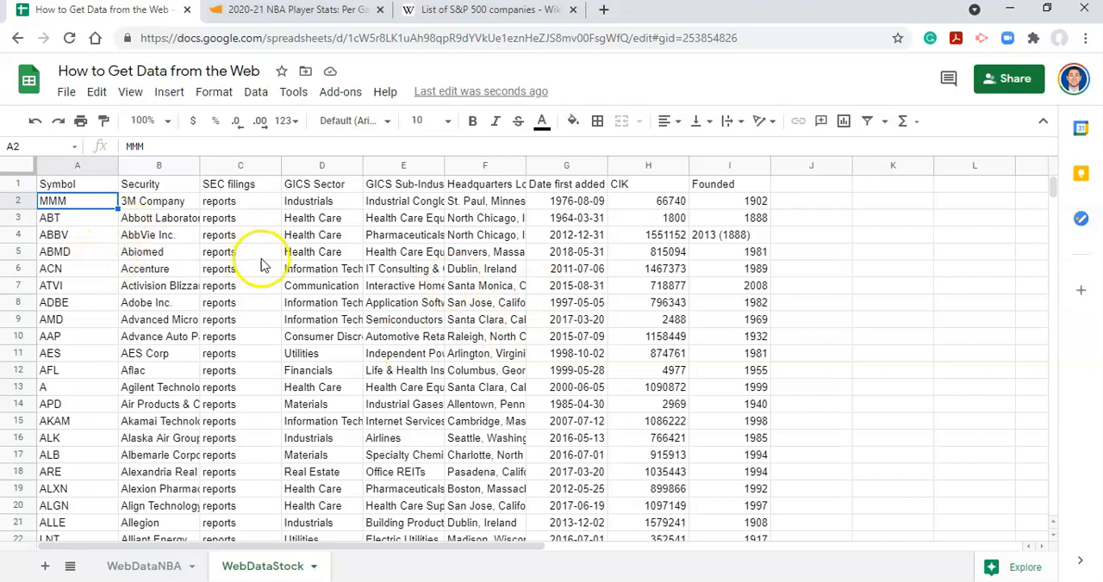
{"action": "mouse_move", "coordinate": [303, 273]}
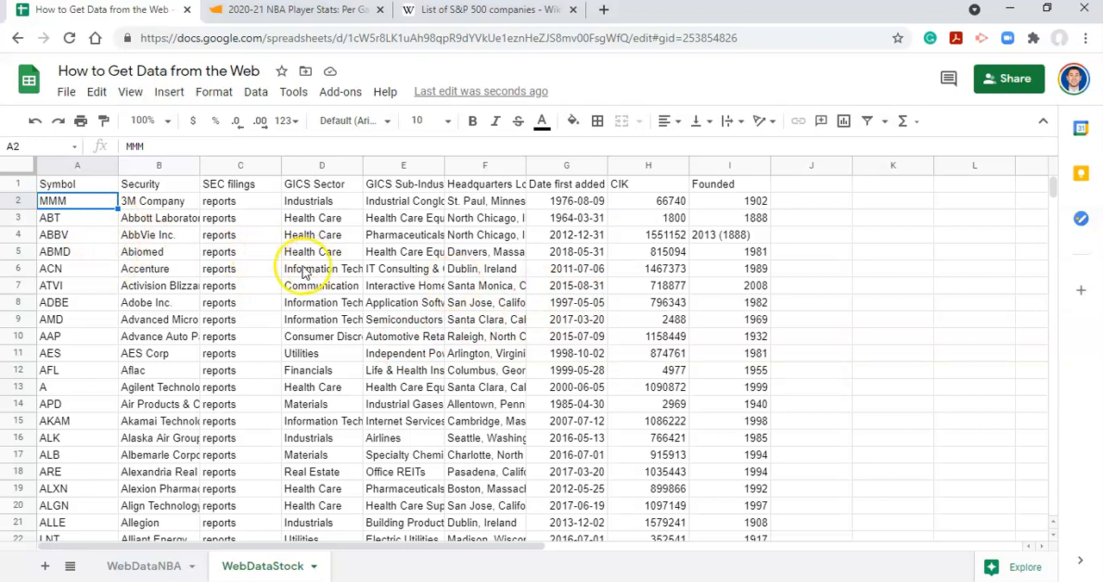
{"action": "left_click", "coordinate": [76, 184]}
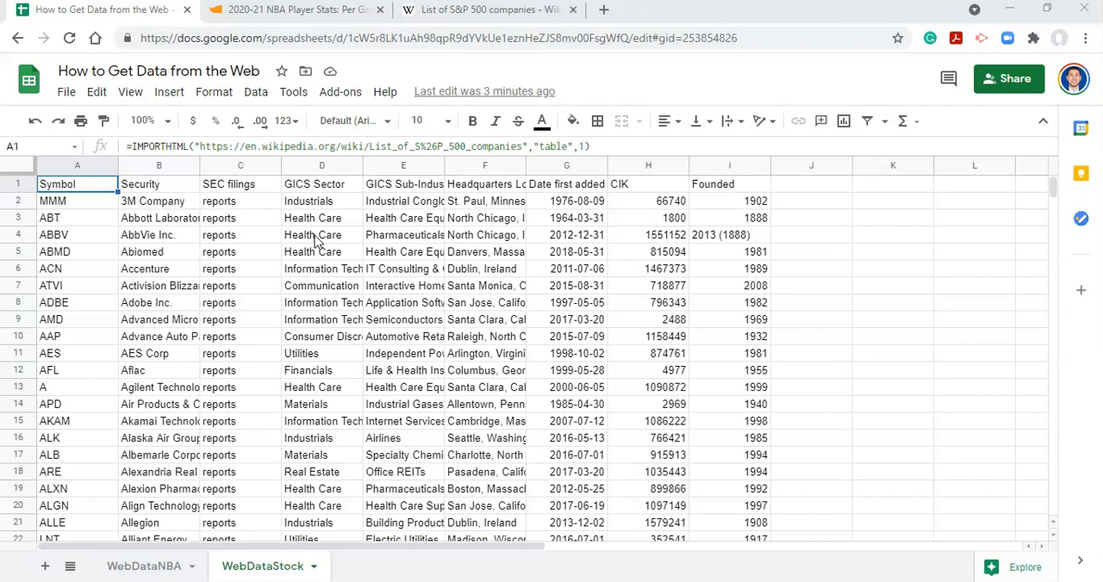
{"action": "mouse_move", "coordinate": [335, 237]}
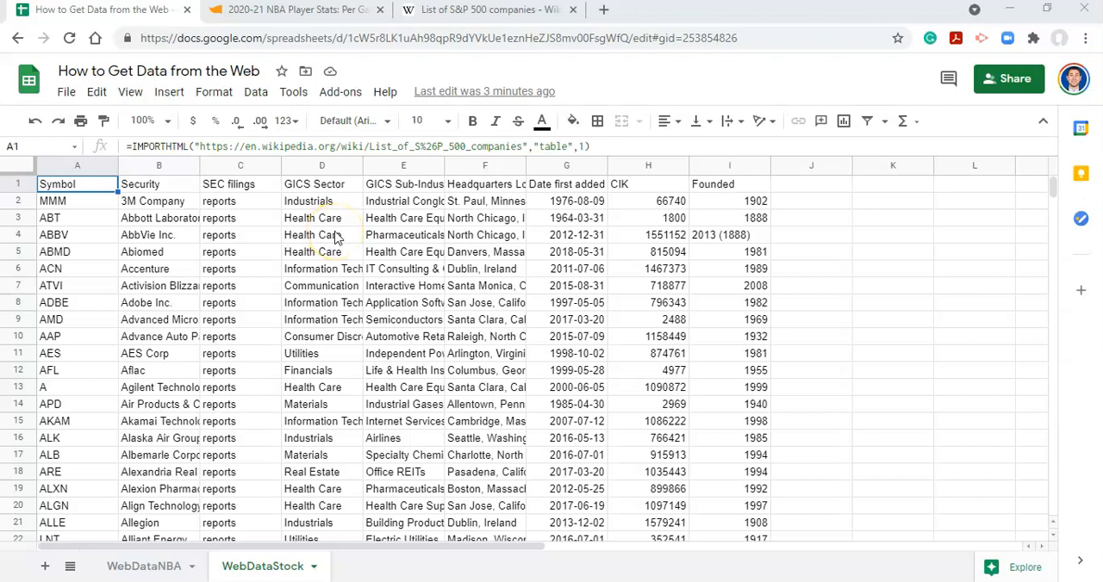